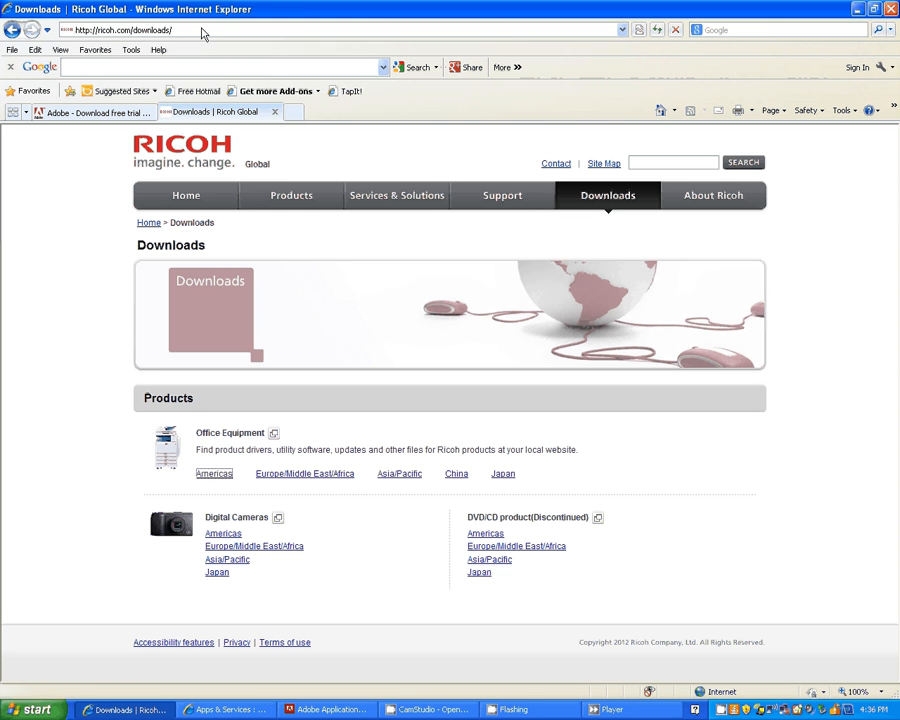
{"action": "mouse_move", "coordinate": [212, 472]}
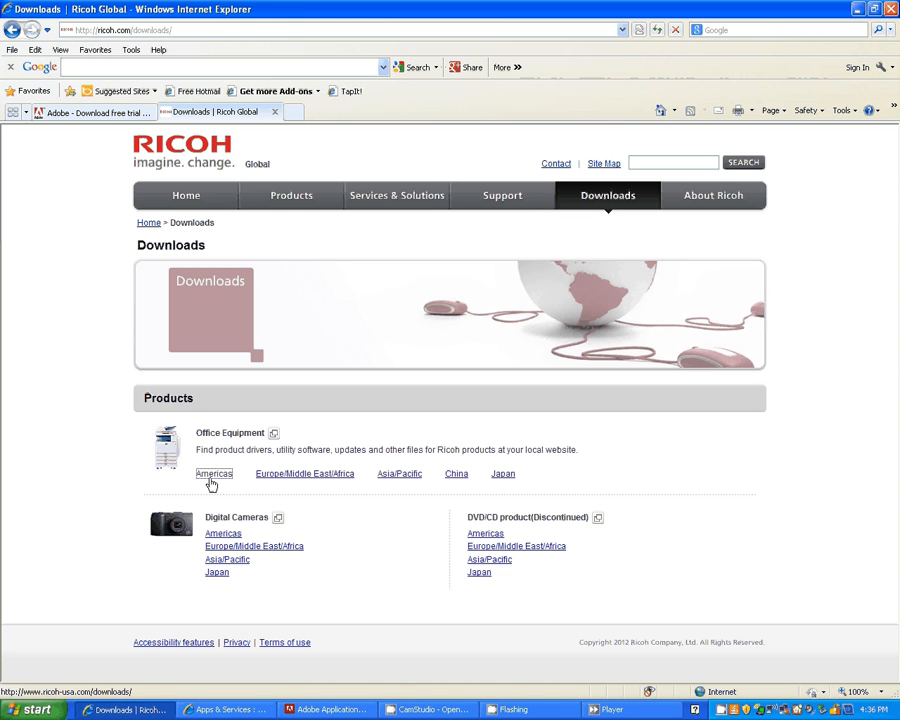
{"action": "mouse_move", "coordinate": [214, 480]}
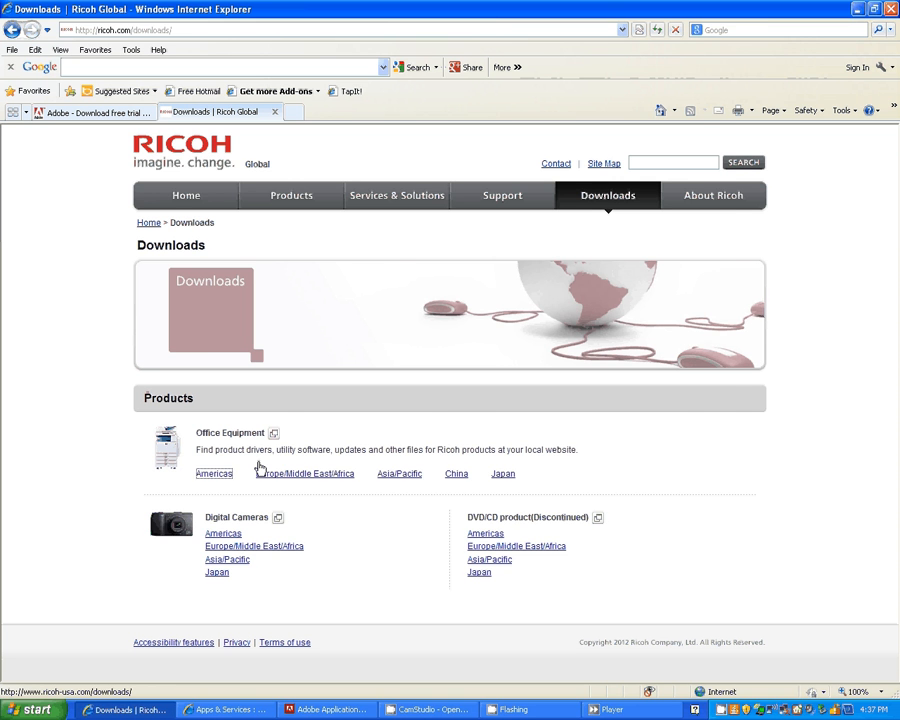
Go to Ricoh's Americas office equipment downloads and maximize the window.
{"action": "left_click", "coordinate": [212, 472]}
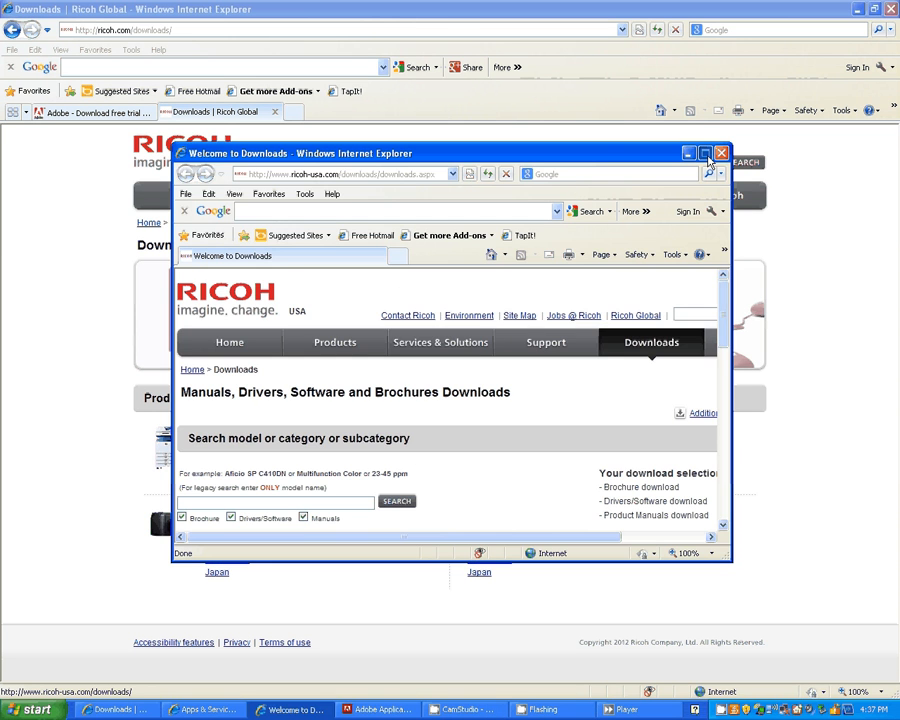
{"action": "left_click", "coordinate": [704, 152]}
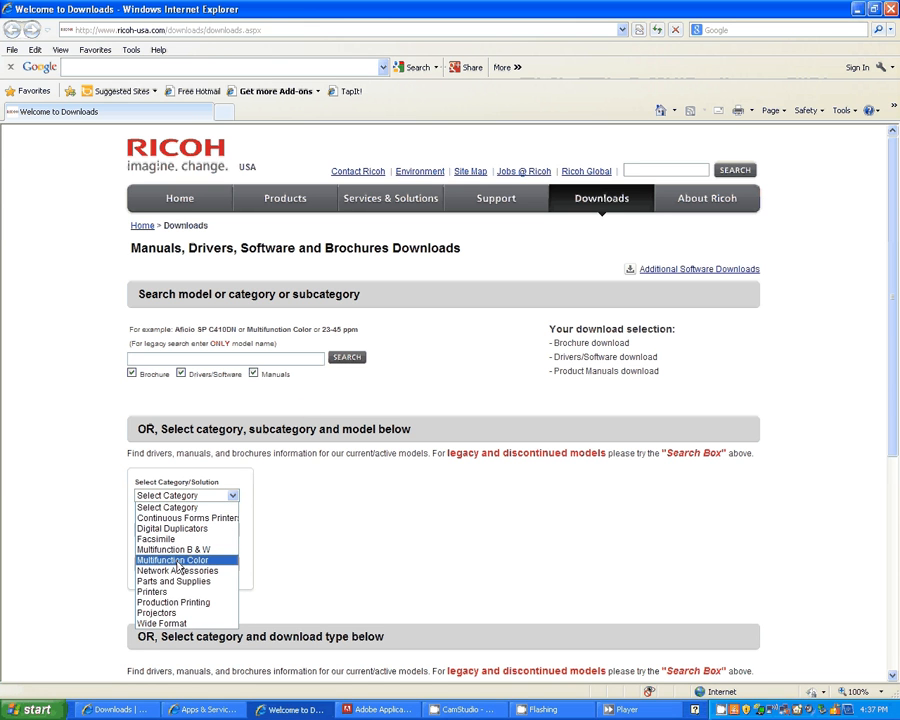
{"action": "mouse_move", "coordinate": [152, 592]}
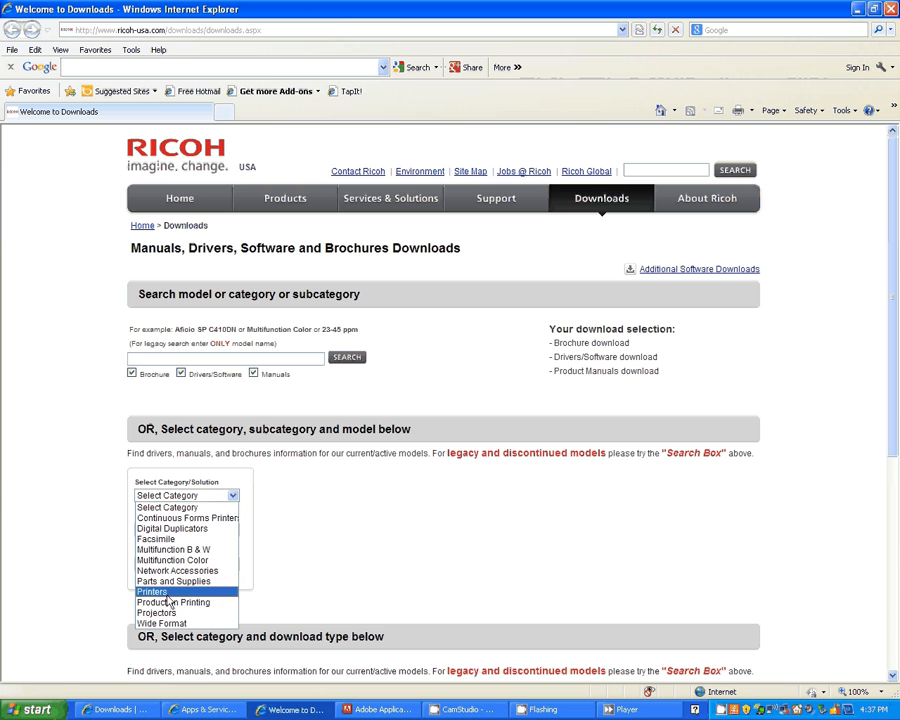
Select Printers › GelSprinter › Aficio GX e7700N to list its manual, driver and brochure.
{"action": "left_click", "coordinate": [152, 592]}
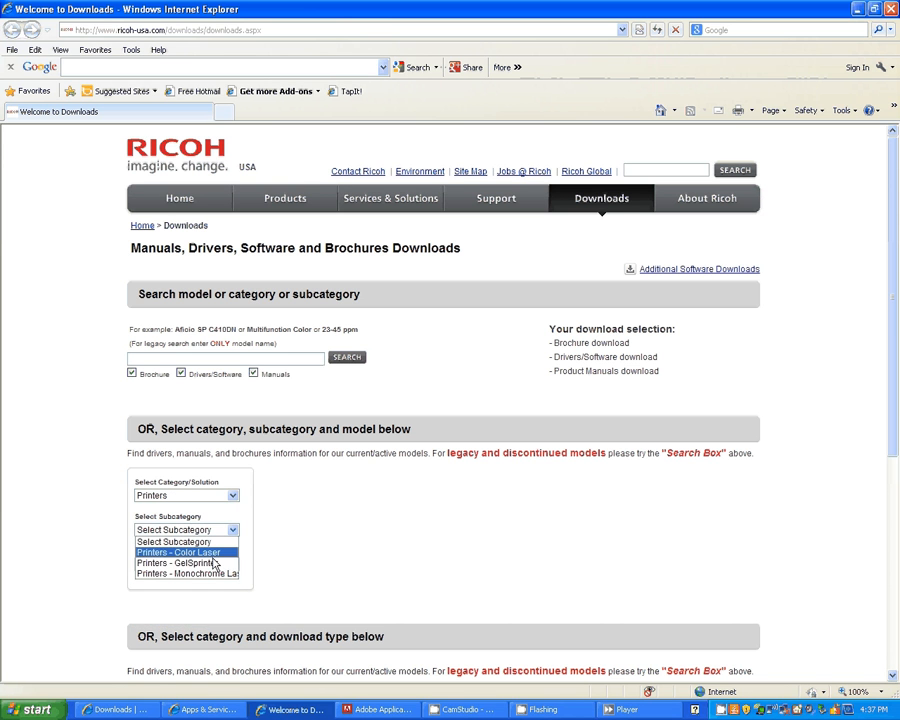
{"action": "left_click", "coordinate": [186, 564]}
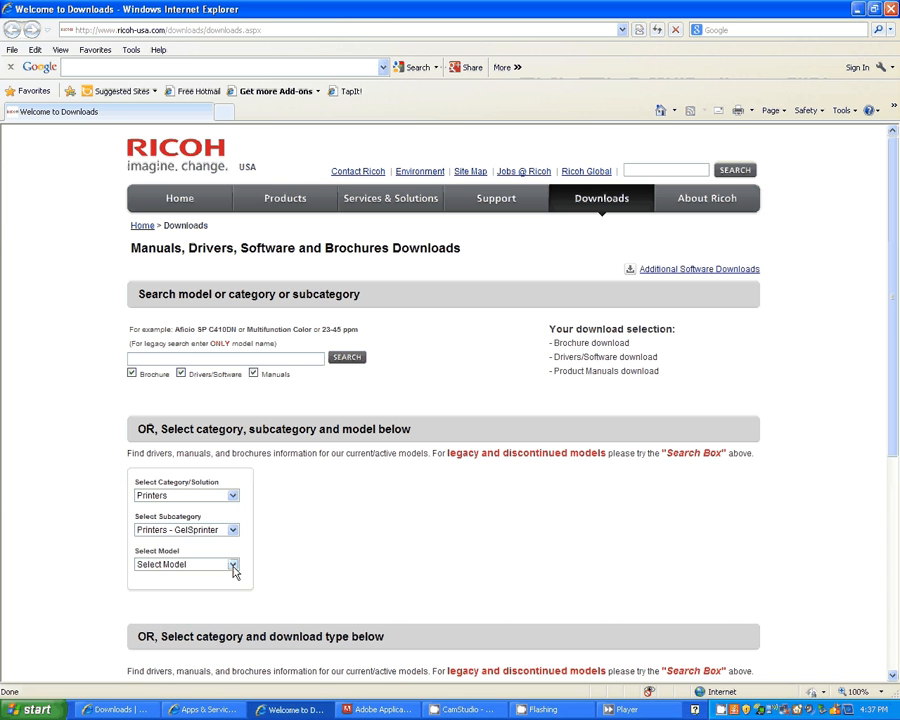
{"action": "left_click", "coordinate": [232, 564]}
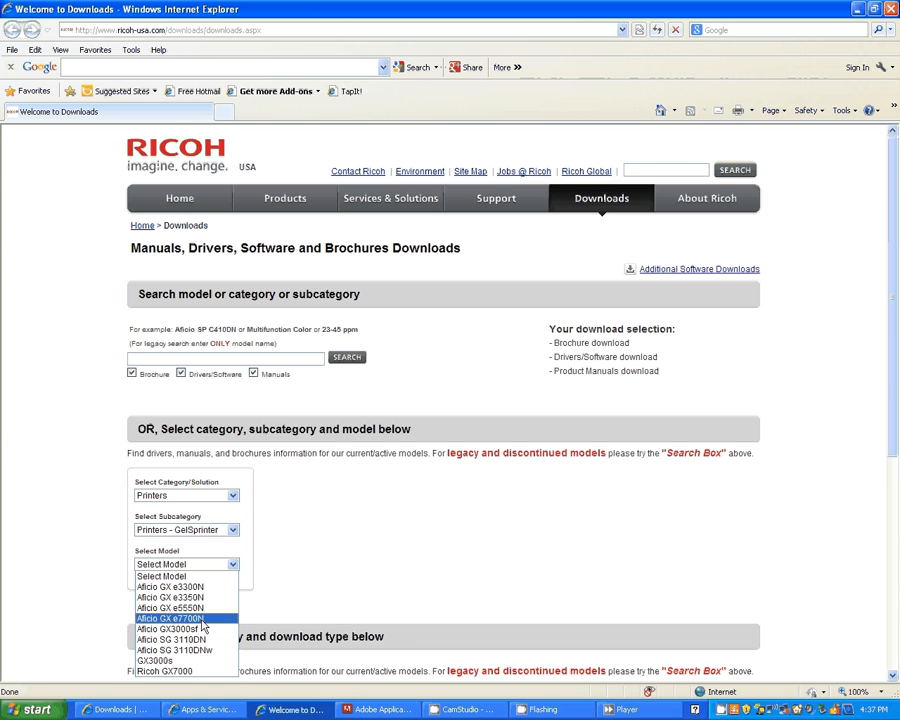
{"action": "mouse_move", "coordinate": [180, 640]}
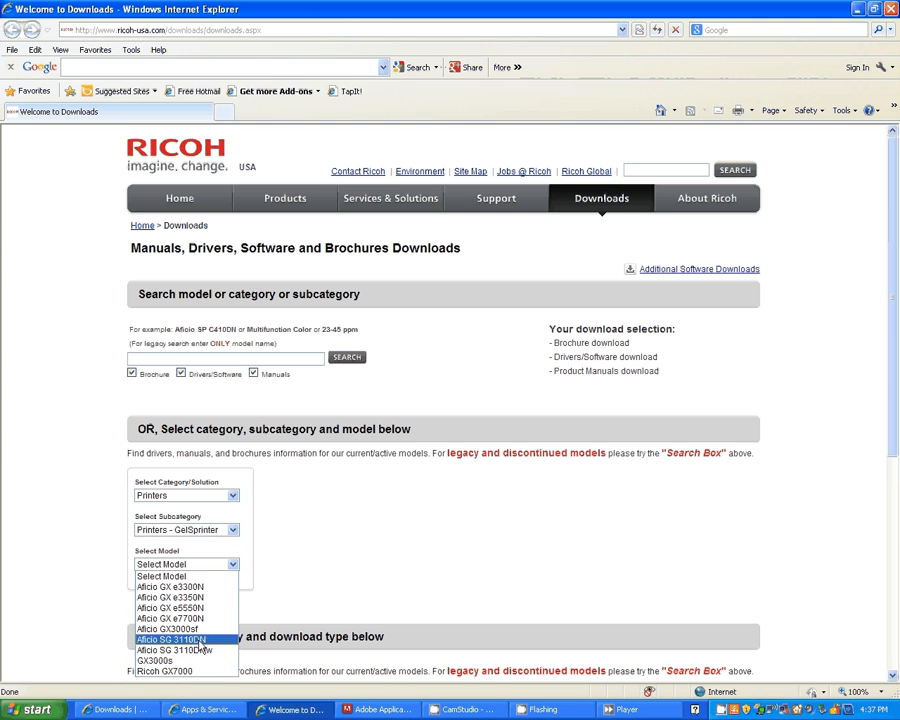
{"action": "mouse_move", "coordinate": [170, 618]}
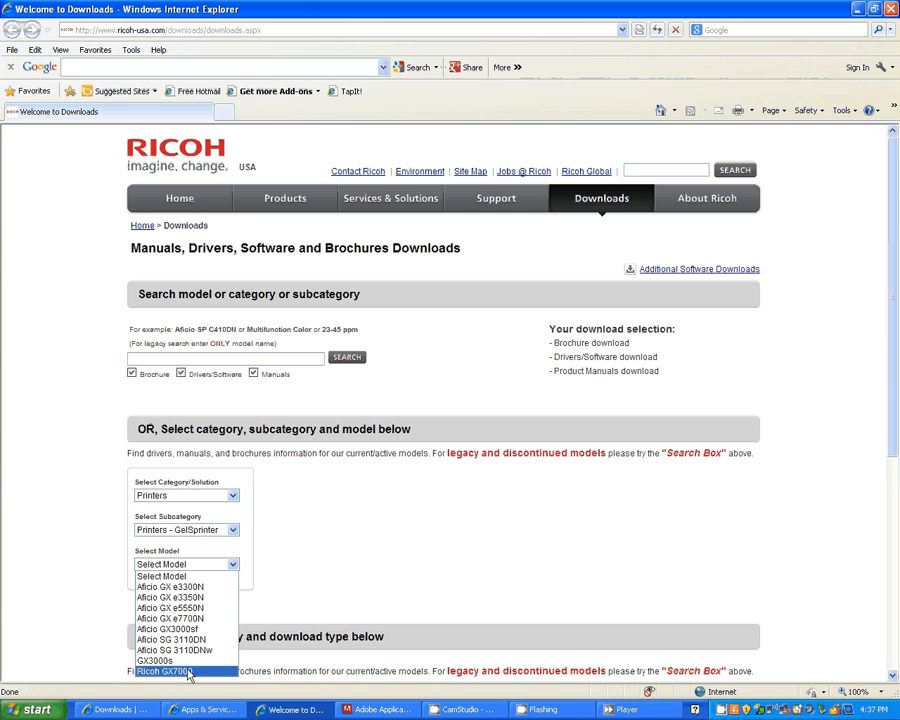
{"action": "mouse_move", "coordinate": [170, 618]}
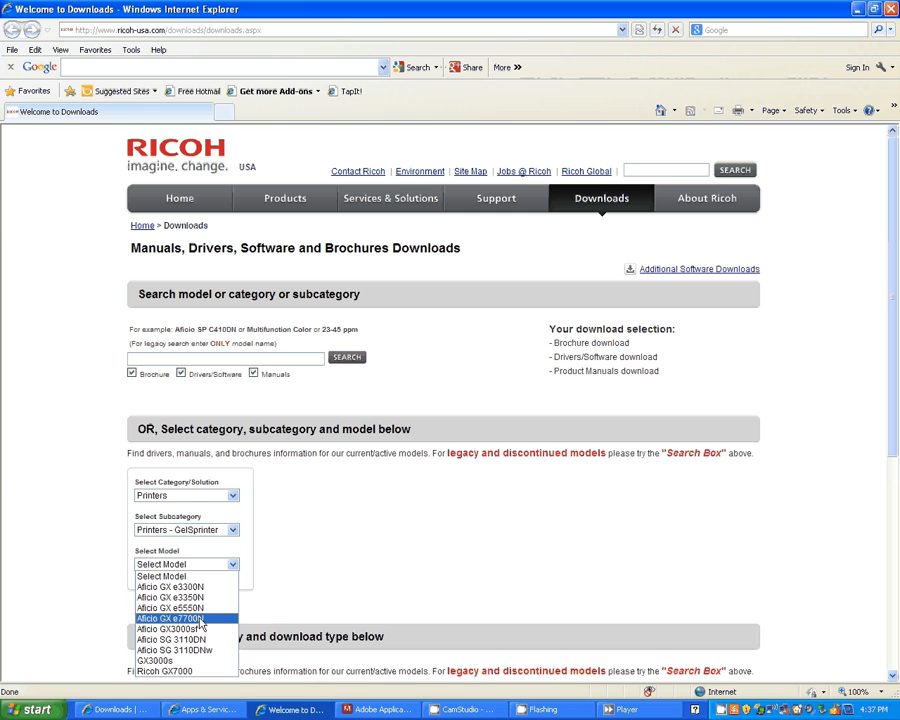
{"action": "left_click", "coordinate": [170, 618]}
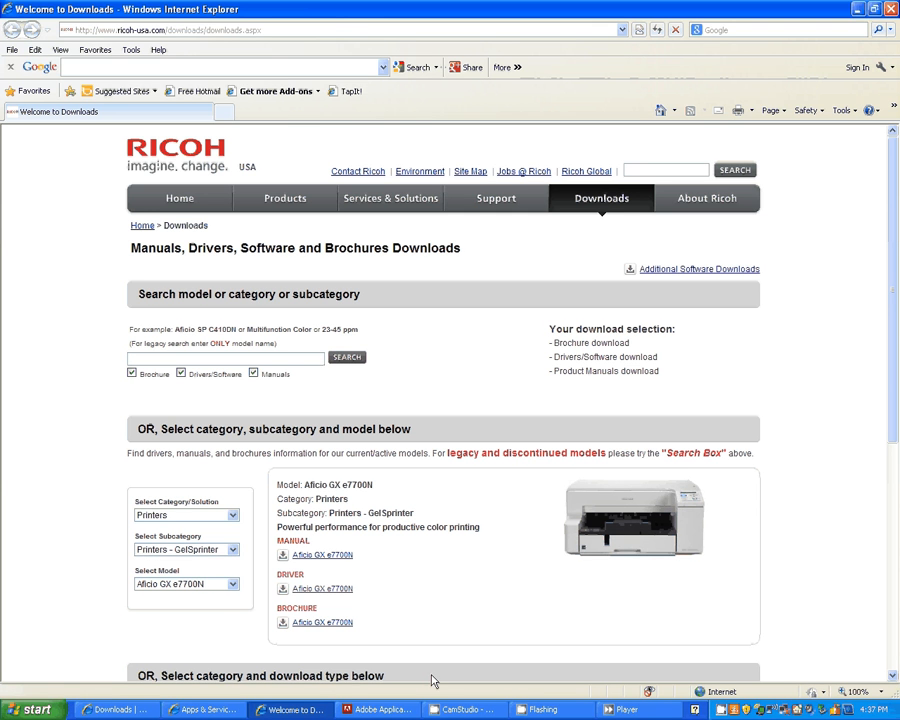
{"action": "mouse_move", "coordinate": [356, 588]}
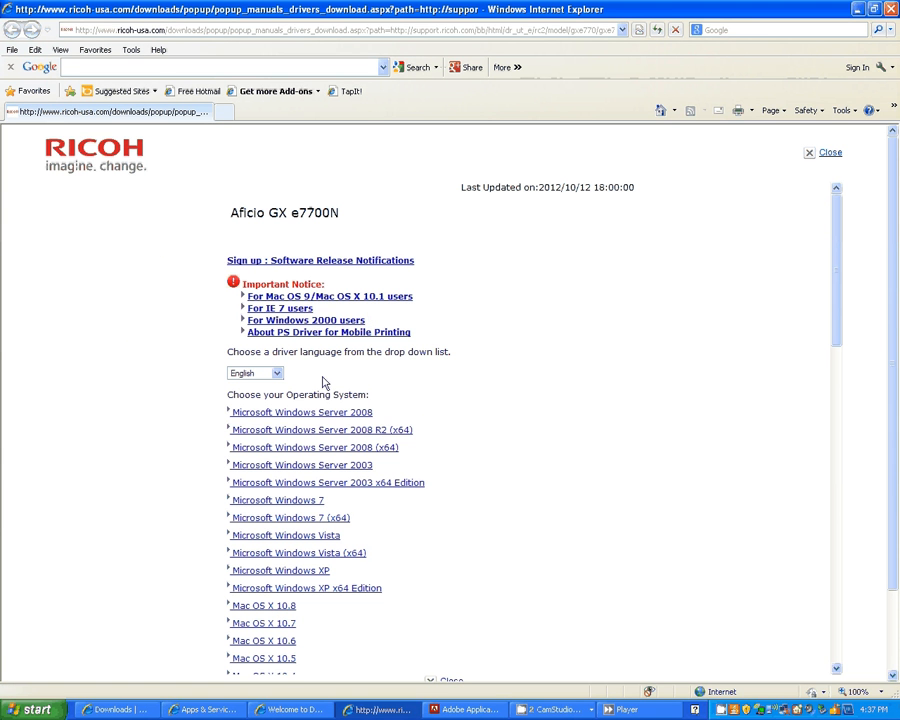
{"action": "mouse_move", "coordinate": [280, 582]}
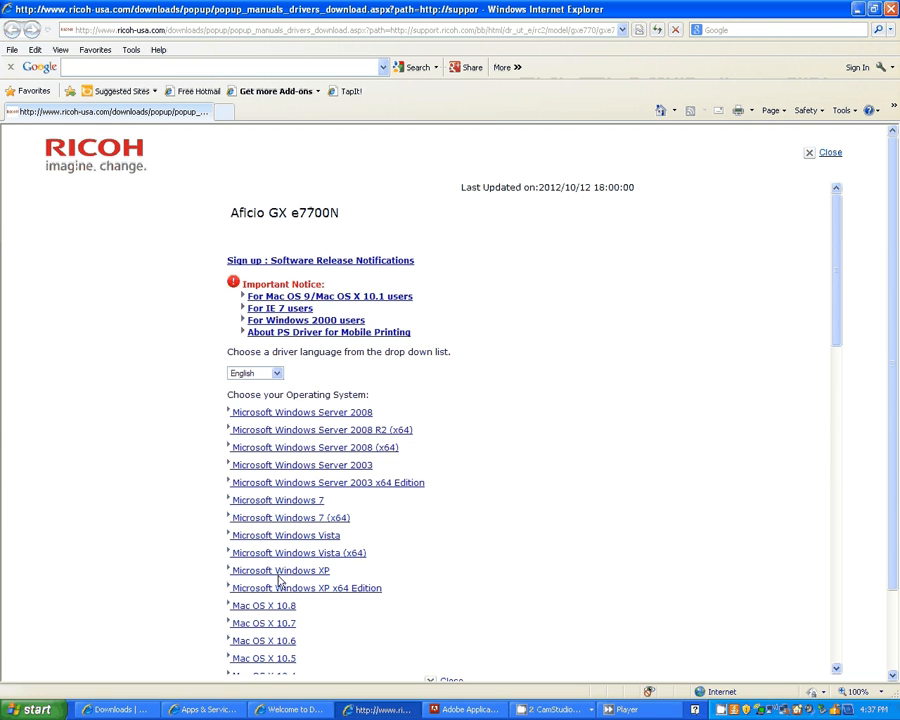
{"action": "mouse_move", "coordinate": [280, 570]}
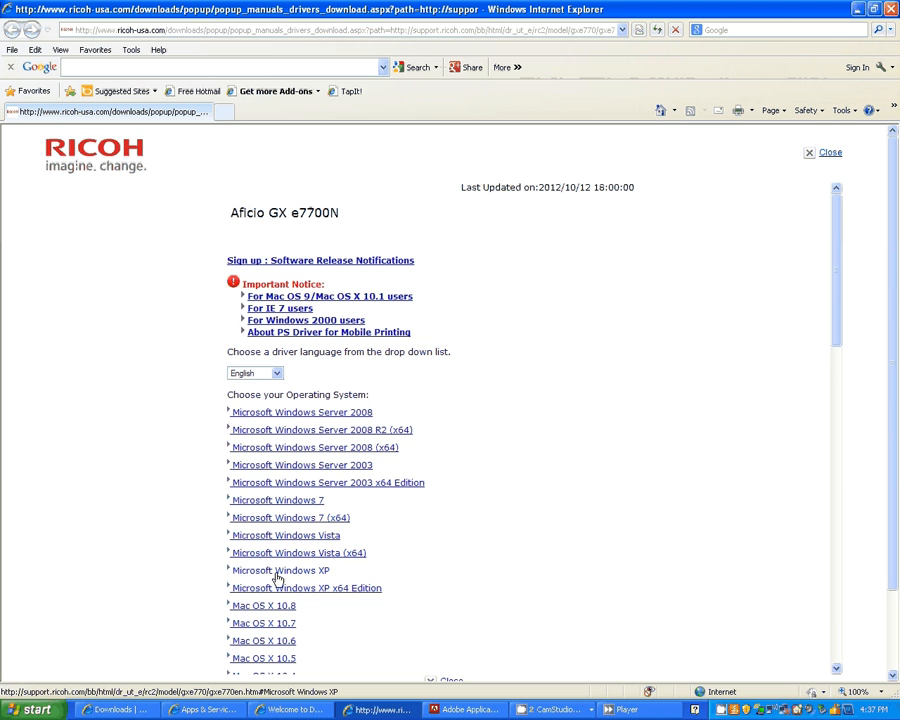
Scroll down the driver page to the RPCS Raster Driver downloads.
{"action": "scroll", "scroll_direction": "down", "scroll_amount": 3}
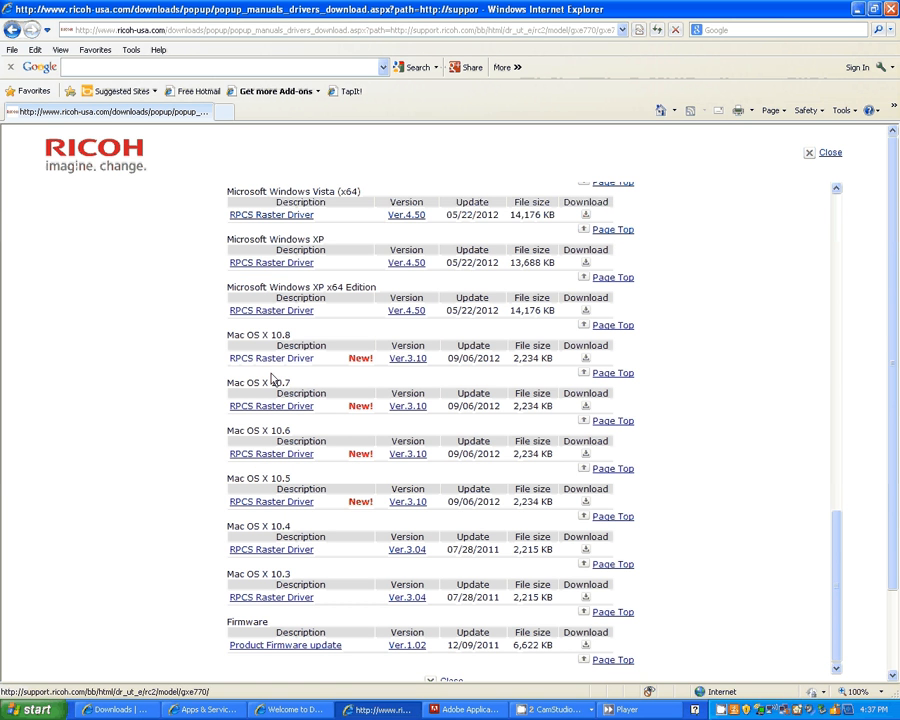
{"action": "mouse_move", "coordinate": [278, 318]}
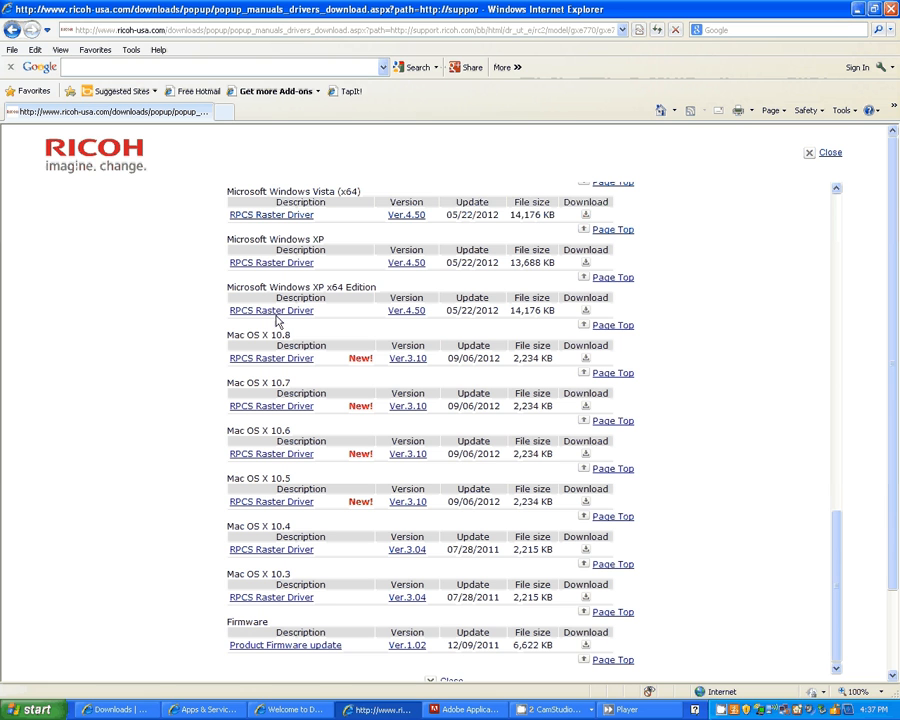
{"action": "mouse_move", "coordinate": [278, 312]}
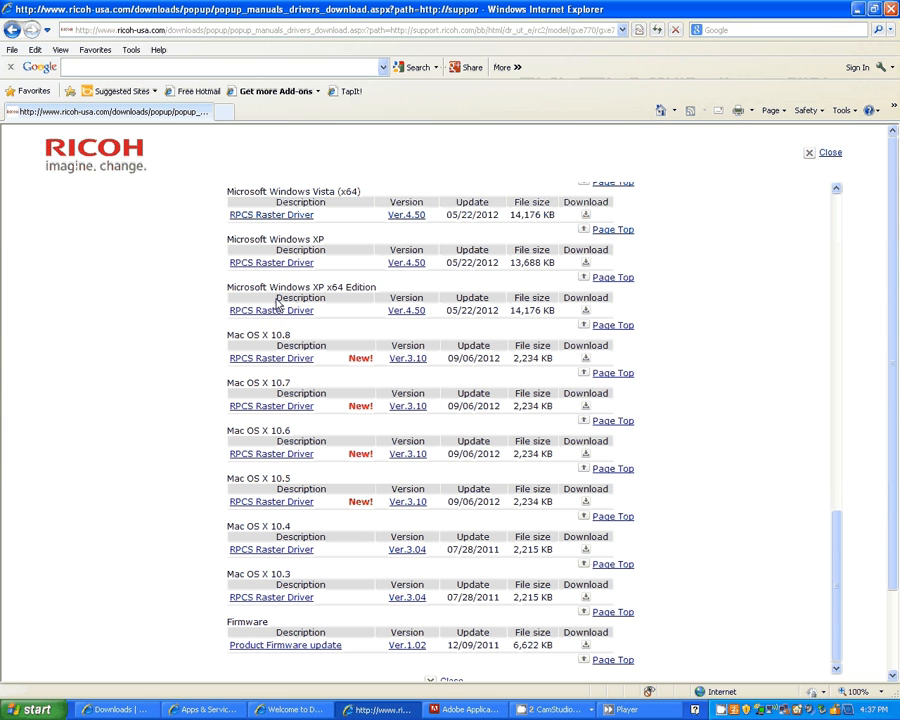
{"action": "mouse_move", "coordinate": [292, 224]}
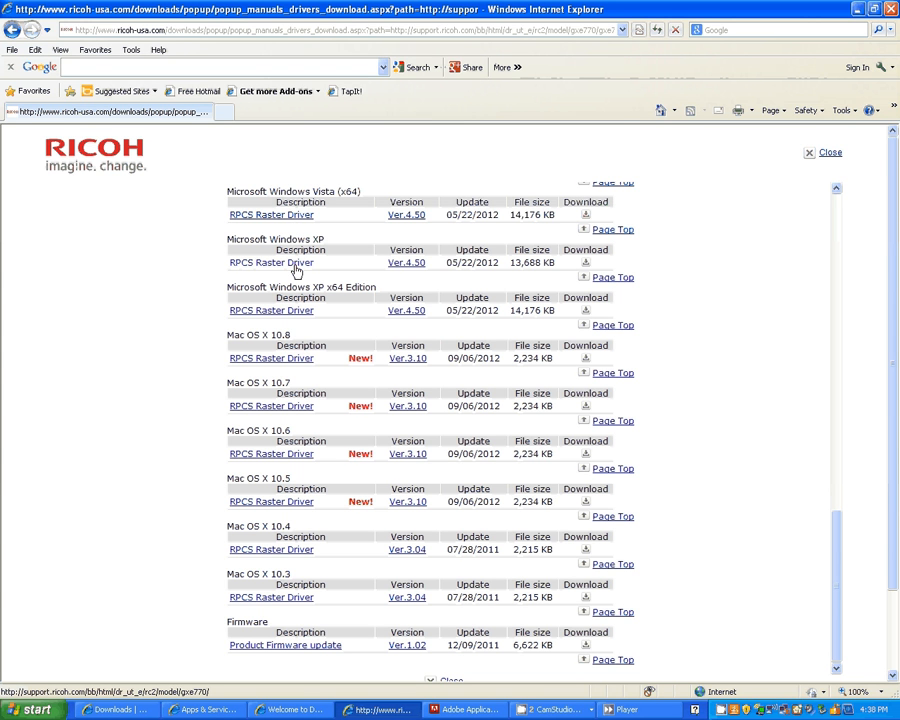
{"action": "mouse_move", "coordinate": [252, 268]}
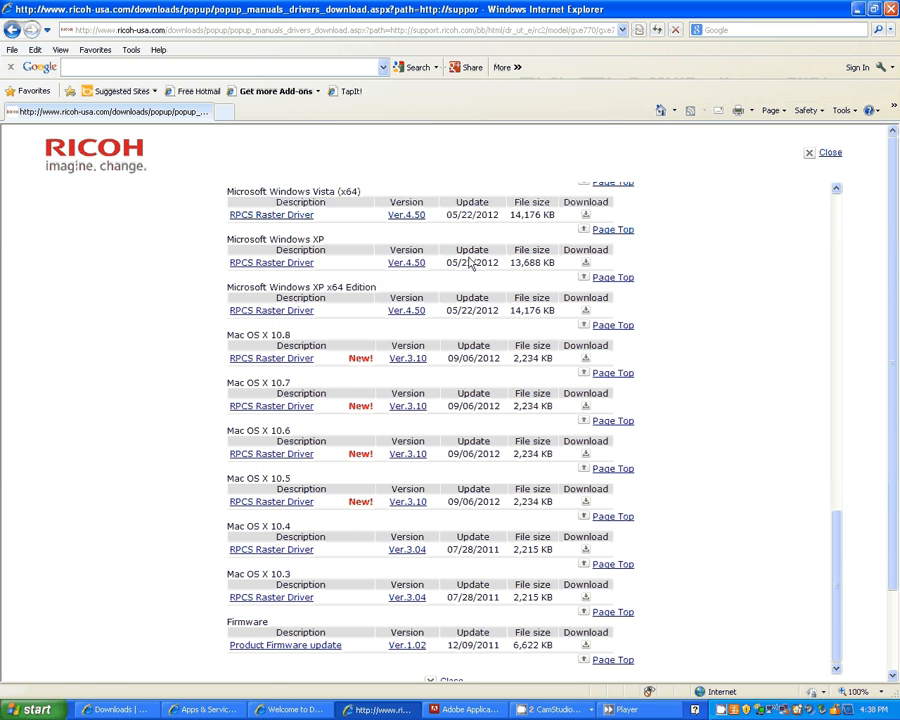
{"action": "mouse_move", "coordinate": [584, 268]}
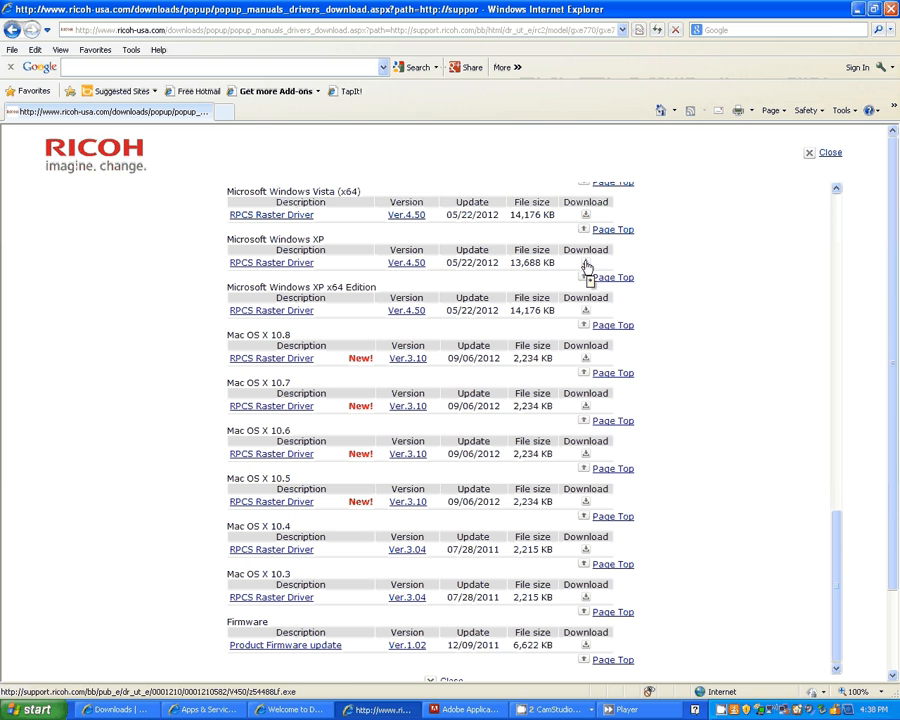
{"action": "mouse_move", "coordinate": [324, 518]}
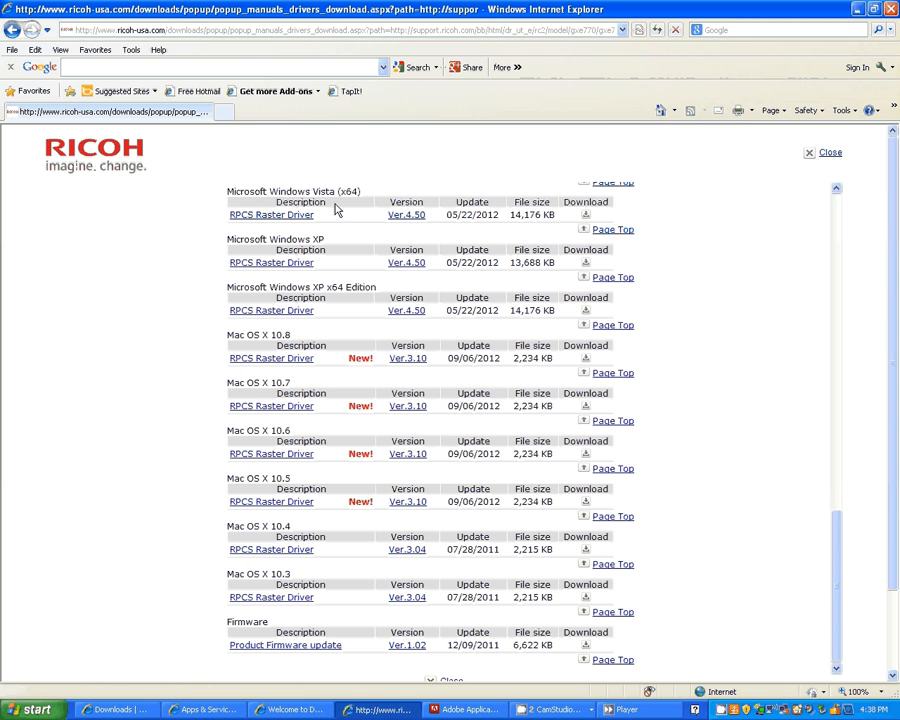
{"action": "mouse_move", "coordinate": [350, 204]}
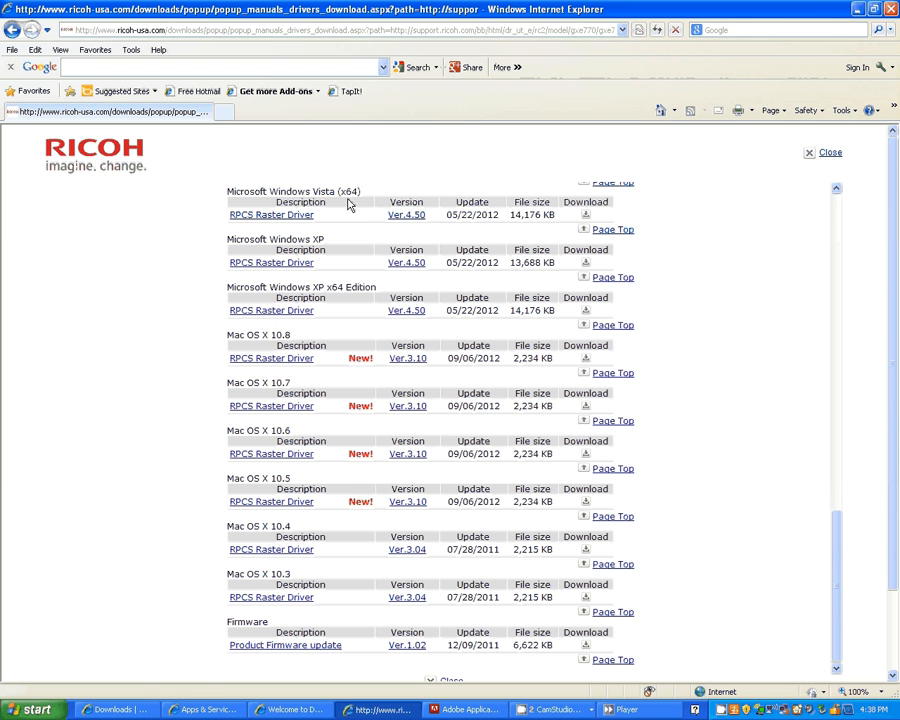
{"action": "mouse_move", "coordinate": [590, 278]}
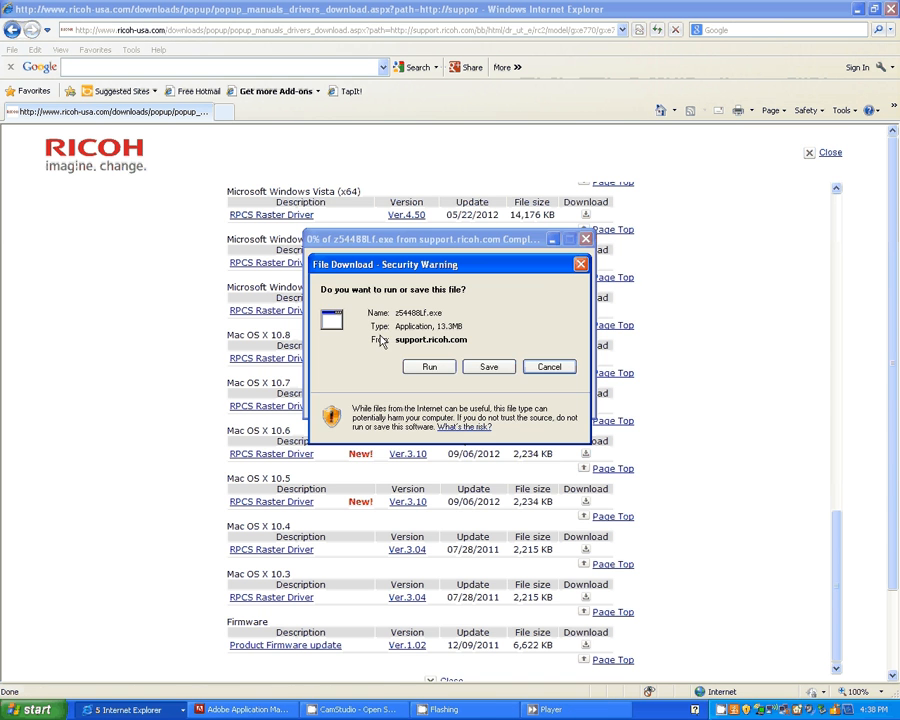
Save the driver download into a new Ricoh folder created on the Desktop.
{"action": "left_click", "coordinate": [488, 366]}
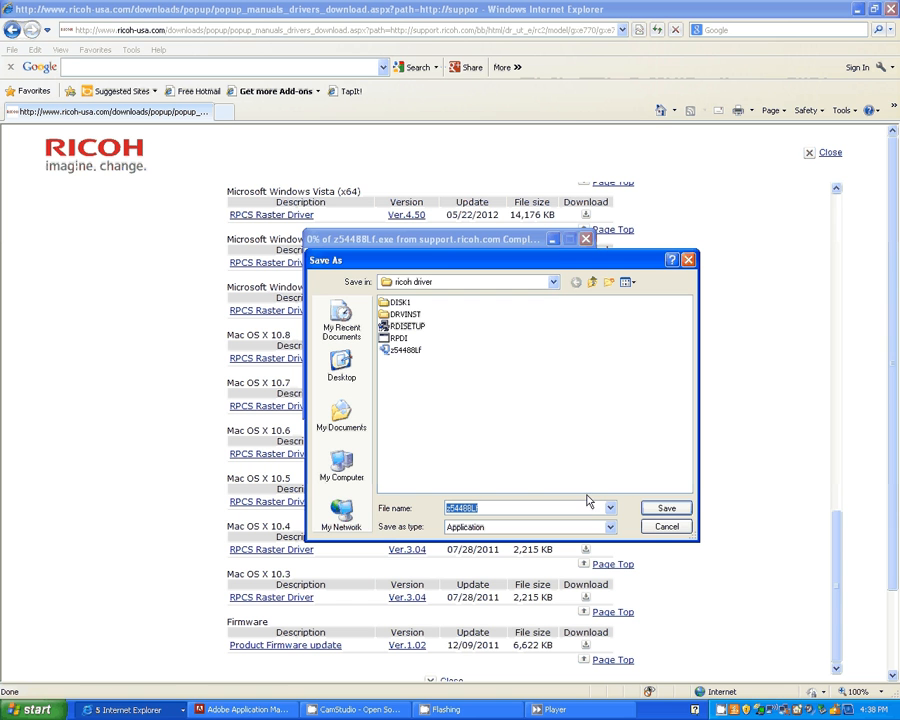
{"action": "mouse_move", "coordinate": [396, 352]}
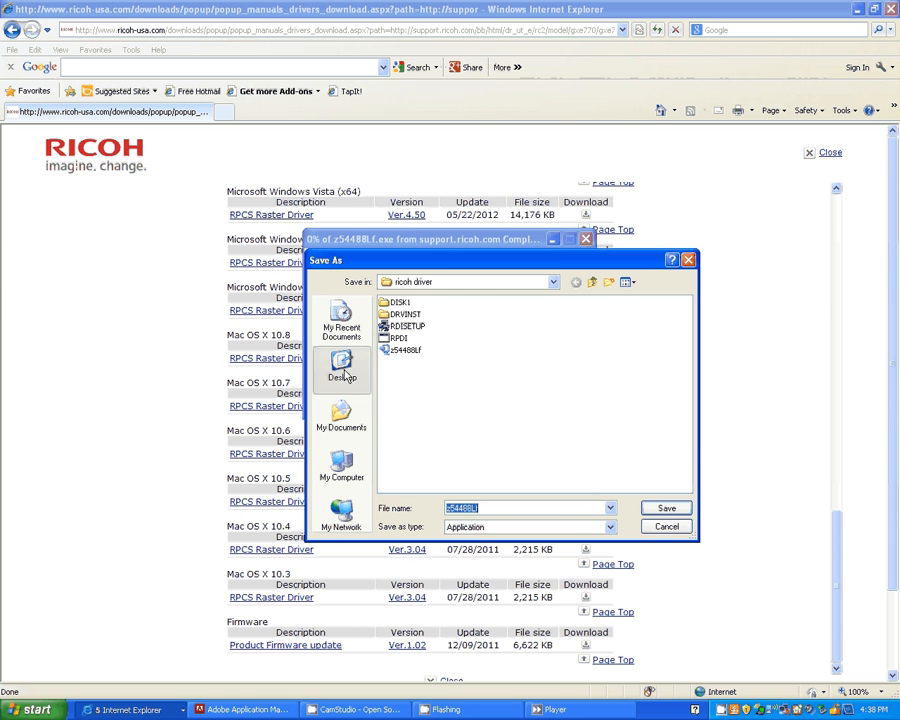
{"action": "left_click", "coordinate": [340, 368]}
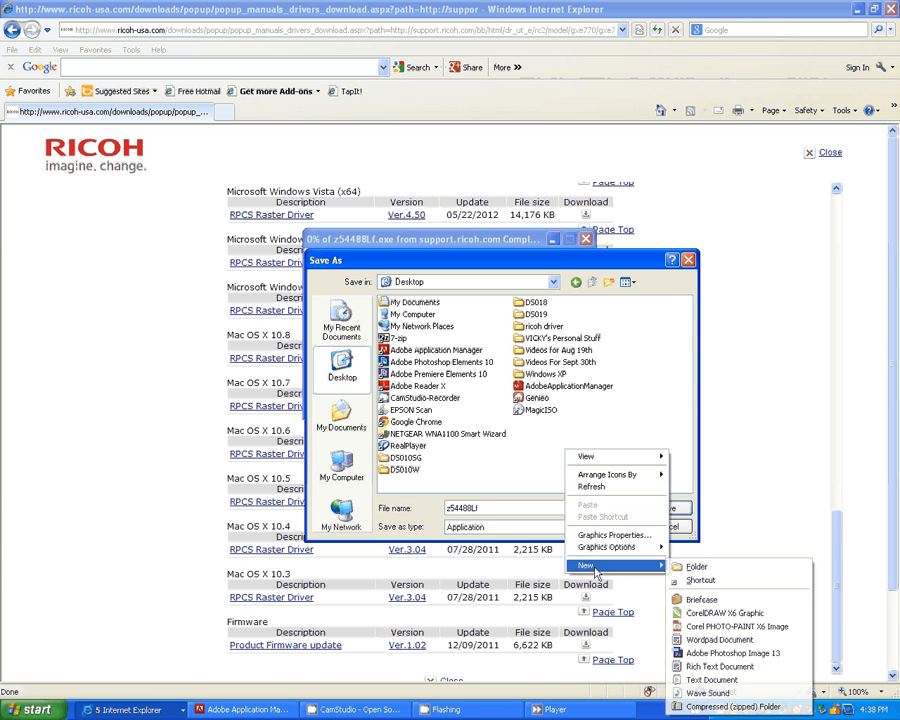
{"action": "left_click", "coordinate": [696, 566]}
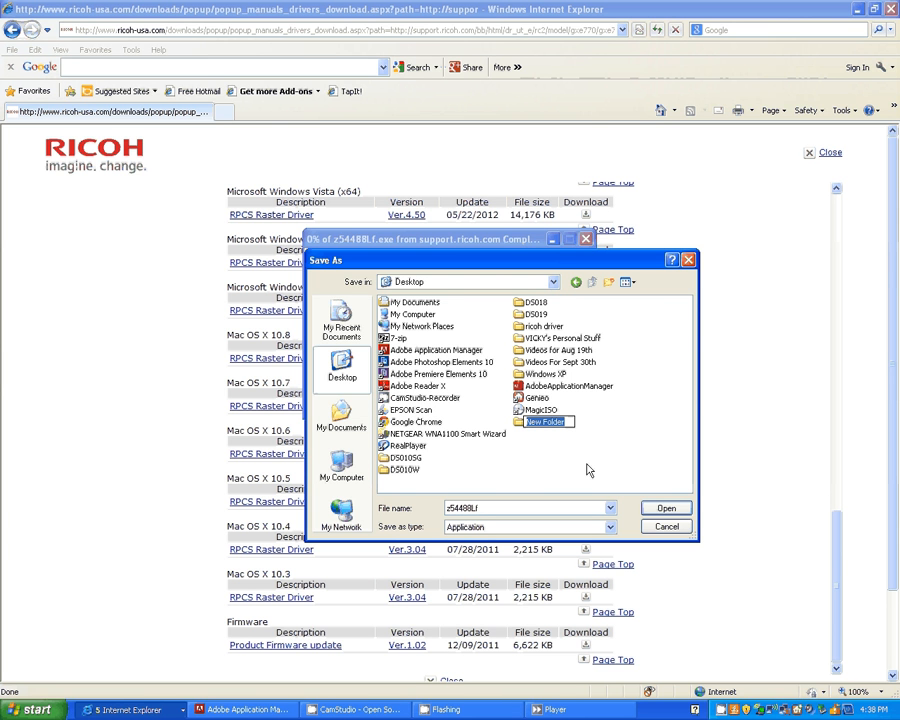
{"action": "type", "text": "7700 R"}
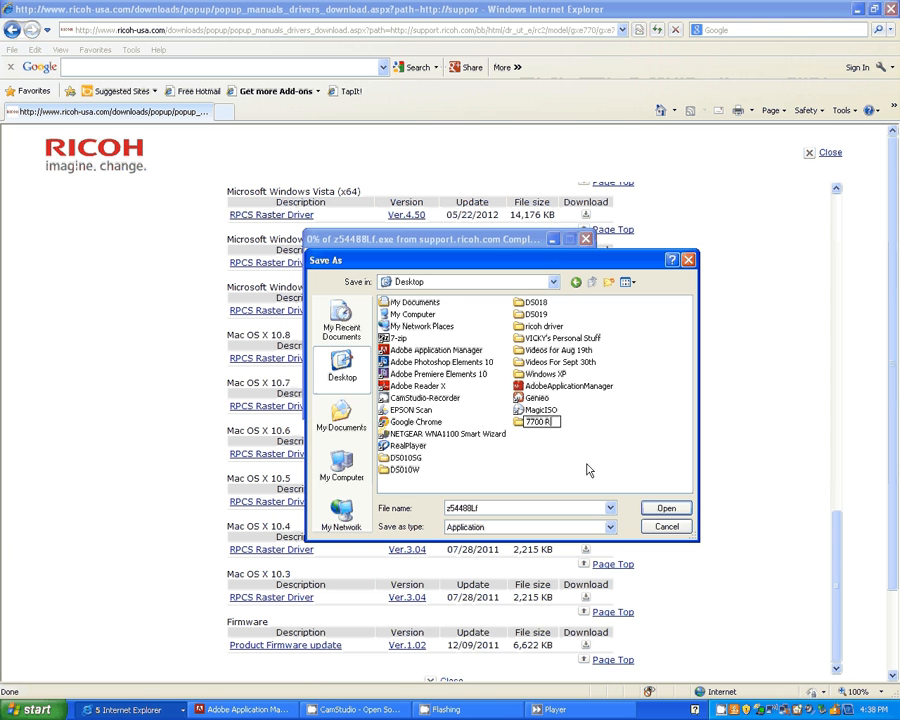
{"action": "type", "text": "icoh Conde"}
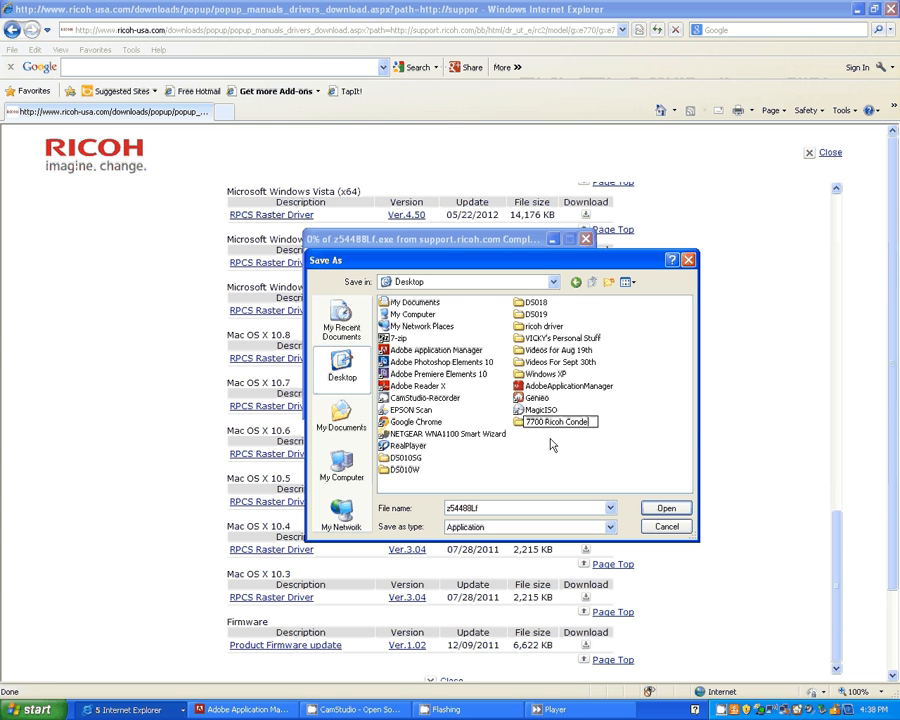
{"action": "left_click", "coordinate": [556, 420]}
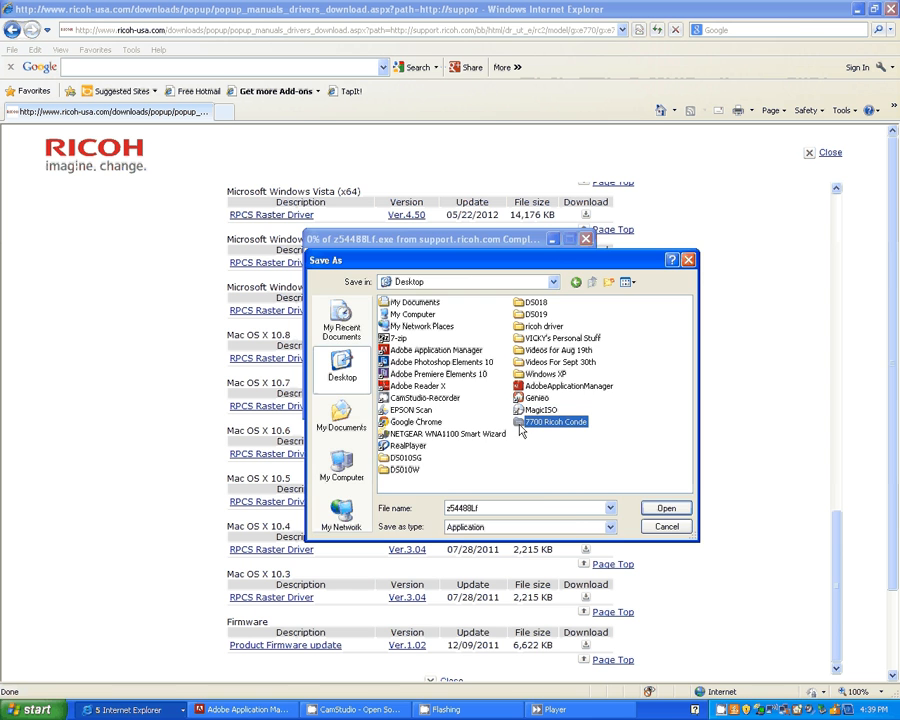
{"action": "left_click", "coordinate": [664, 508]}
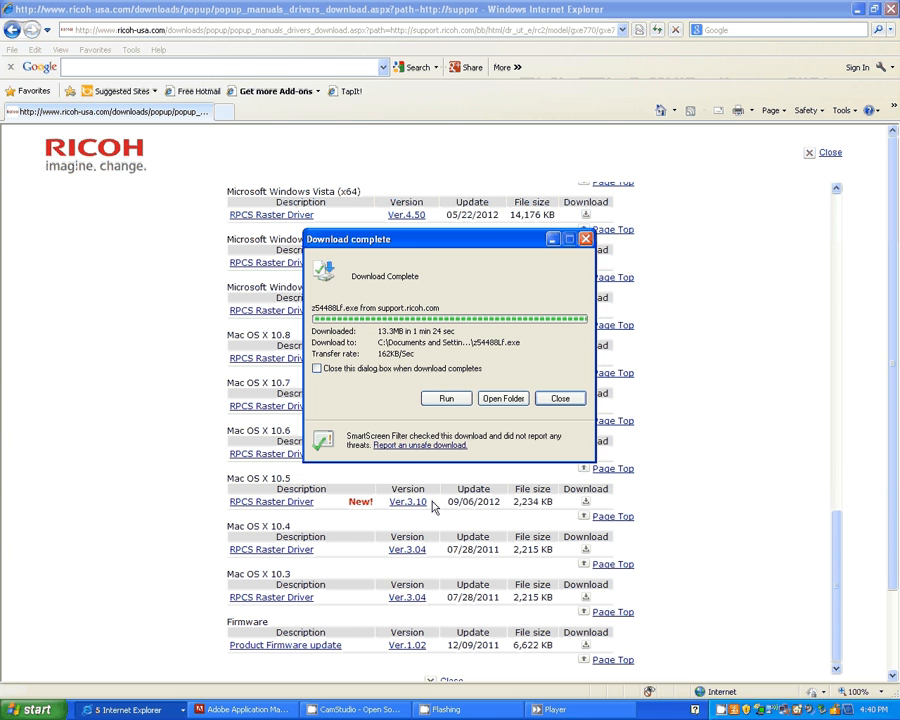
{"action": "mouse_move", "coordinate": [504, 398]}
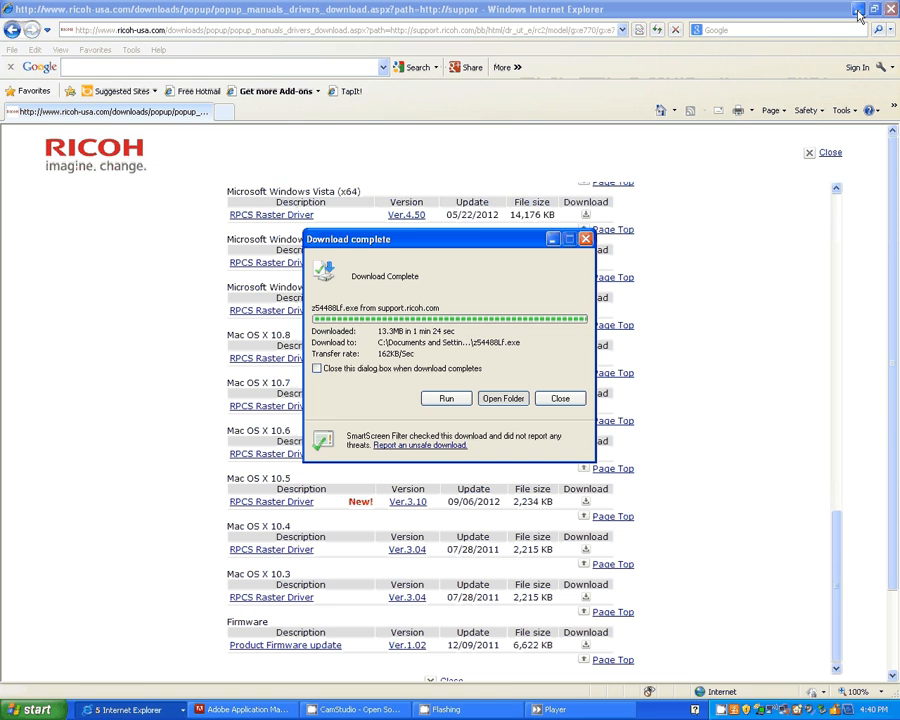
Open the downloaded driver .exe from its folder and allow it to run.
{"action": "left_click", "coordinate": [502, 398]}
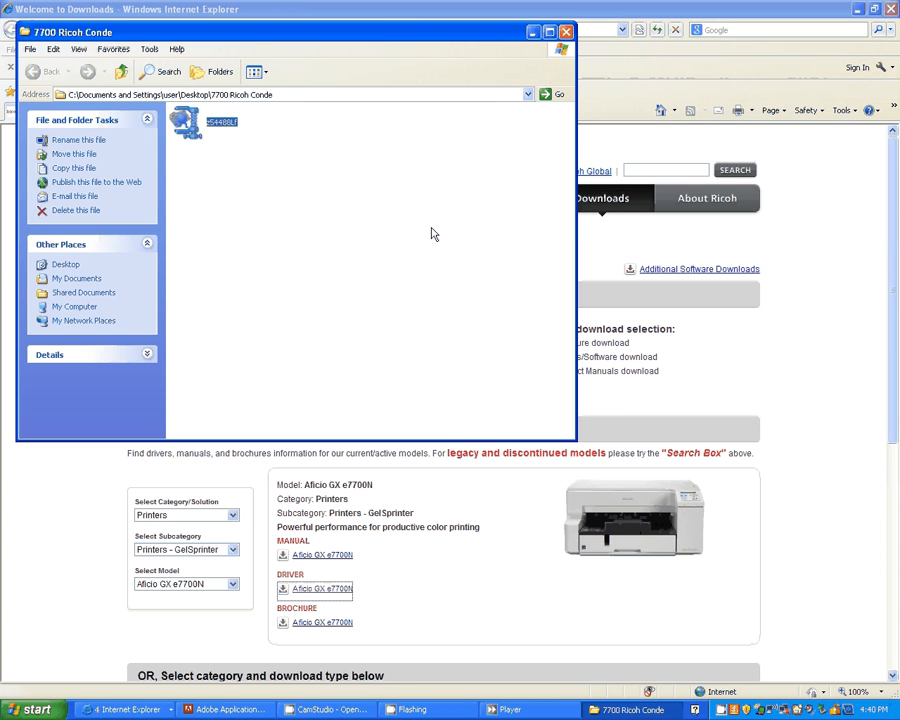
{"action": "mouse_move", "coordinate": [184, 124]}
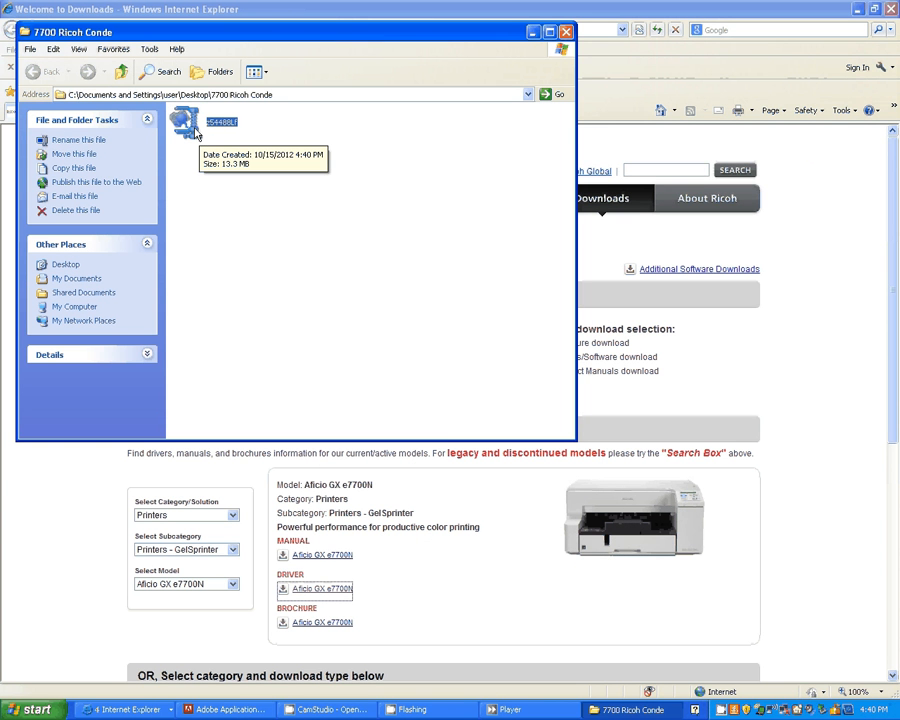
{"action": "mouse_move", "coordinate": [196, 132]}
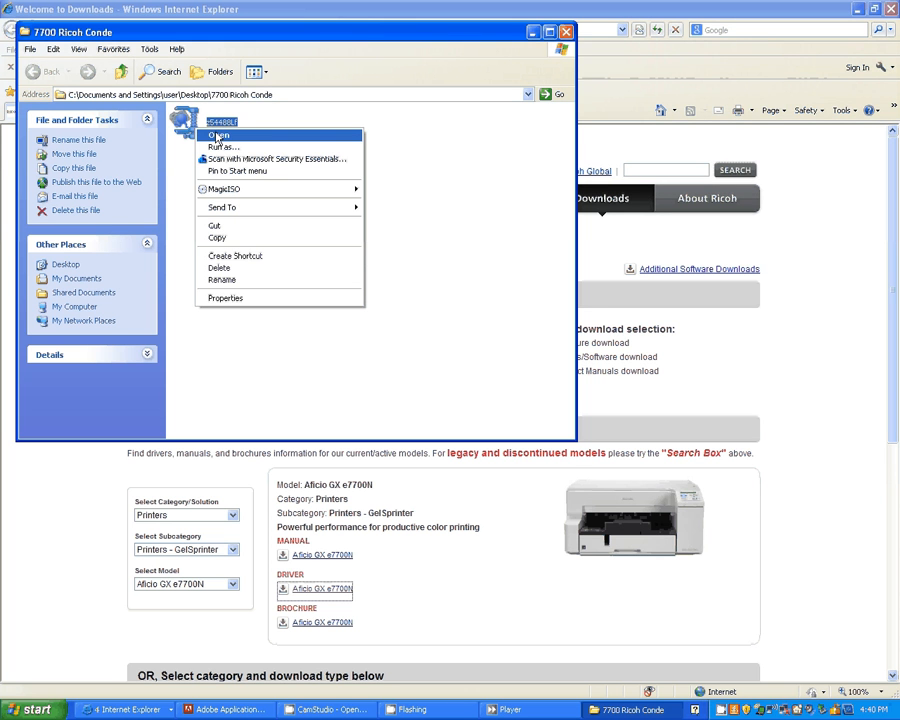
{"action": "left_click", "coordinate": [216, 136]}
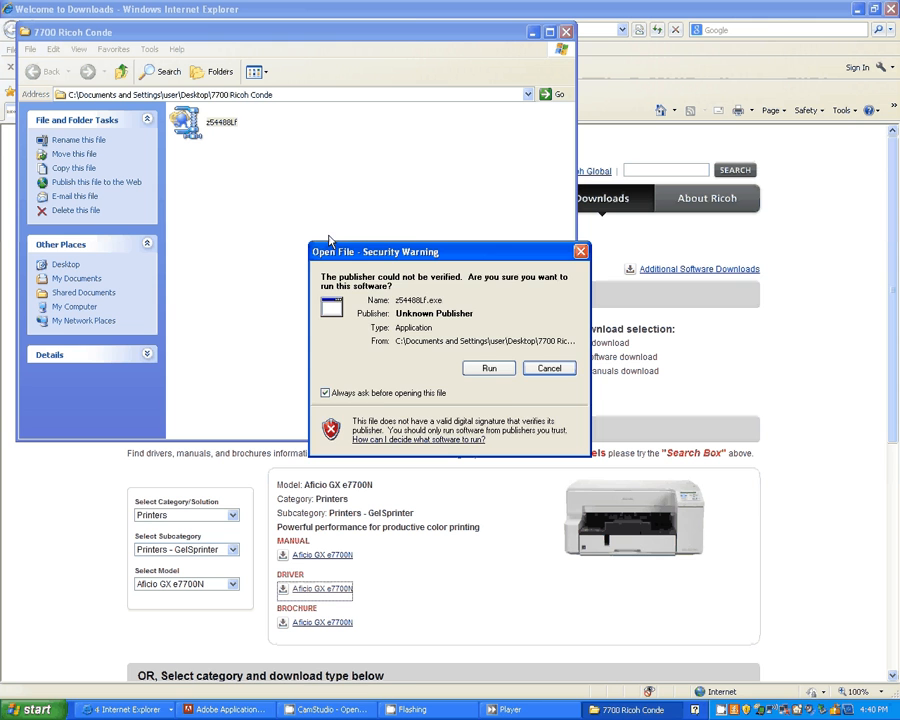
{"action": "left_click", "coordinate": [488, 368]}
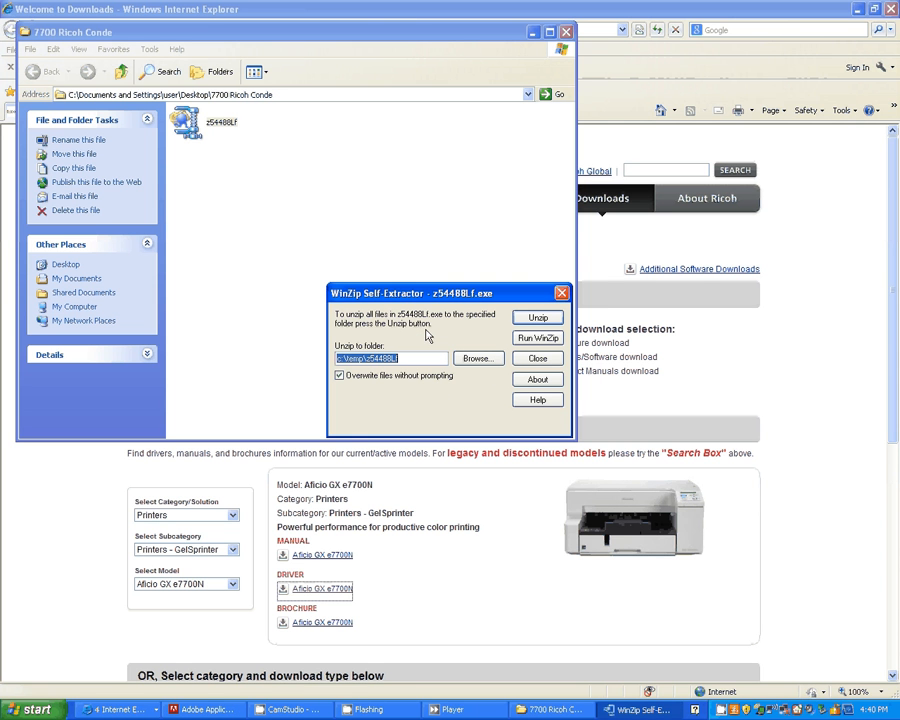
{"action": "mouse_move", "coordinate": [92, 74]}
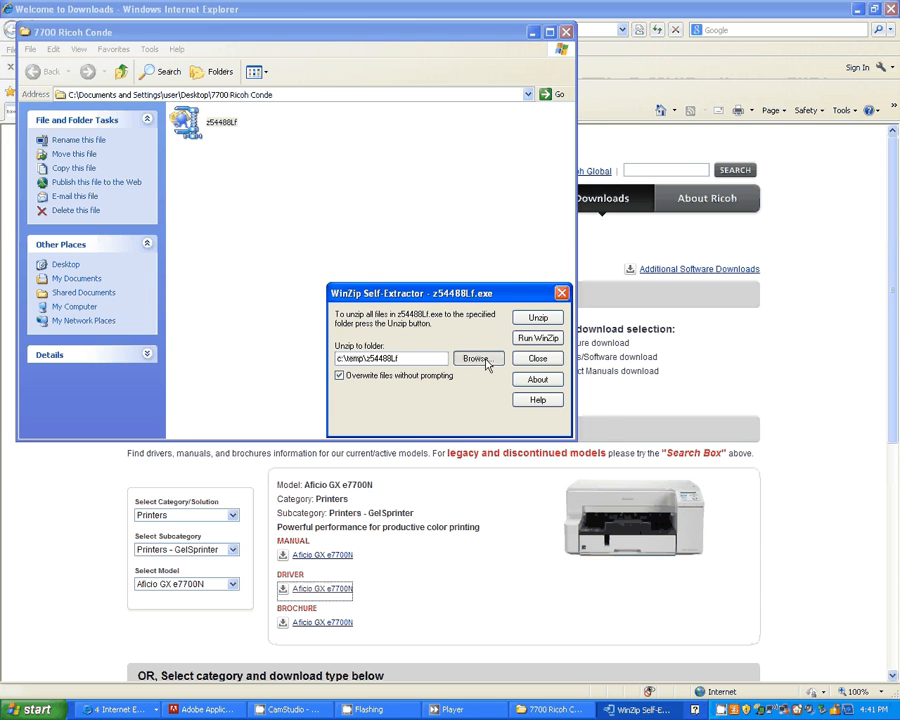
Set the unzip destination to the 7700 Ricoh Condo folder on the Desktop.
{"action": "left_click", "coordinate": [478, 358]}
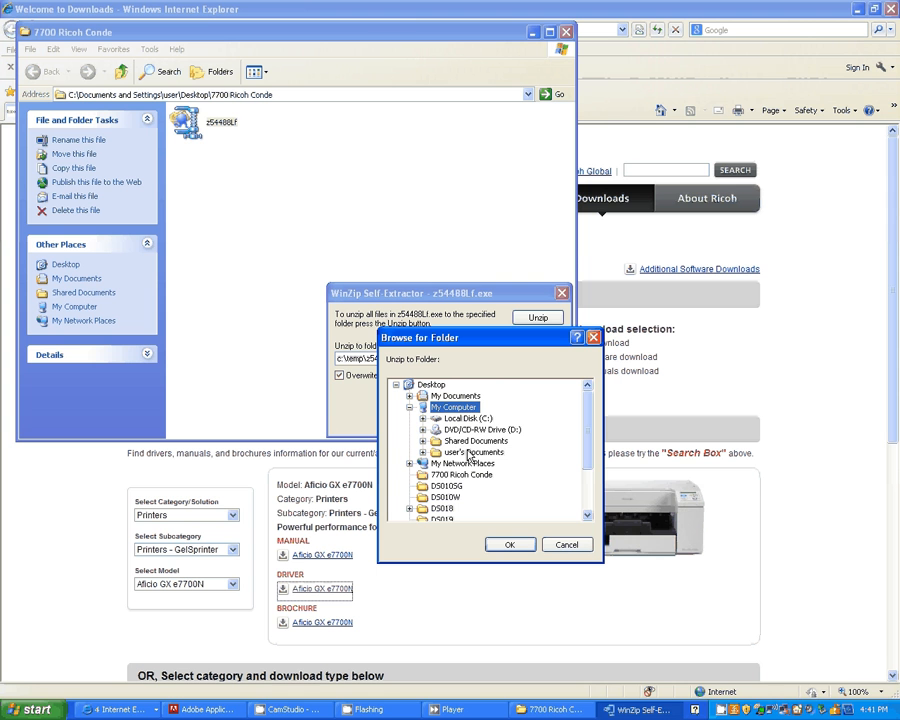
{"action": "left_click", "coordinate": [432, 384]}
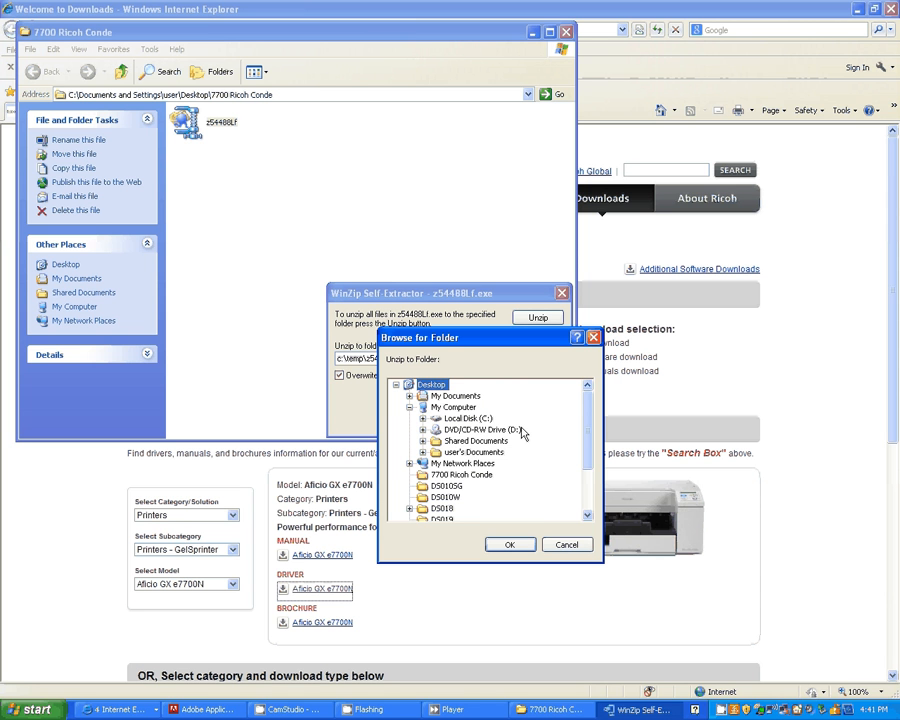
{"action": "scroll", "scroll_direction": "down", "scroll_amount": 3}
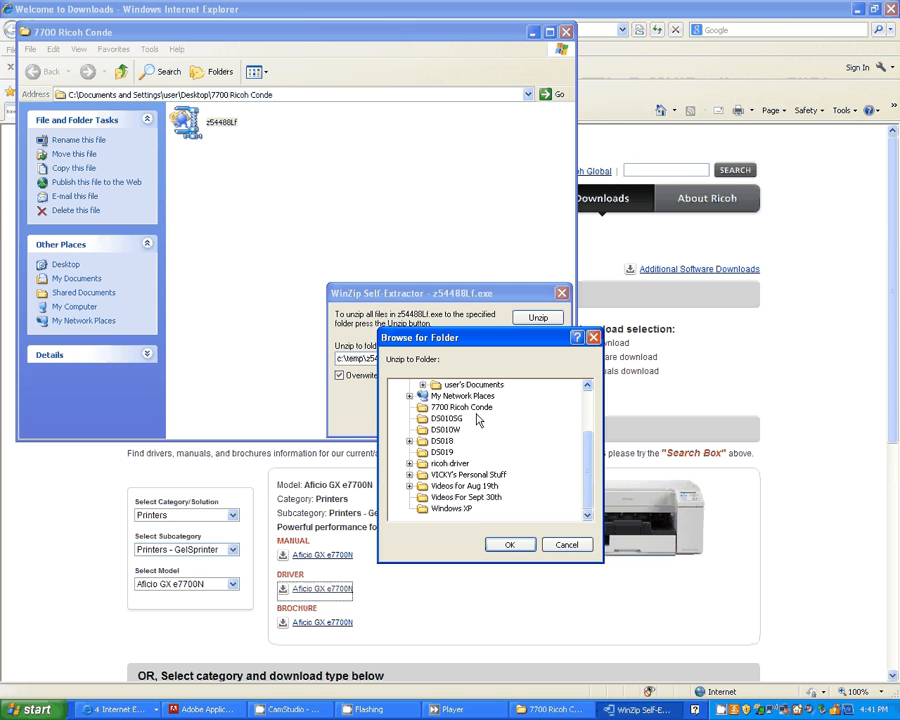
{"action": "left_click", "coordinate": [460, 408]}
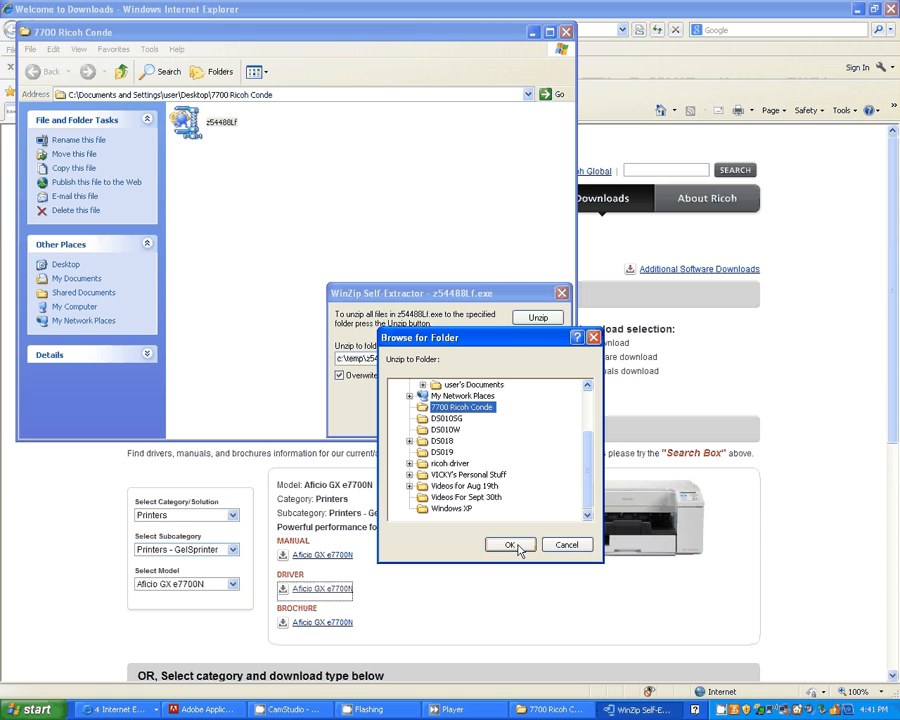
{"action": "left_click", "coordinate": [510, 544]}
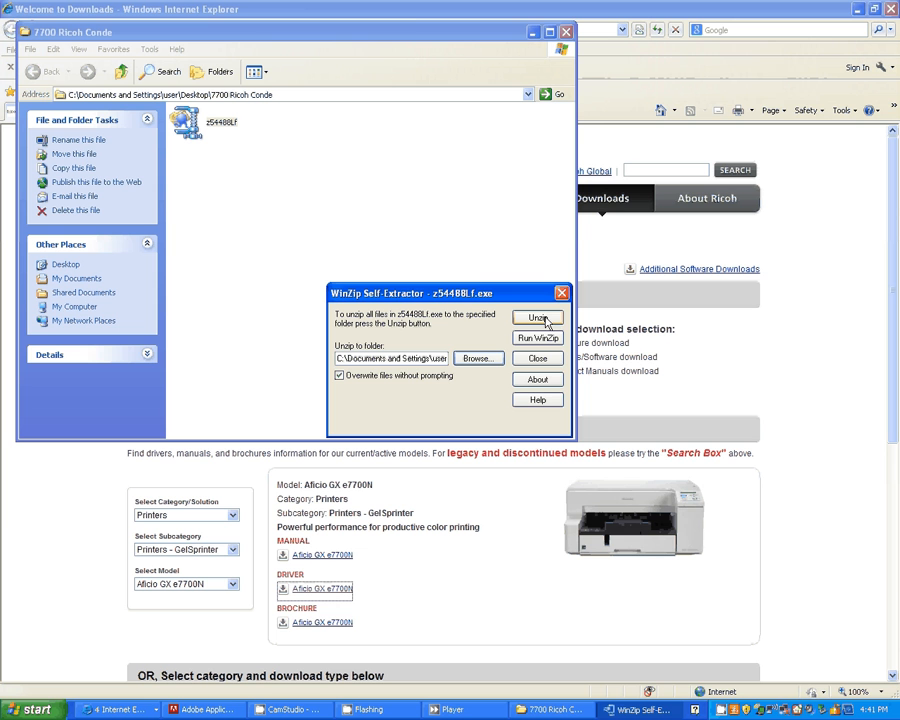
Unzip the driver files, acknowledge completion and close the self-extractor.
{"action": "left_click", "coordinate": [536, 318]}
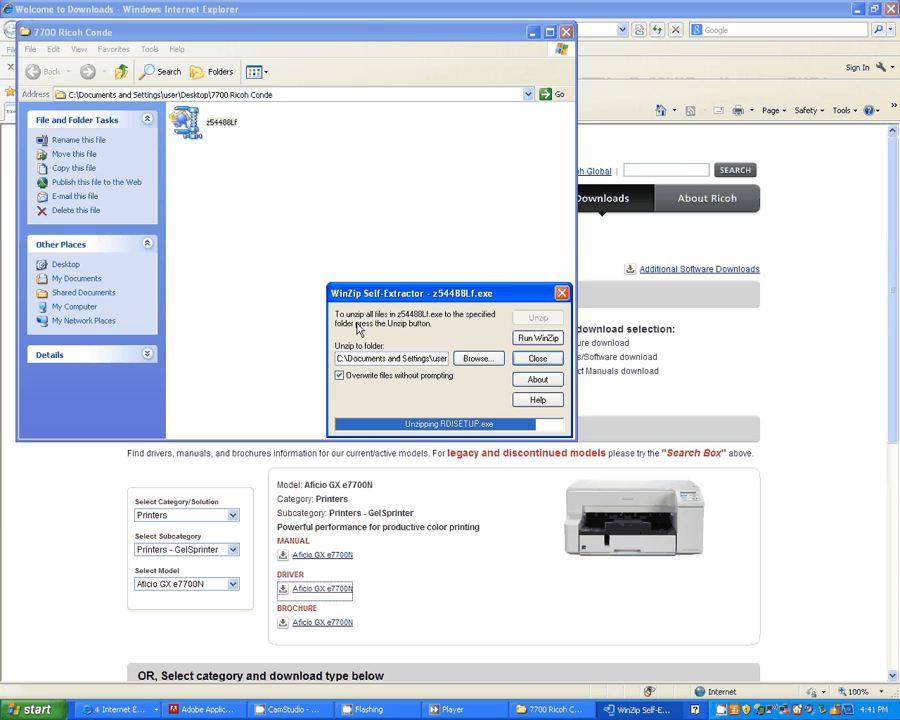
{"action": "left_click", "coordinate": [538, 316]}
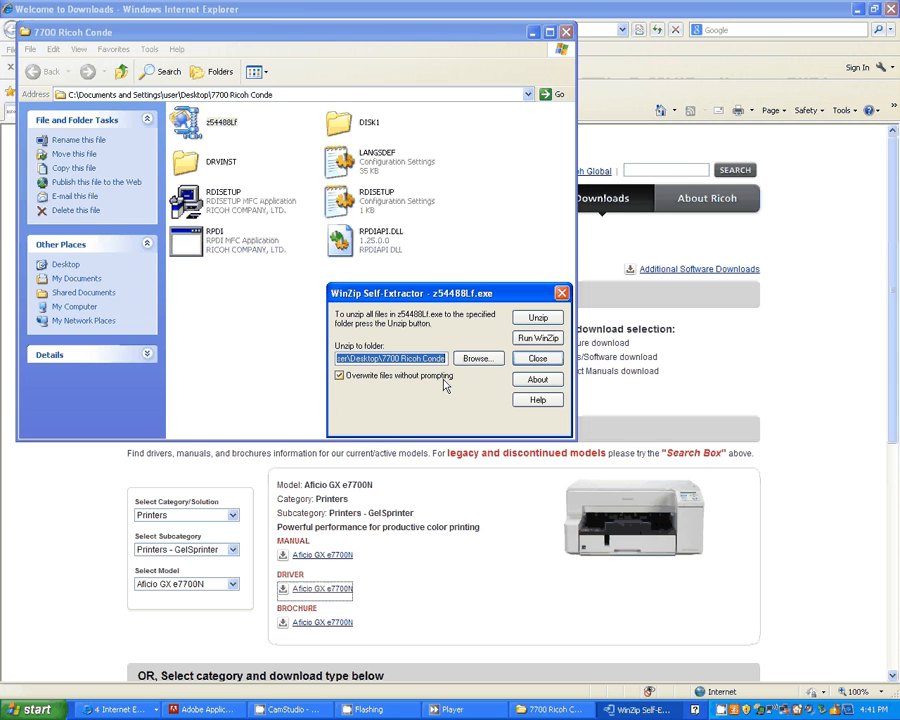
{"action": "left_click", "coordinate": [536, 358]}
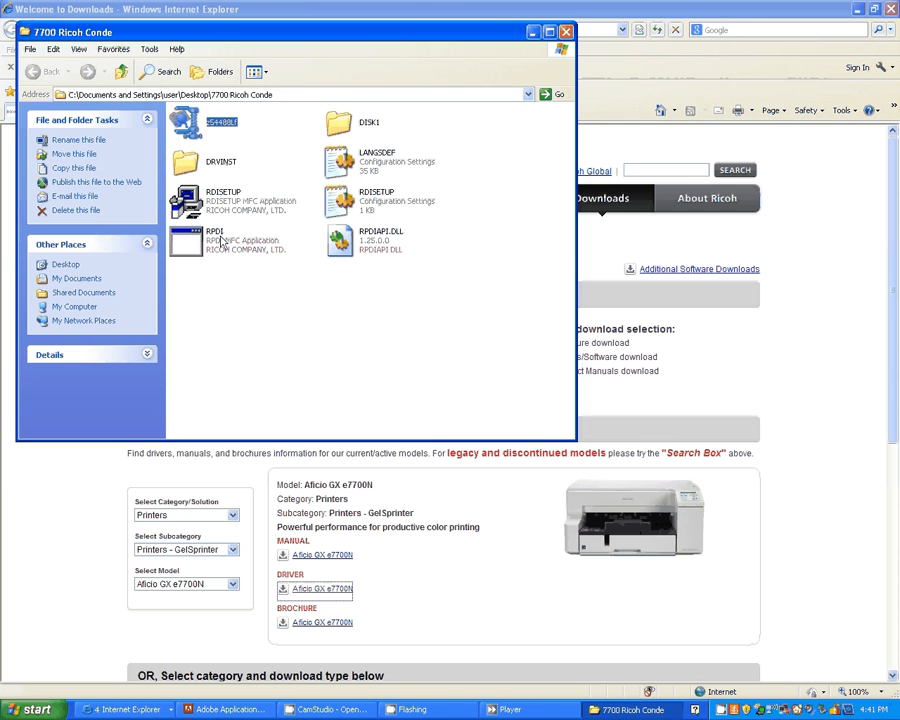
{"action": "mouse_move", "coordinate": [216, 244]}
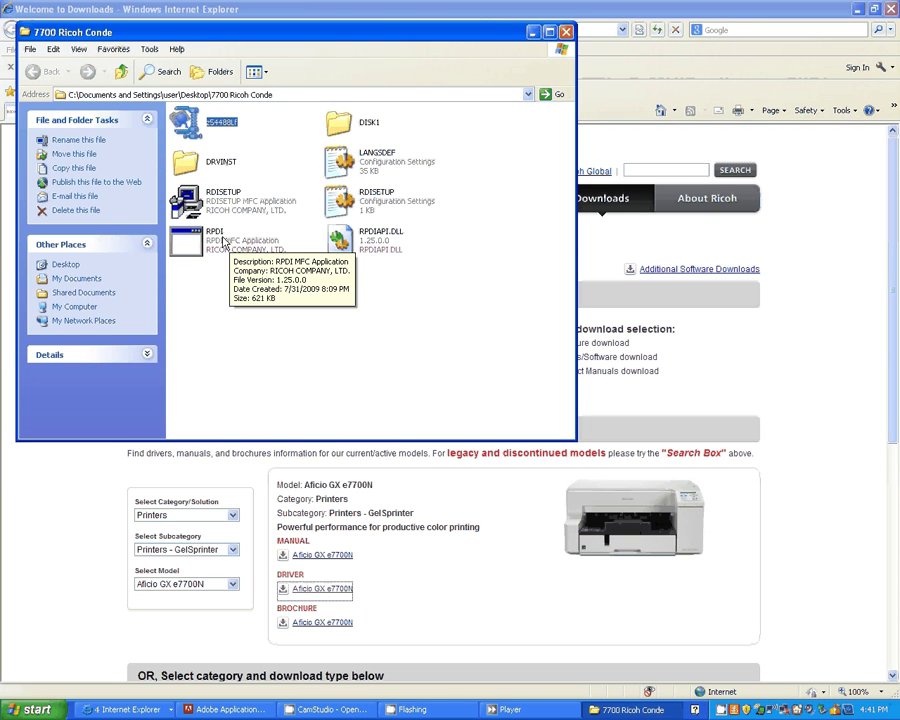
{"action": "mouse_move", "coordinate": [210, 216]}
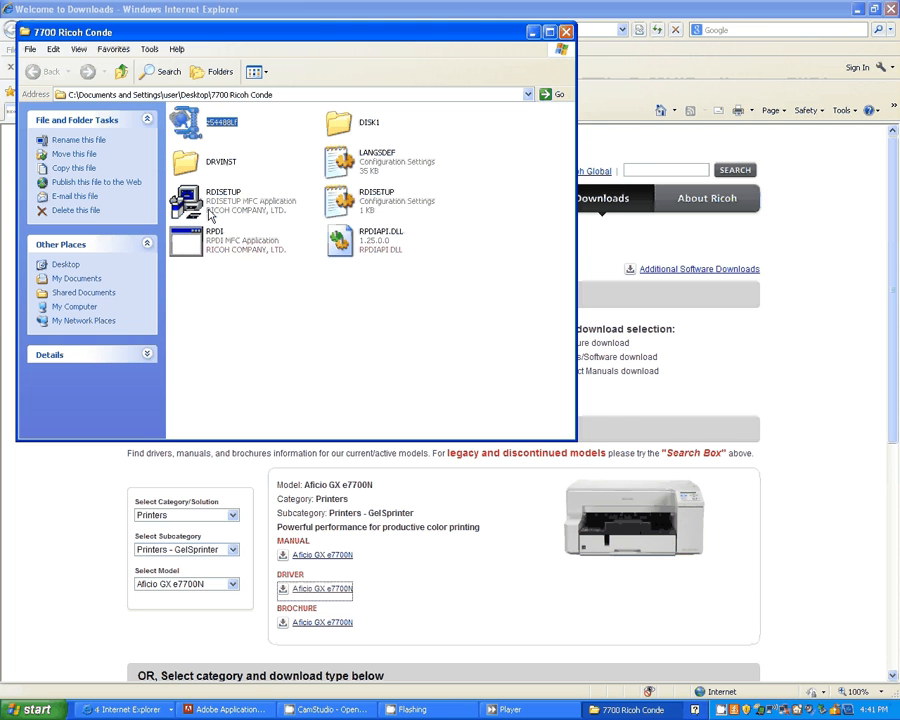
{"action": "mouse_move", "coordinate": [200, 204]}
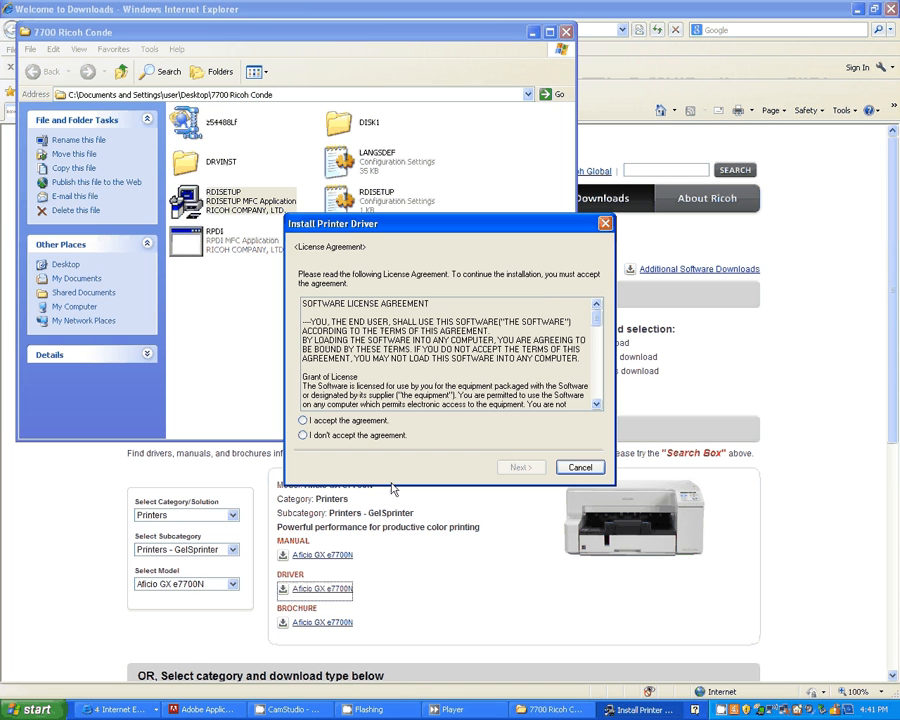
Accept the license, continue with USB cable connection and past the power-off screen.
{"action": "left_click", "coordinate": [304, 420]}
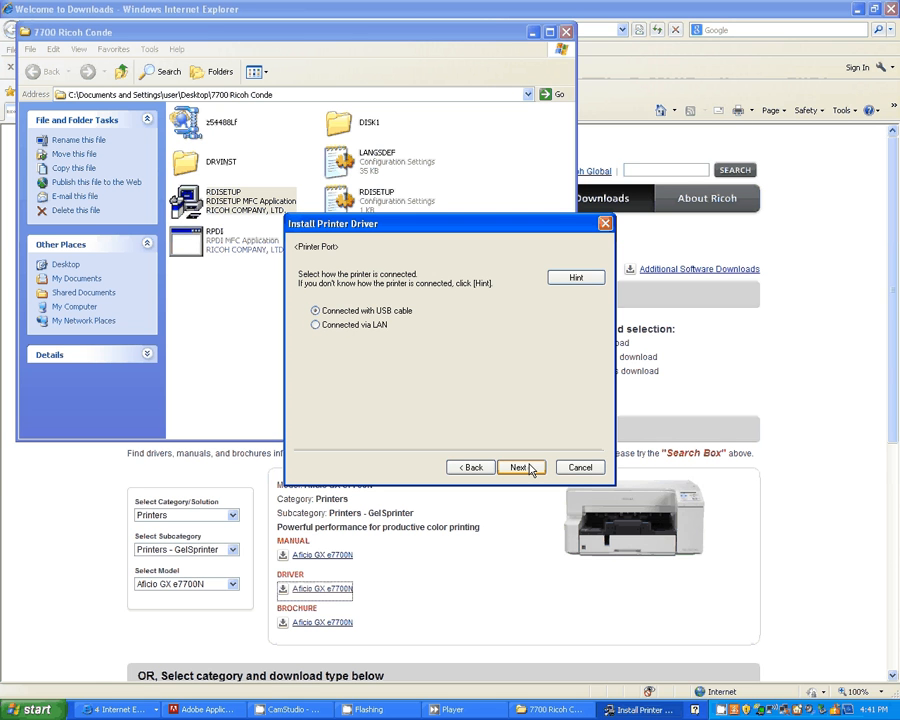
{"action": "left_click", "coordinate": [520, 468]}
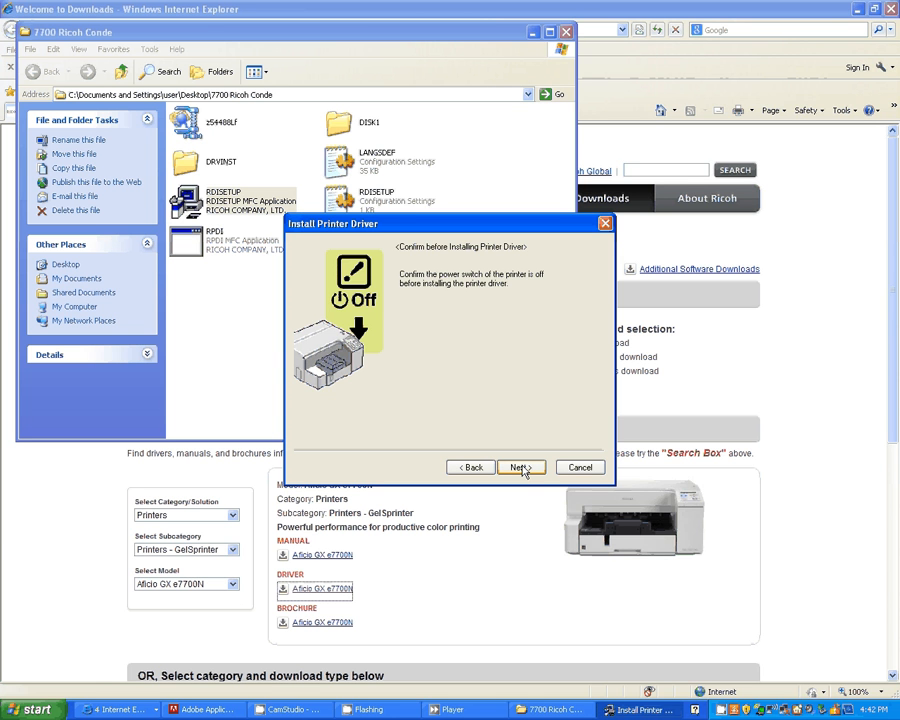
{"action": "left_click", "coordinate": [520, 468]}
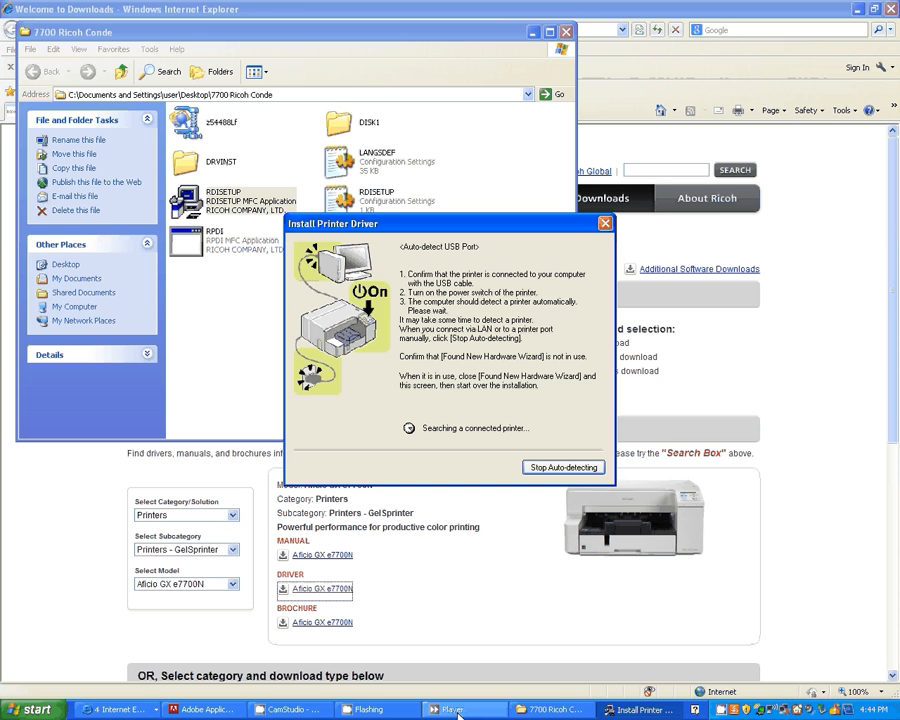
{"action": "left_click", "coordinate": [452, 710]}
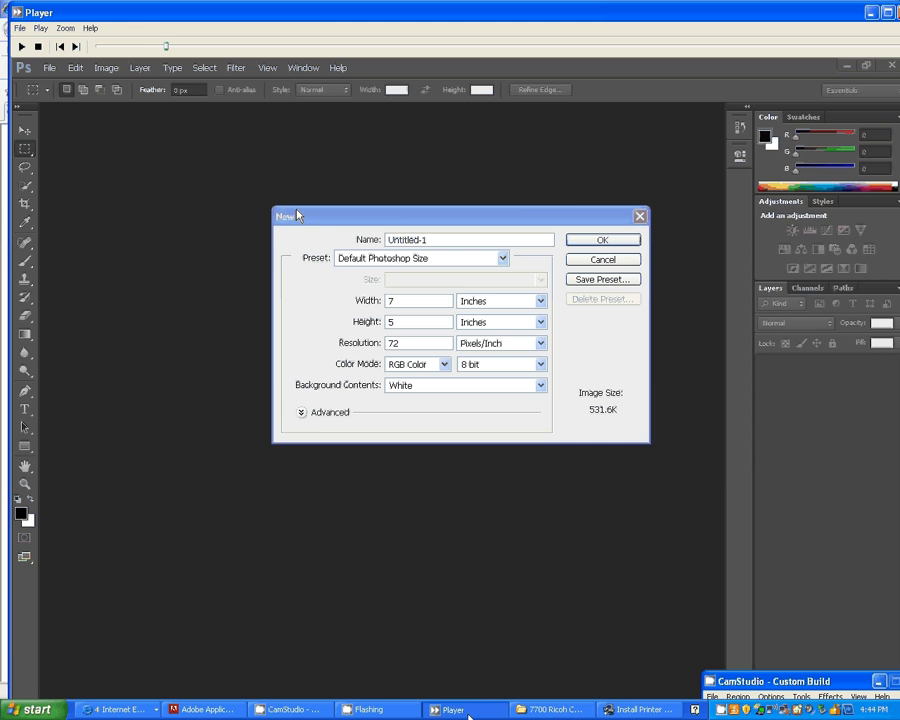
{"action": "left_click", "coordinate": [550, 708]}
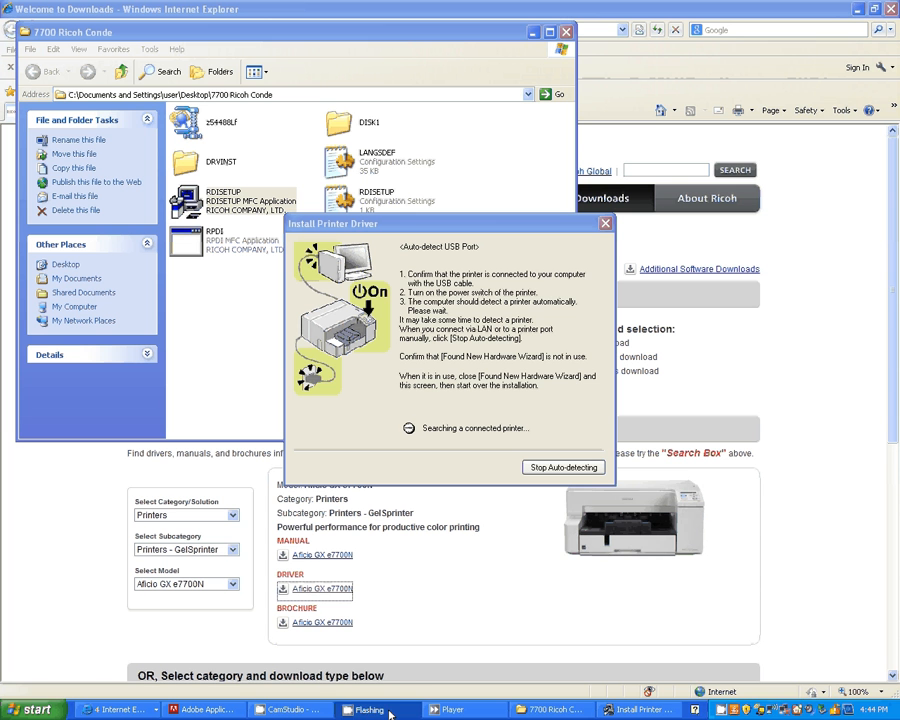
{"action": "mouse_move", "coordinate": [290, 708]}
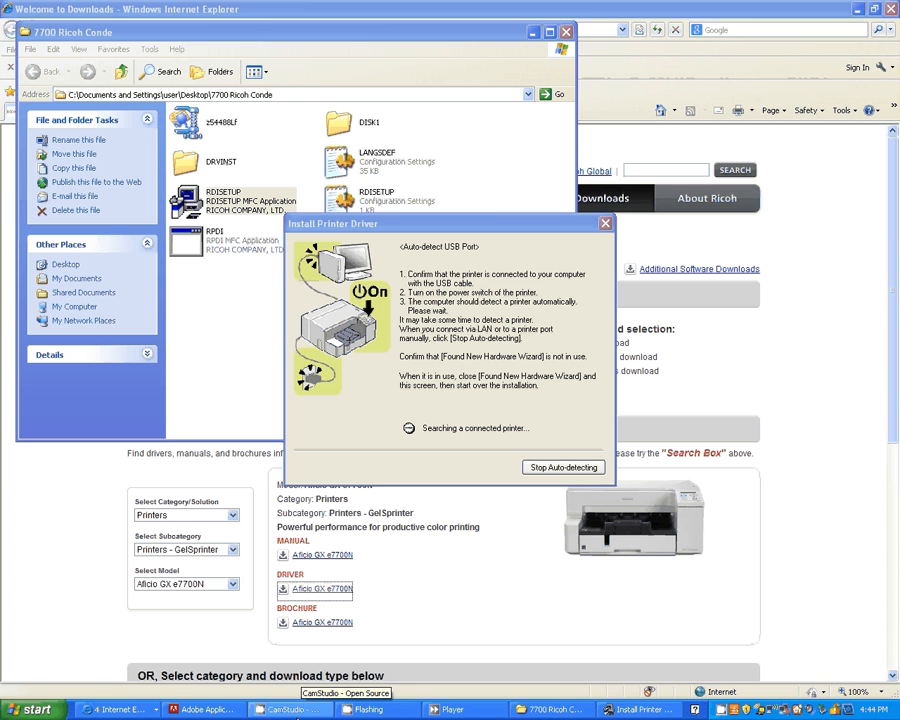
{"action": "left_click", "coordinate": [290, 708]}
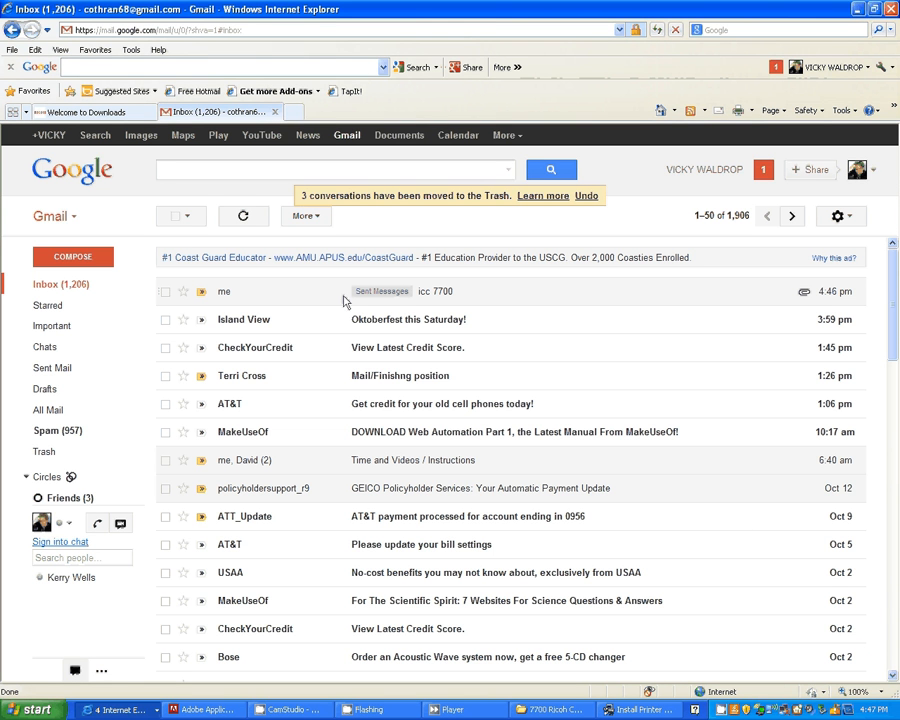
{"action": "mouse_move", "coordinate": [288, 302]}
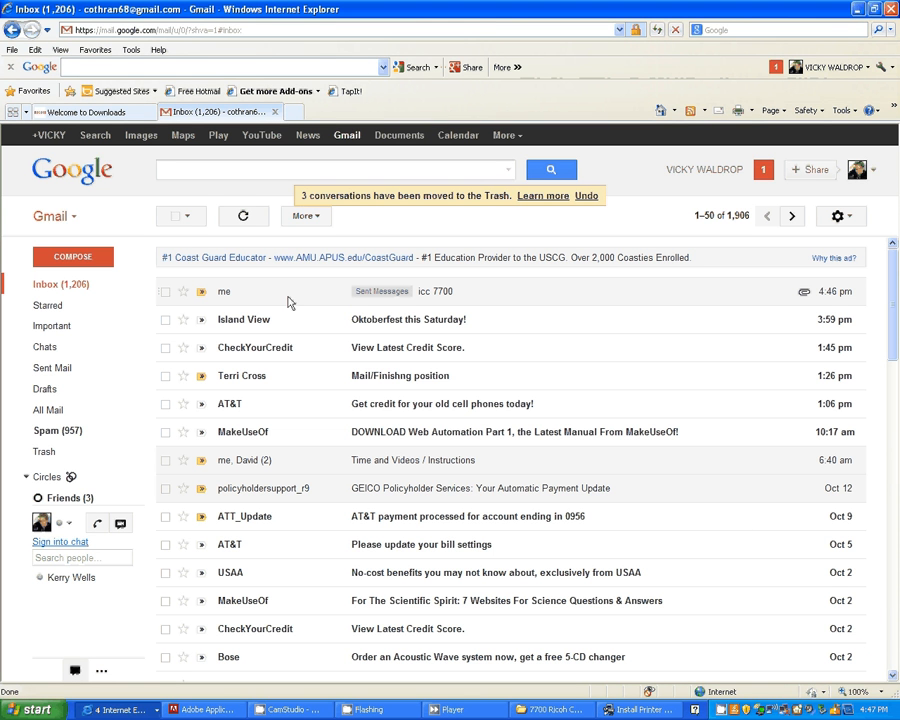
{"action": "mouse_move", "coordinate": [380, 292]}
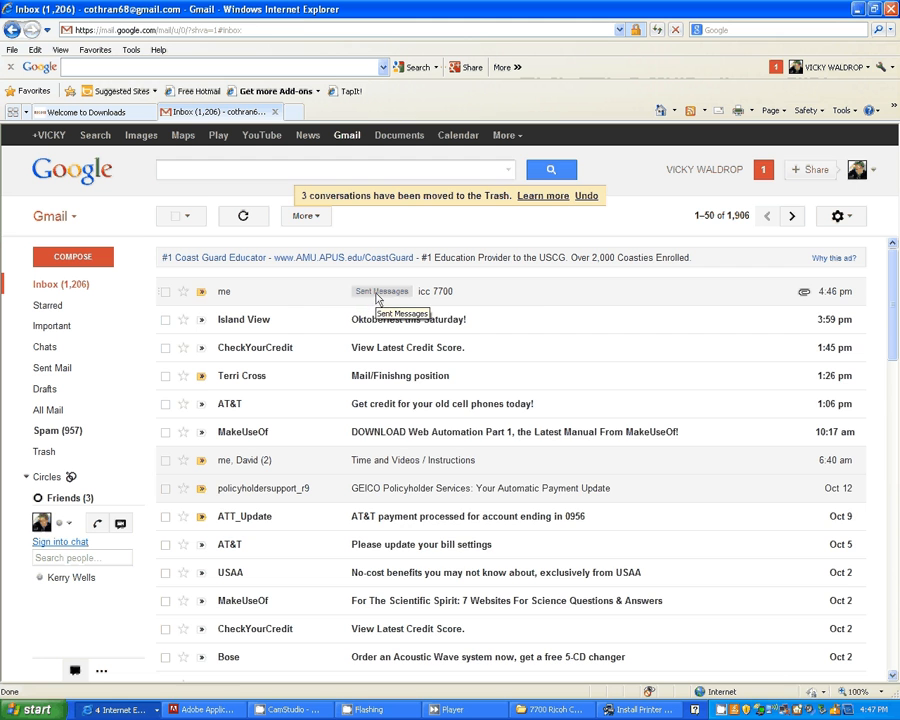
Download the ICC profile attachment from the icc 7700 email, choosing Save.
{"action": "left_click", "coordinate": [436, 292]}
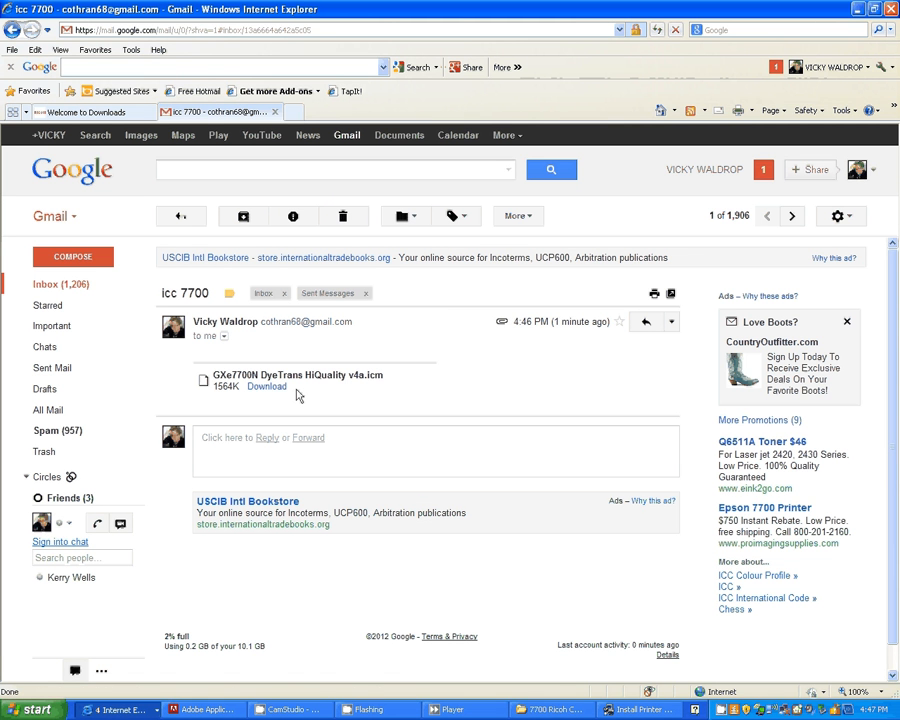
{"action": "left_click", "coordinate": [266, 388]}
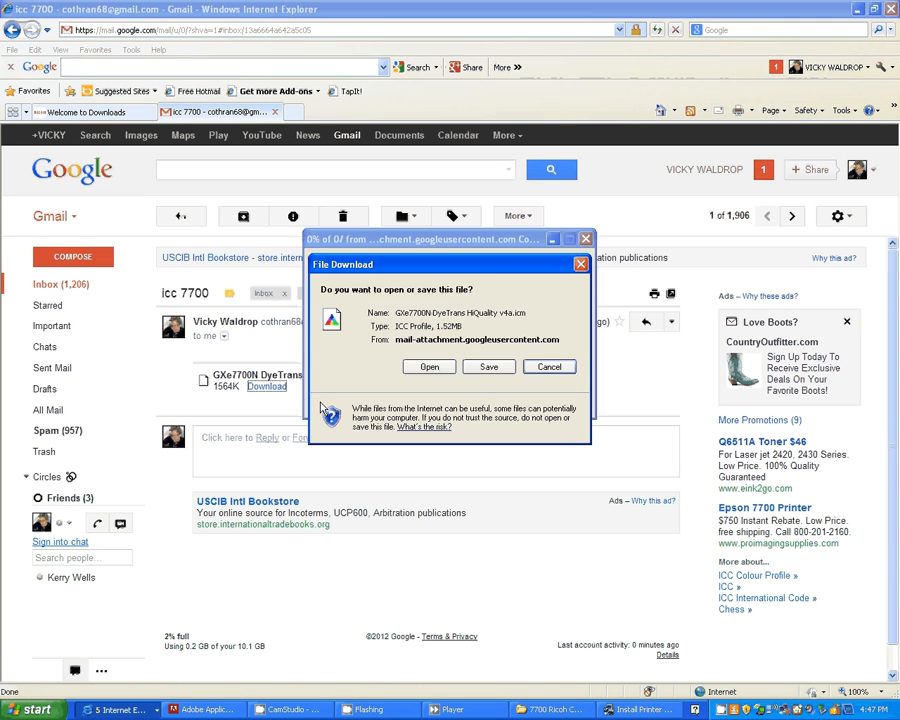
{"action": "left_click", "coordinate": [488, 366]}
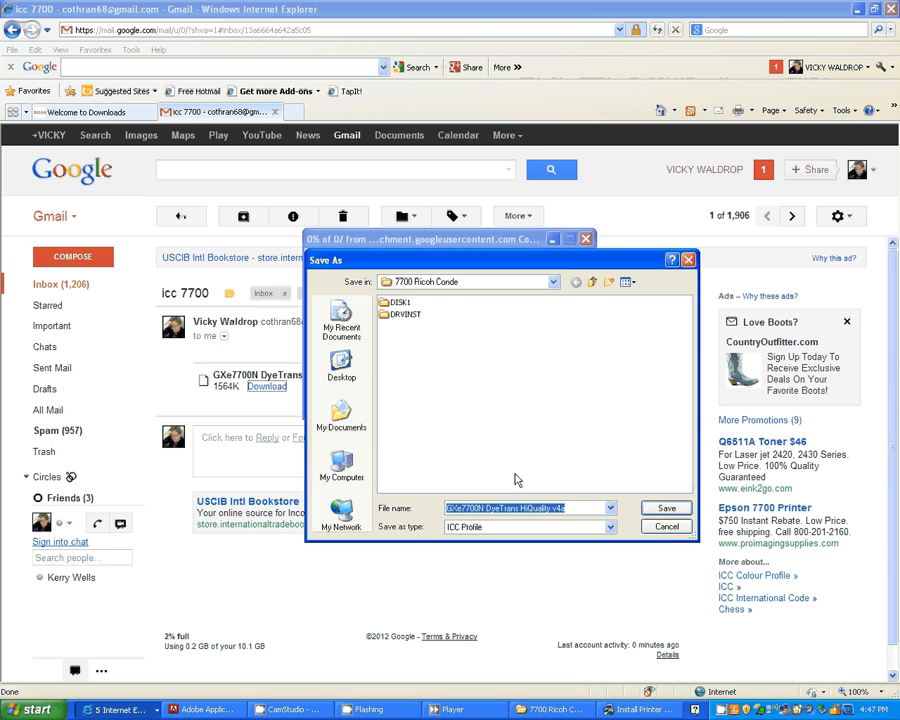
{"action": "mouse_move", "coordinate": [460, 304]}
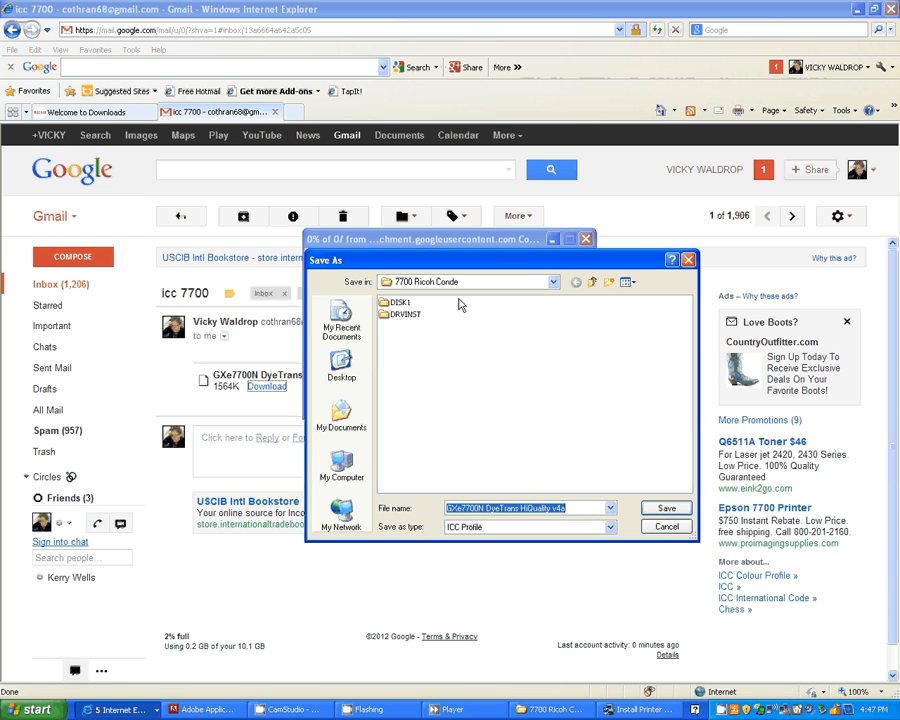
{"action": "mouse_move", "coordinate": [416, 362]}
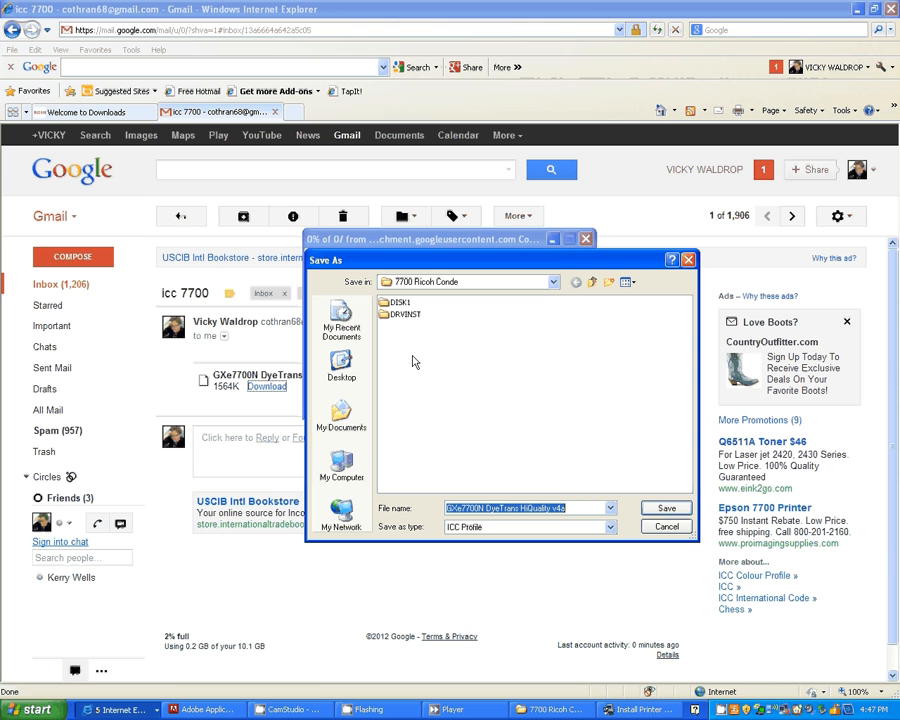
{"action": "mouse_move", "coordinate": [378, 370]}
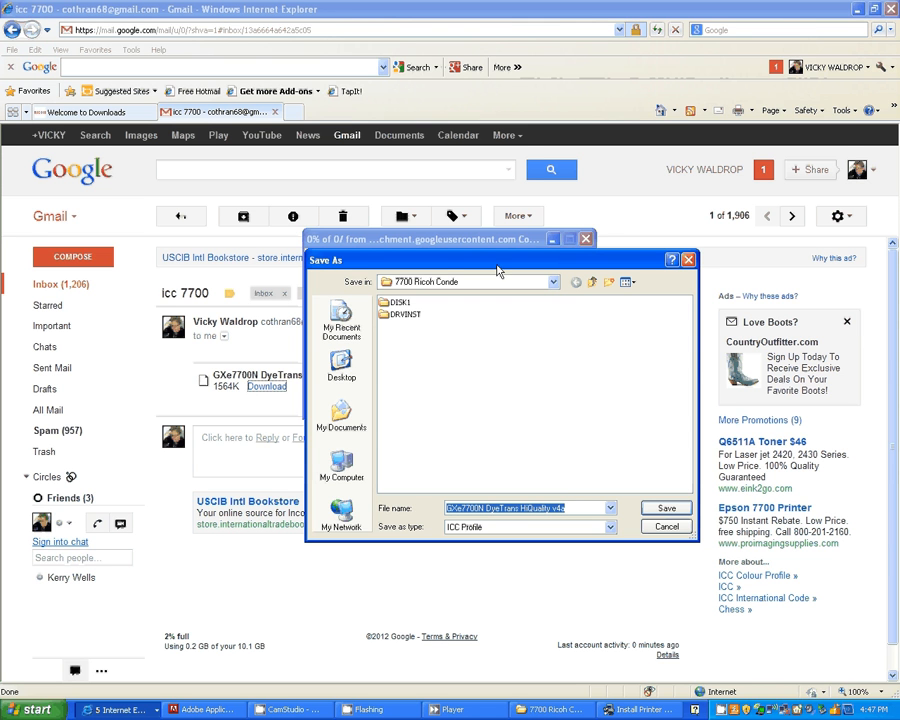
Save the ICC profile into the Desktop's 7700 Ricoh Conde folder and dismiss the download notice.
{"action": "left_click", "coordinate": [340, 368]}
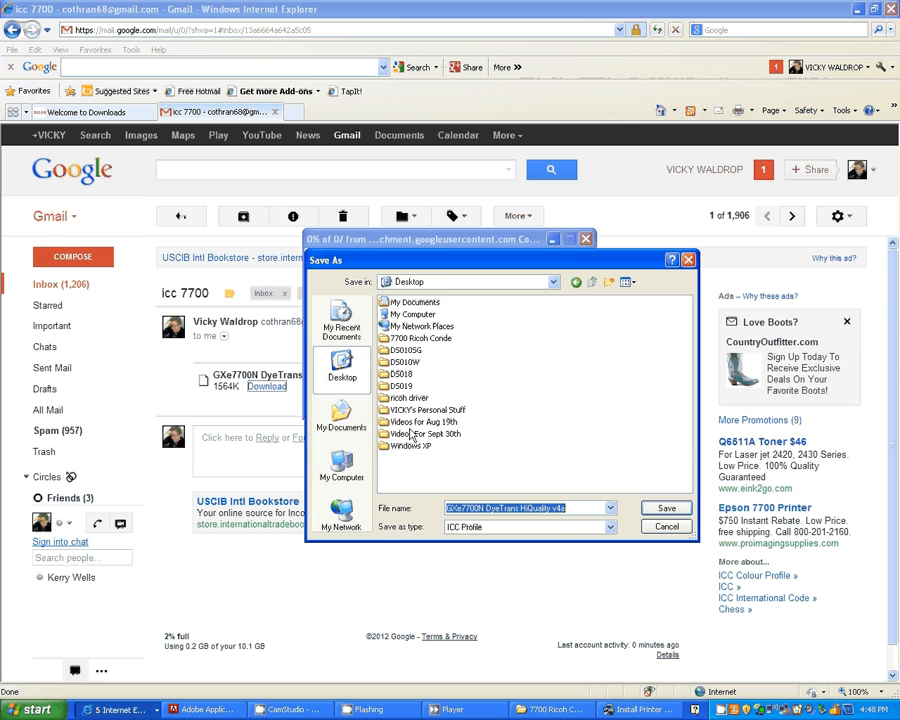
{"action": "left_click", "coordinate": [420, 338]}
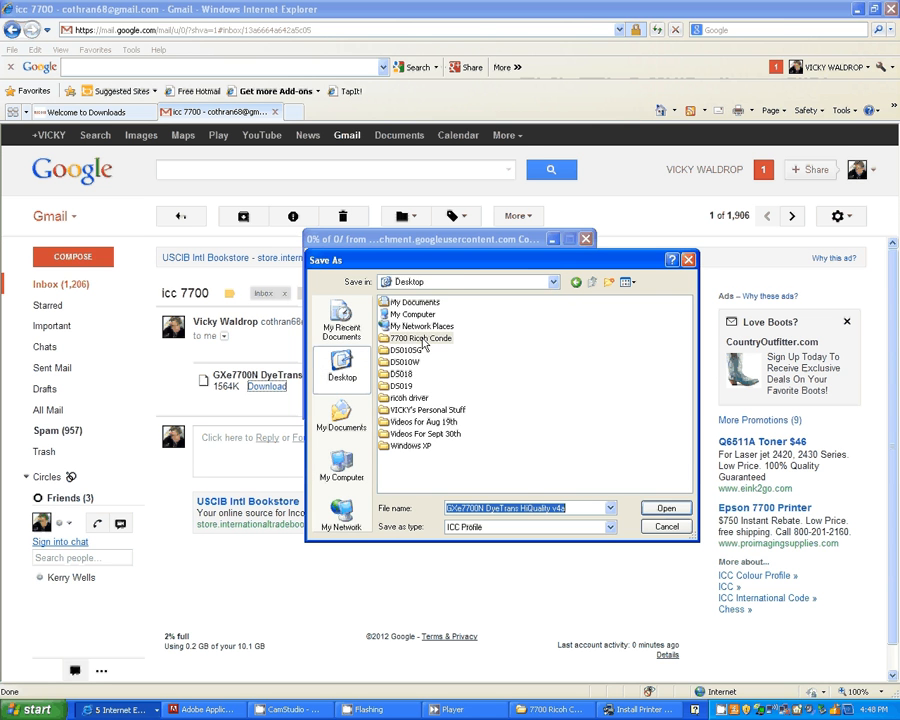
{"action": "double_click", "coordinate": [422, 338]}
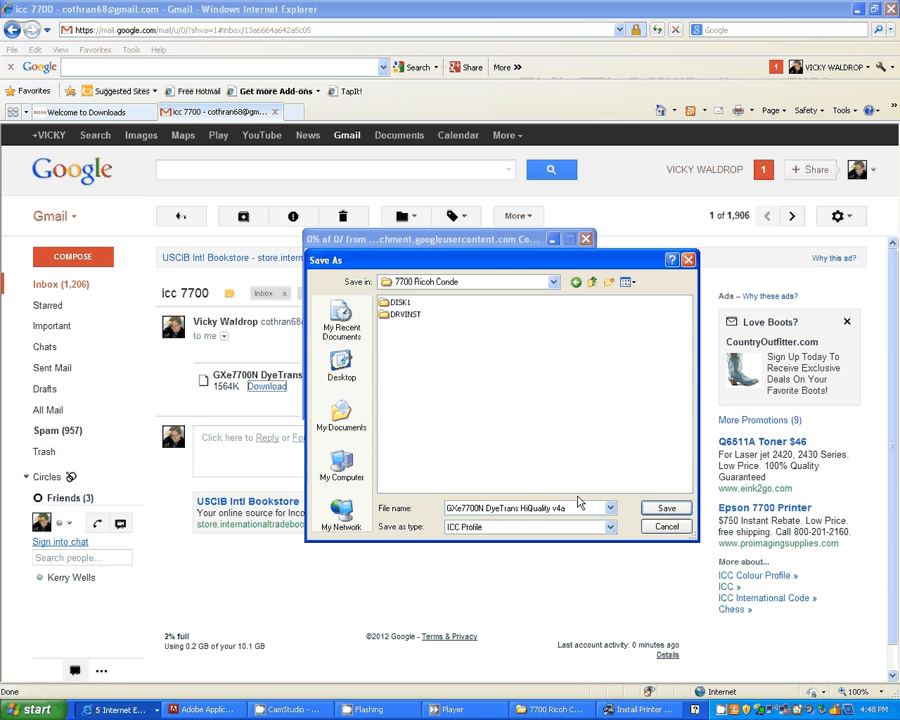
{"action": "mouse_move", "coordinate": [488, 516]}
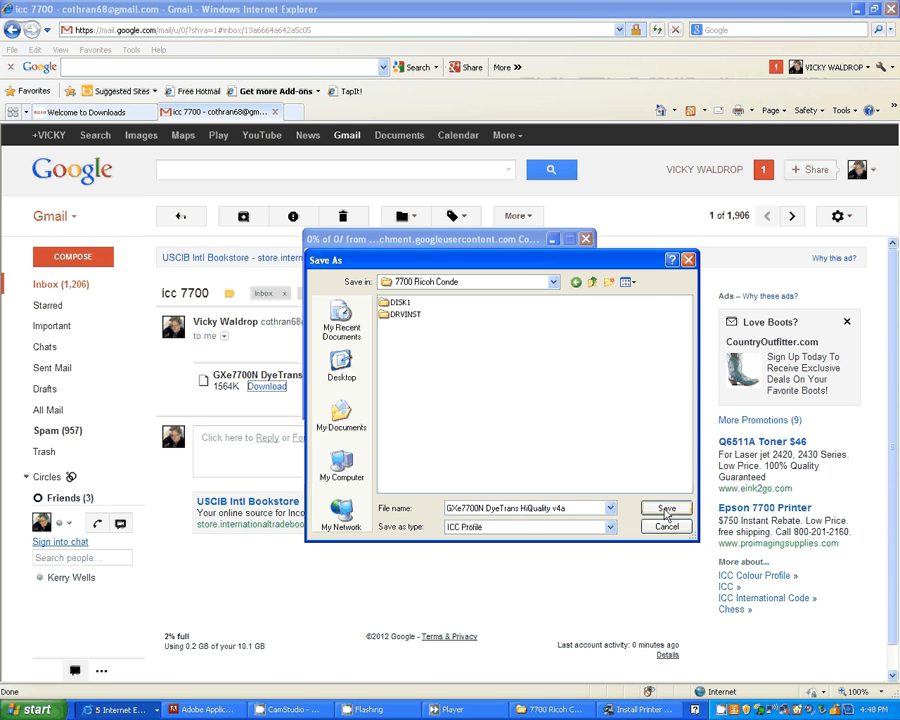
{"action": "left_click", "coordinate": [666, 510]}
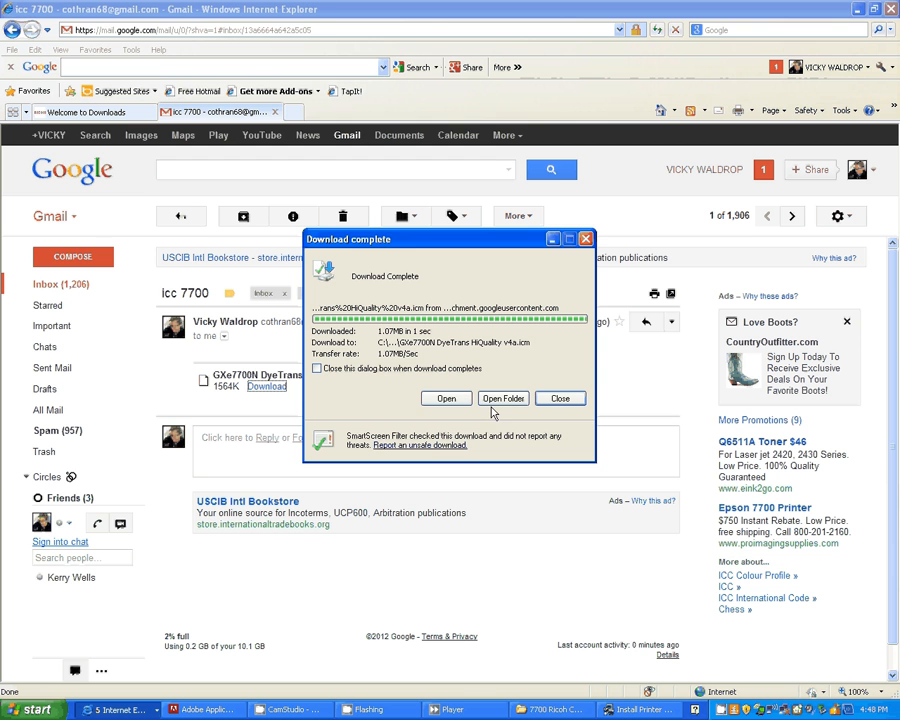
{"action": "mouse_move", "coordinate": [504, 398]}
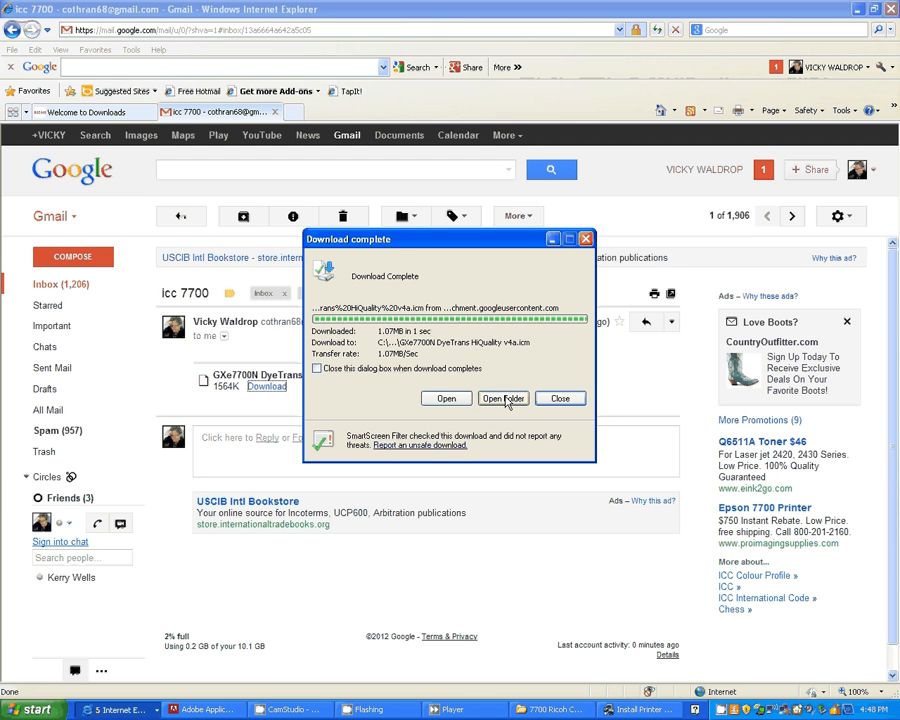
{"action": "mouse_move", "coordinate": [560, 398]}
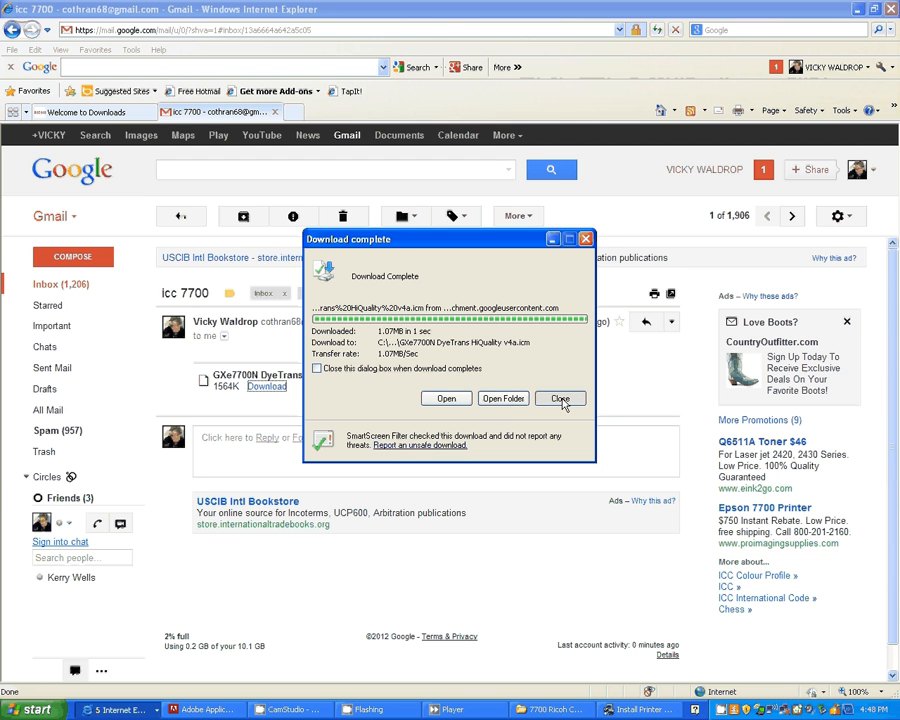
{"action": "left_click", "coordinate": [560, 398]}
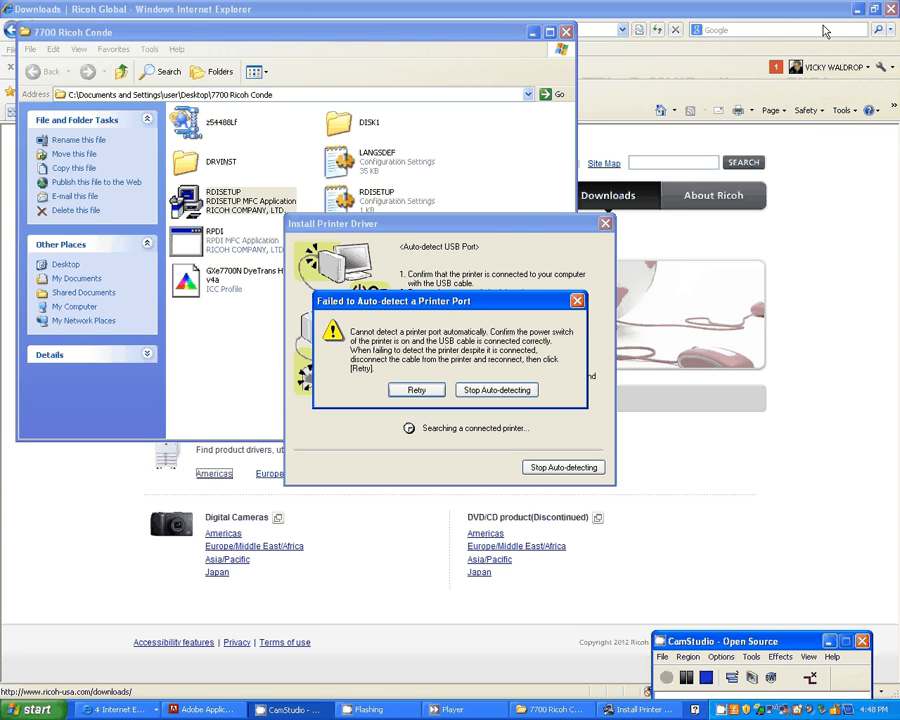
Minimize the browser and inspect the ICC profile's context menu in the 7700 Ricoh Conde folder.
{"action": "left_click", "coordinate": [858, 8]}
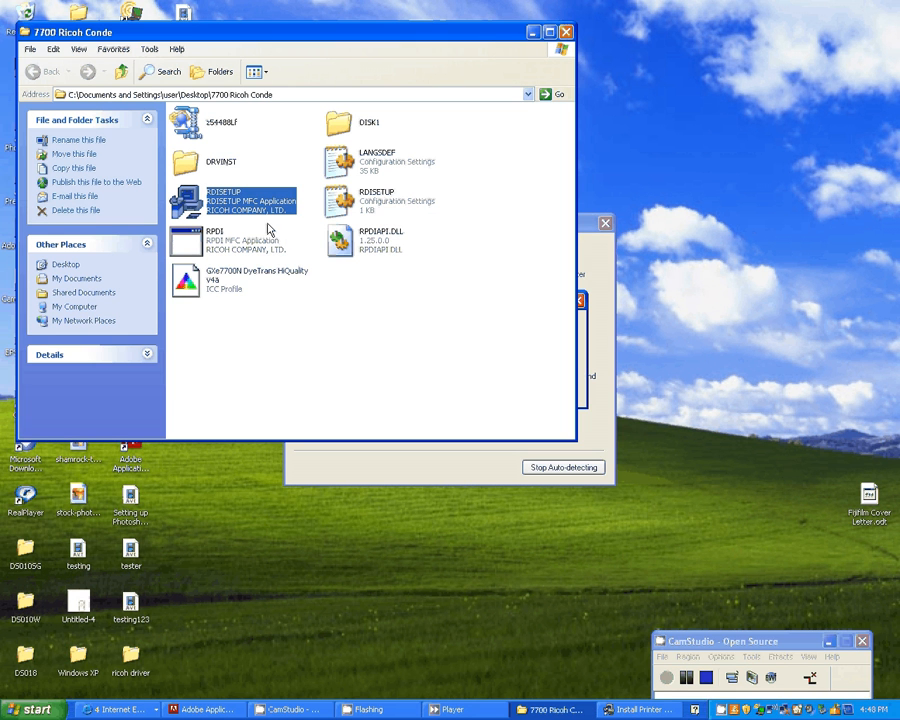
{"action": "mouse_move", "coordinate": [186, 282]}
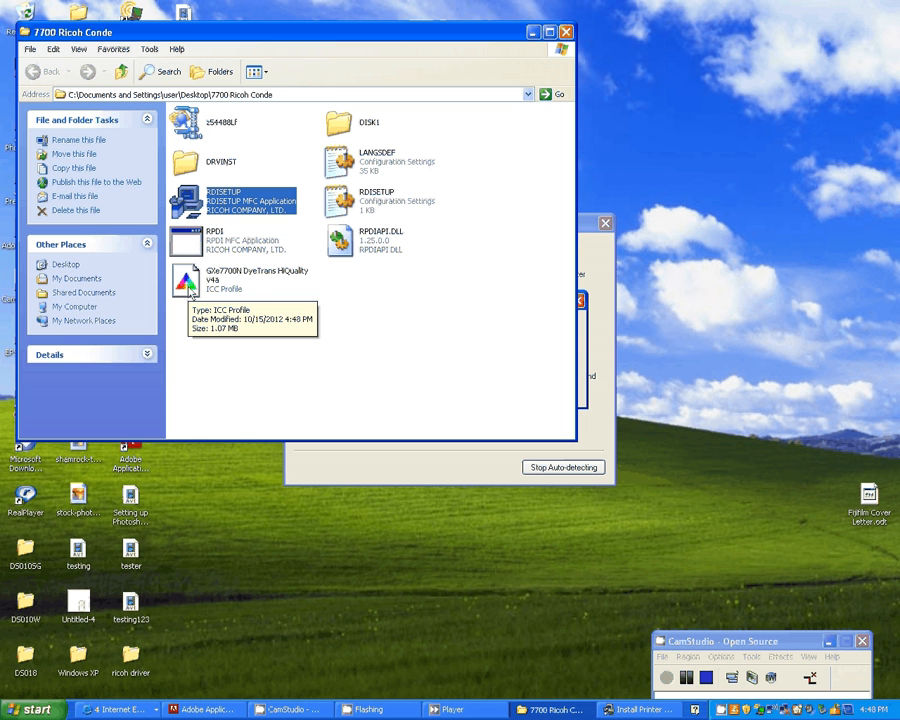
{"action": "right_click", "coordinate": [186, 280]}
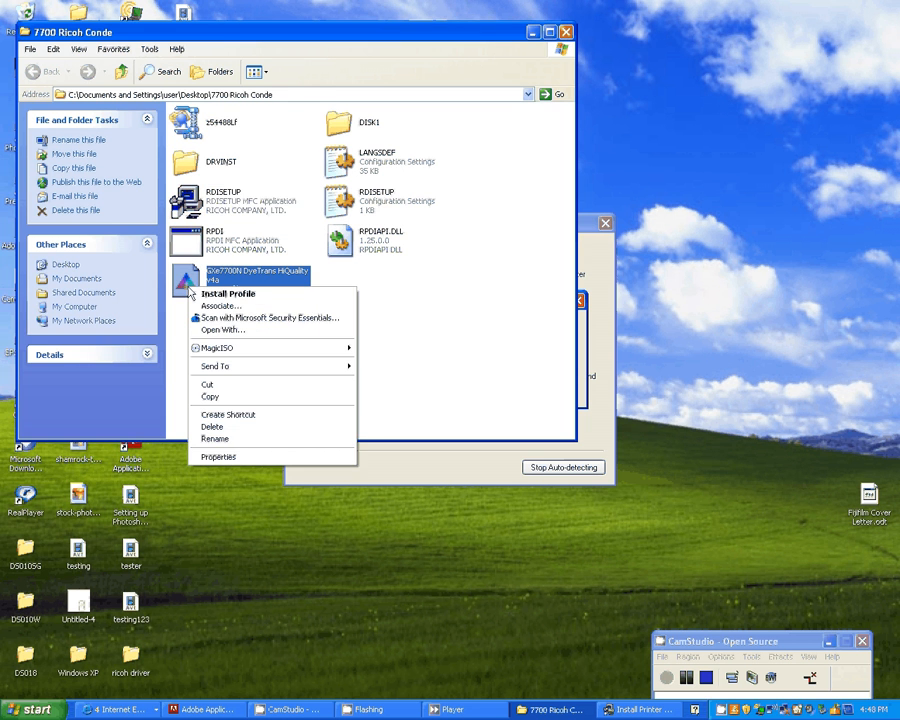
{"action": "left_click", "coordinate": [360, 332]}
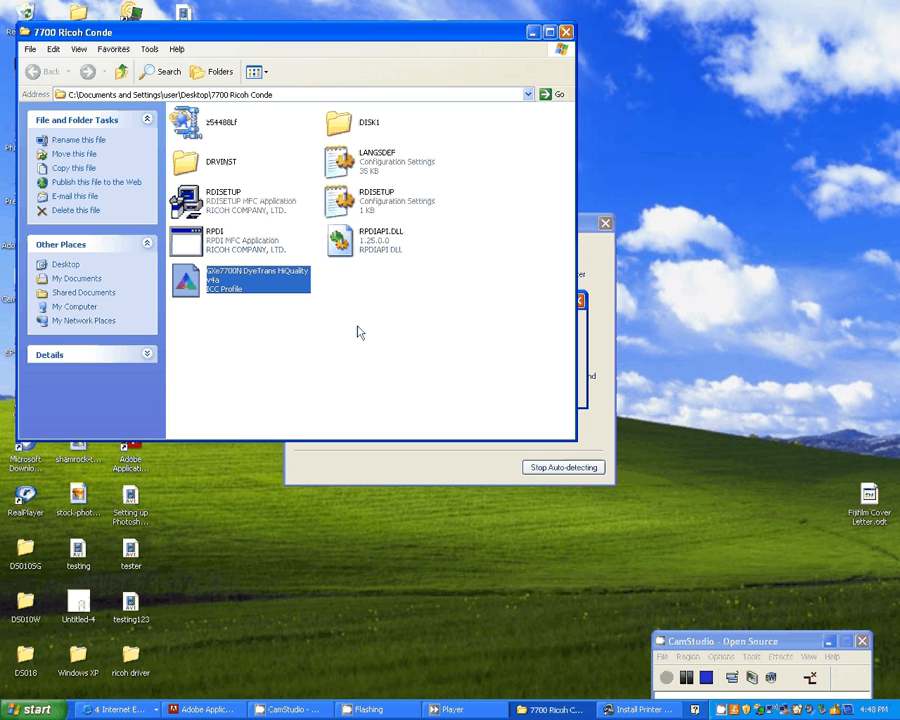
{"action": "mouse_move", "coordinate": [84, 38]}
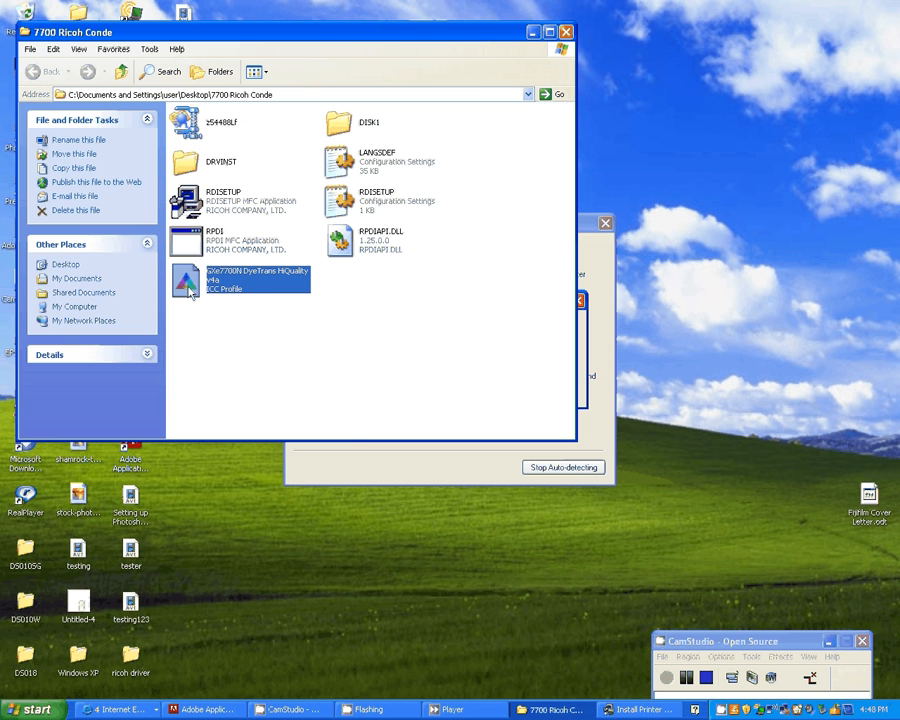
{"action": "right_click", "coordinate": [190, 280]}
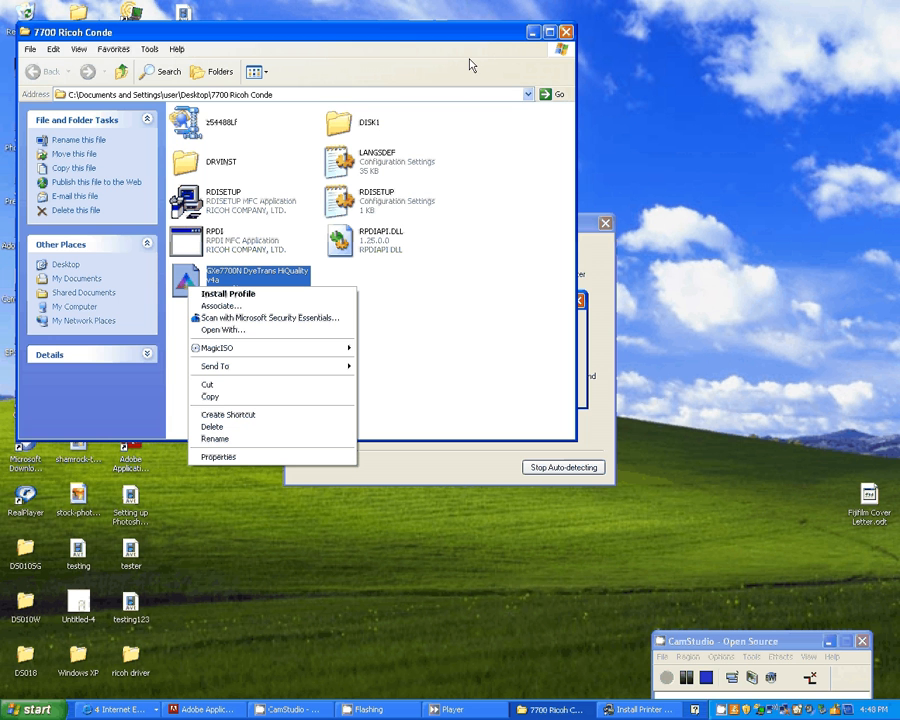
{"action": "mouse_move", "coordinate": [470, 68]}
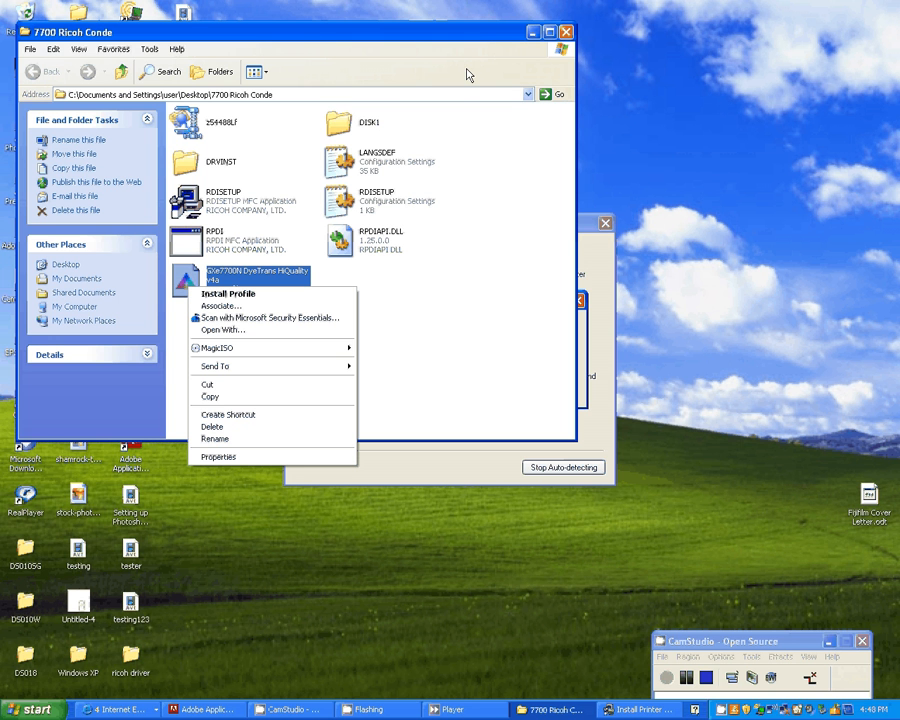
{"action": "mouse_move", "coordinate": [496, 36]}
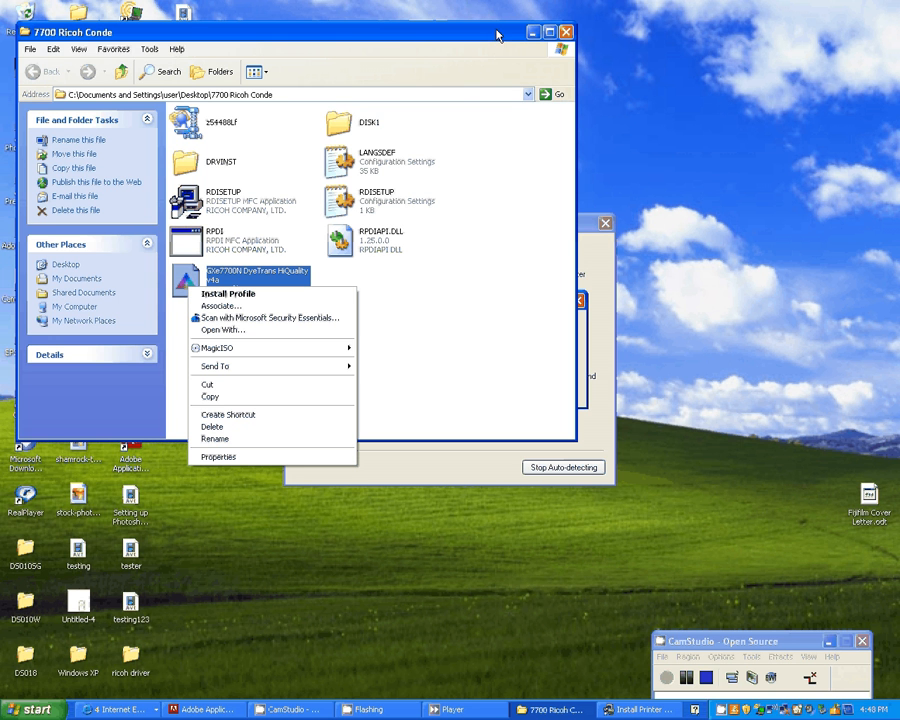
{"action": "left_click", "coordinate": [344, 308]}
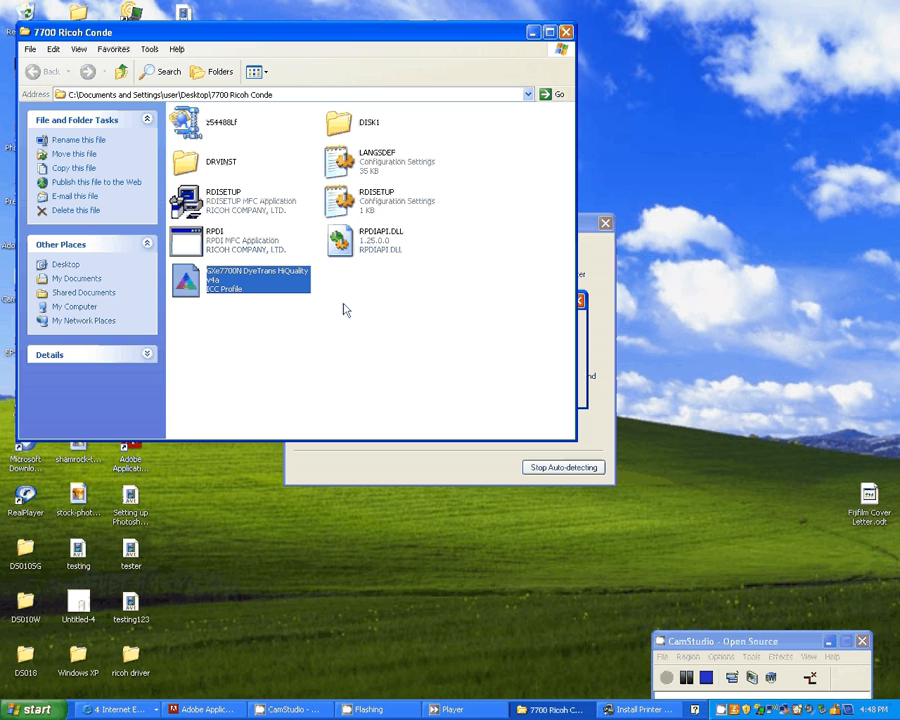
{"action": "mouse_move", "coordinate": [472, 150]}
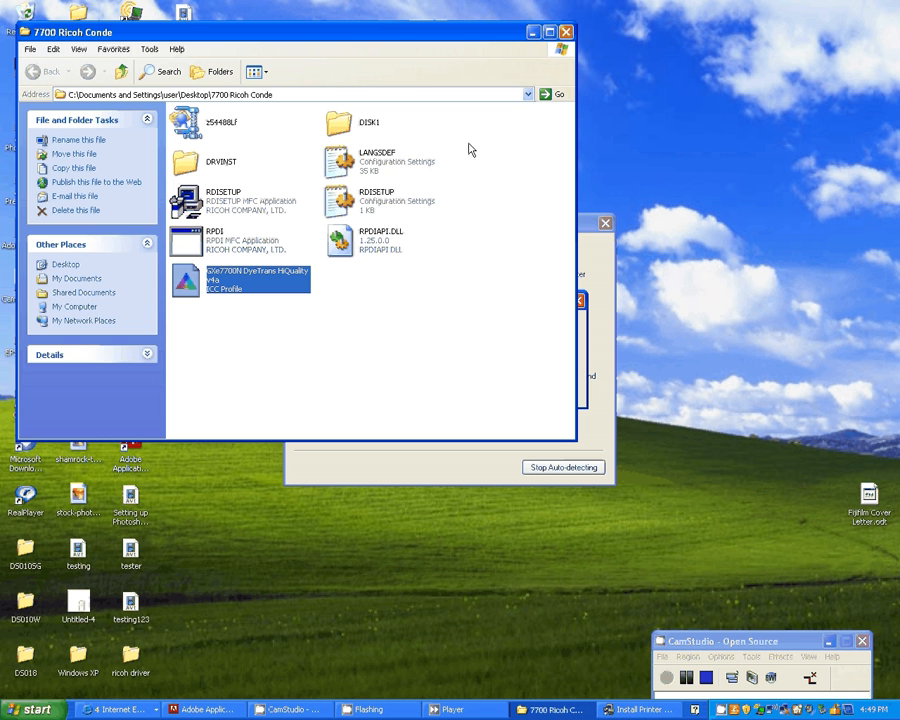
{"action": "mouse_move", "coordinate": [540, 66]}
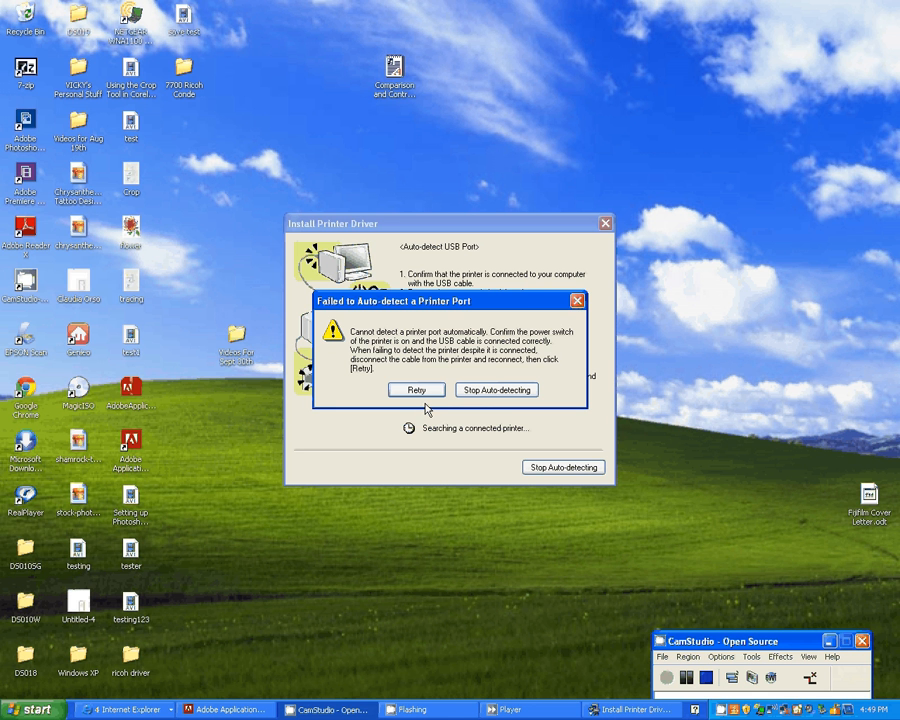
{"action": "mouse_move", "coordinate": [492, 376]}
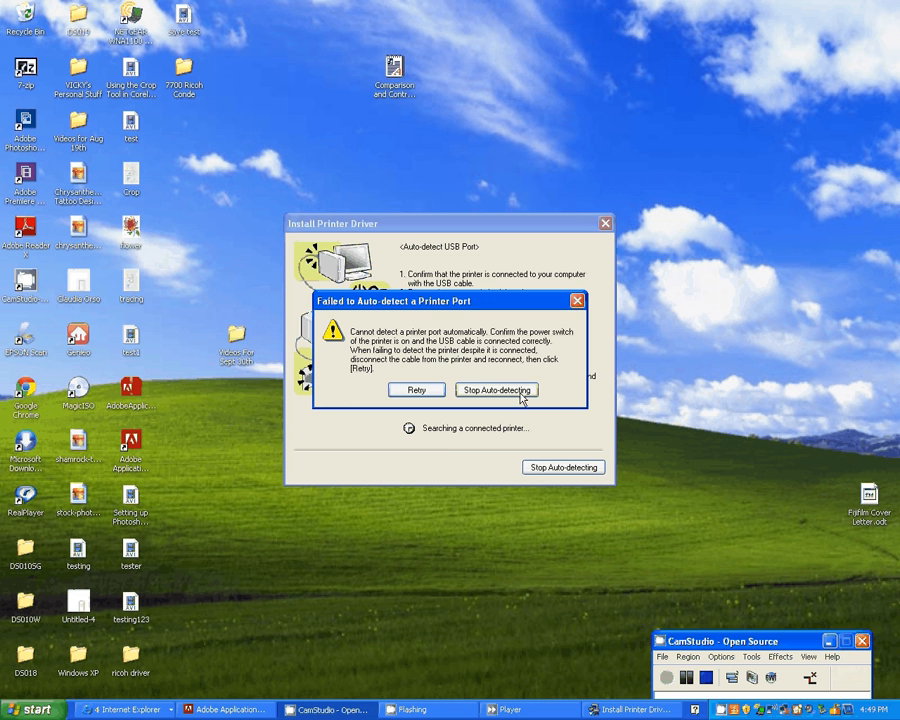
Stop auto-detection, install on port LPT1, decline the restart and finish the installer.
{"action": "left_click", "coordinate": [496, 390]}
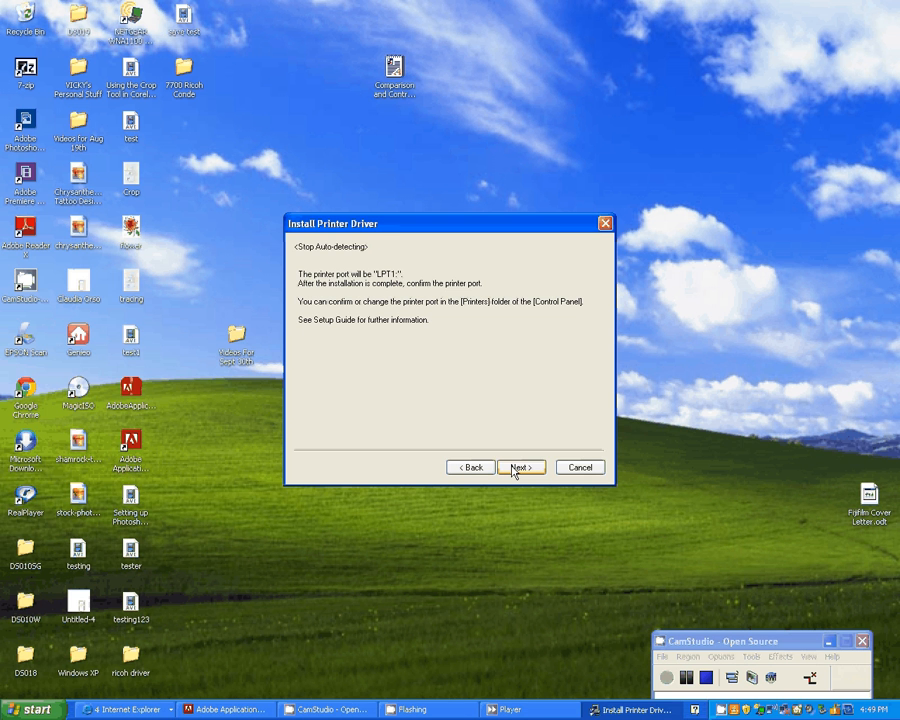
{"action": "left_click", "coordinate": [520, 468]}
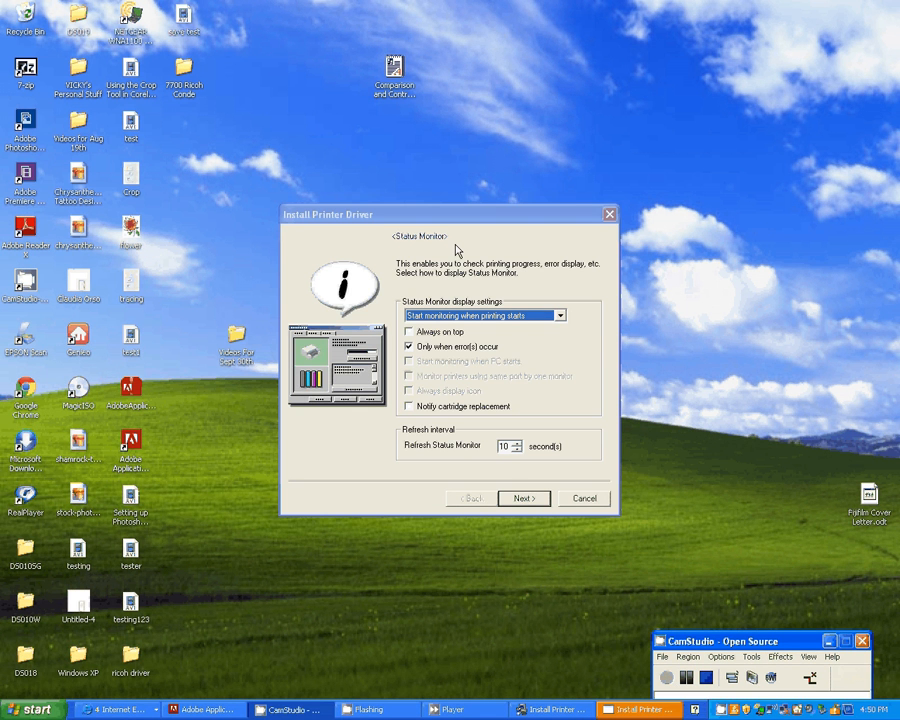
{"action": "mouse_move", "coordinate": [510, 462]}
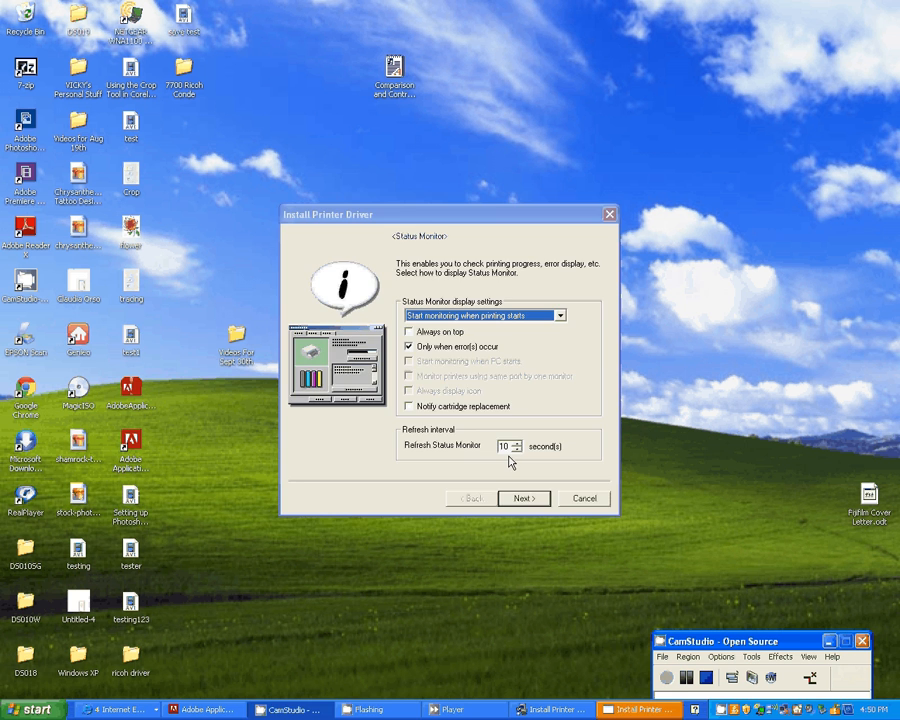
{"action": "left_click", "coordinate": [524, 498]}
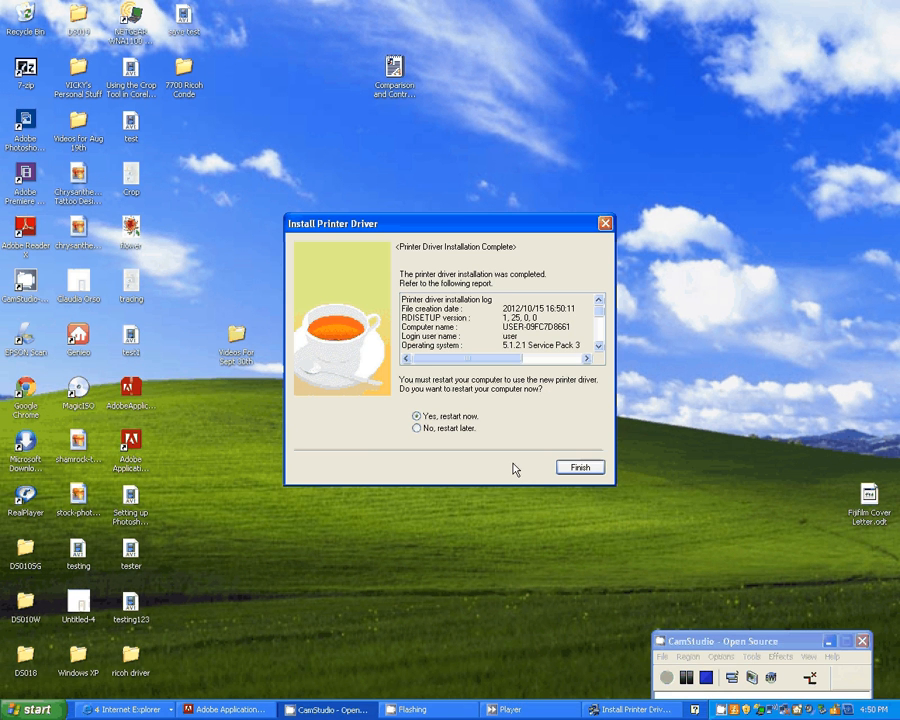
{"action": "left_click", "coordinate": [416, 428]}
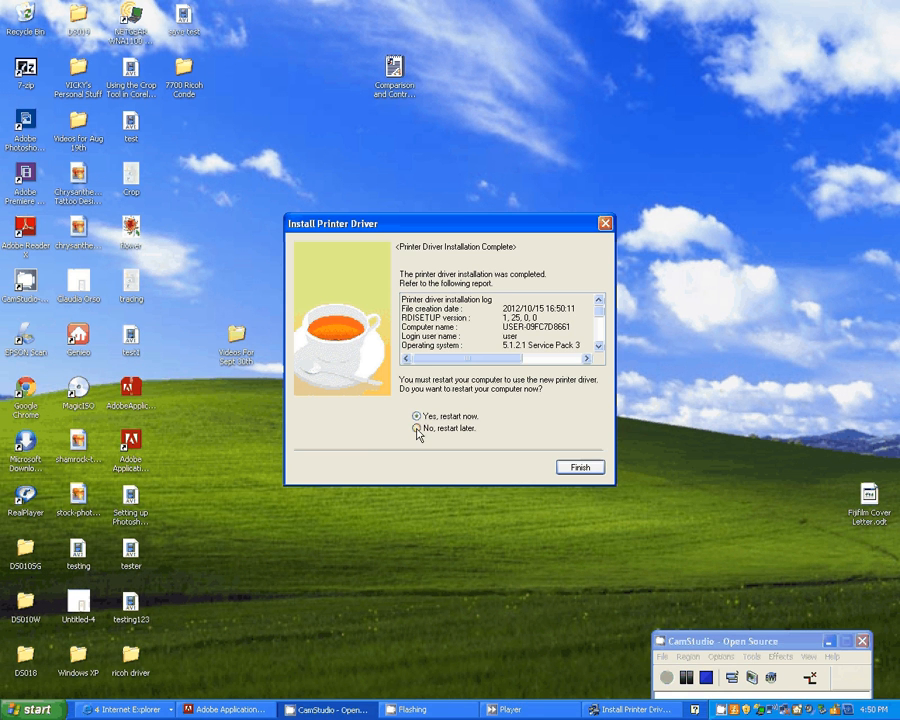
{"action": "left_click", "coordinate": [416, 428]}
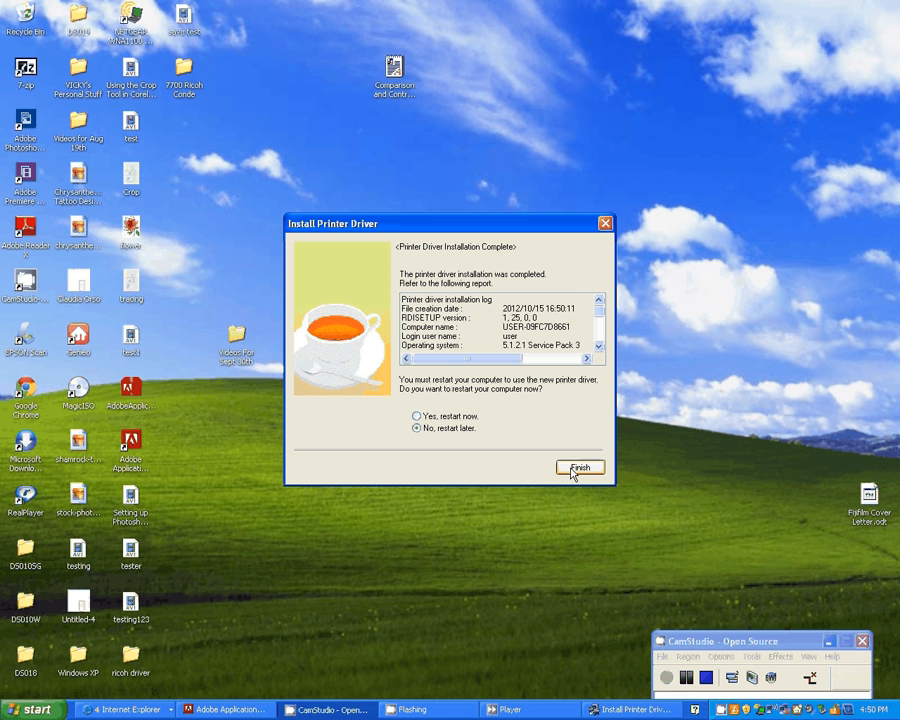
{"action": "left_click", "coordinate": [580, 468]}
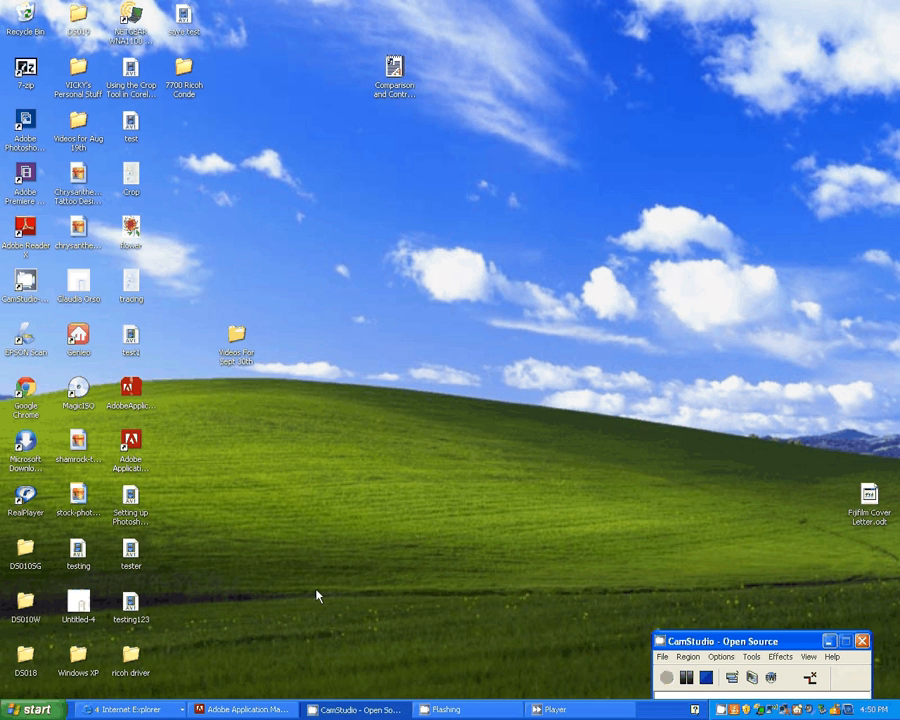
Open Printers and Faxes from the Start menu.
{"action": "left_click", "coordinate": [30, 708]}
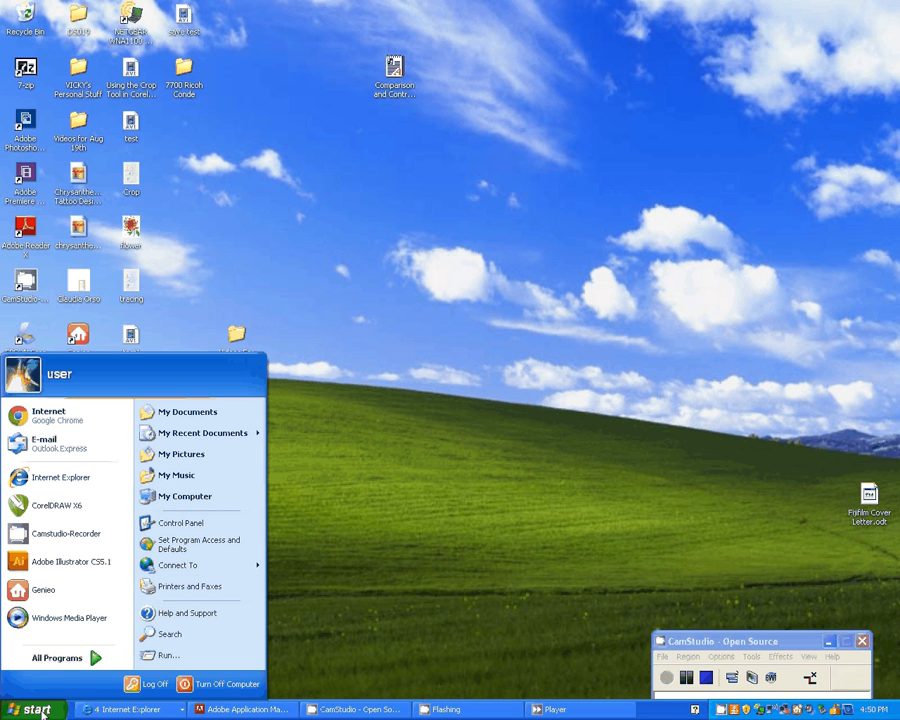
{"action": "left_click", "coordinate": [190, 586]}
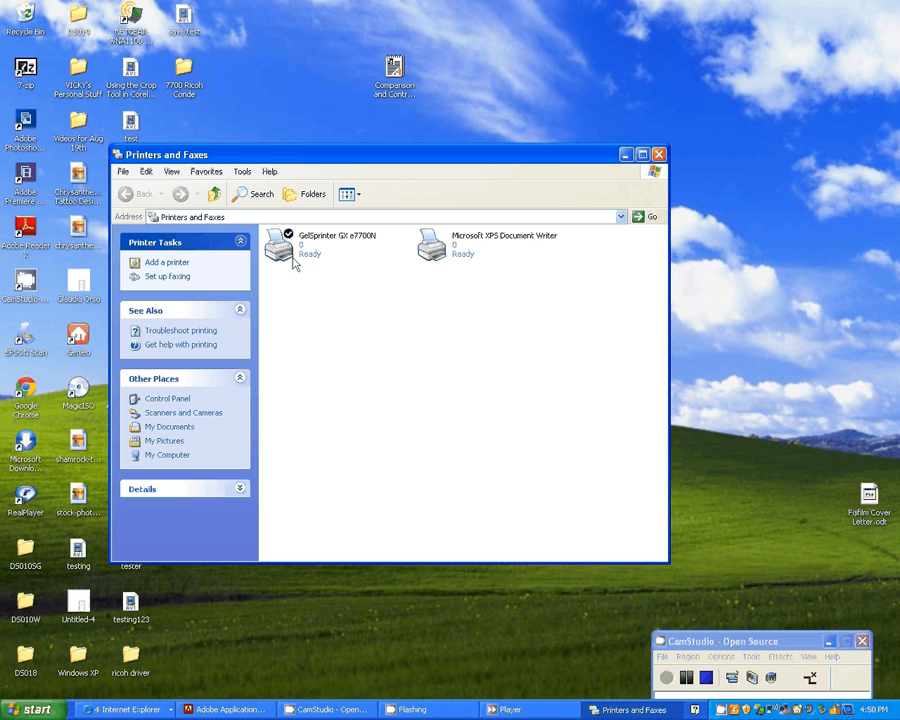
Bring up the context menu of the GelSprinter GX e7700N printer.
{"action": "right_click", "coordinate": [280, 248]}
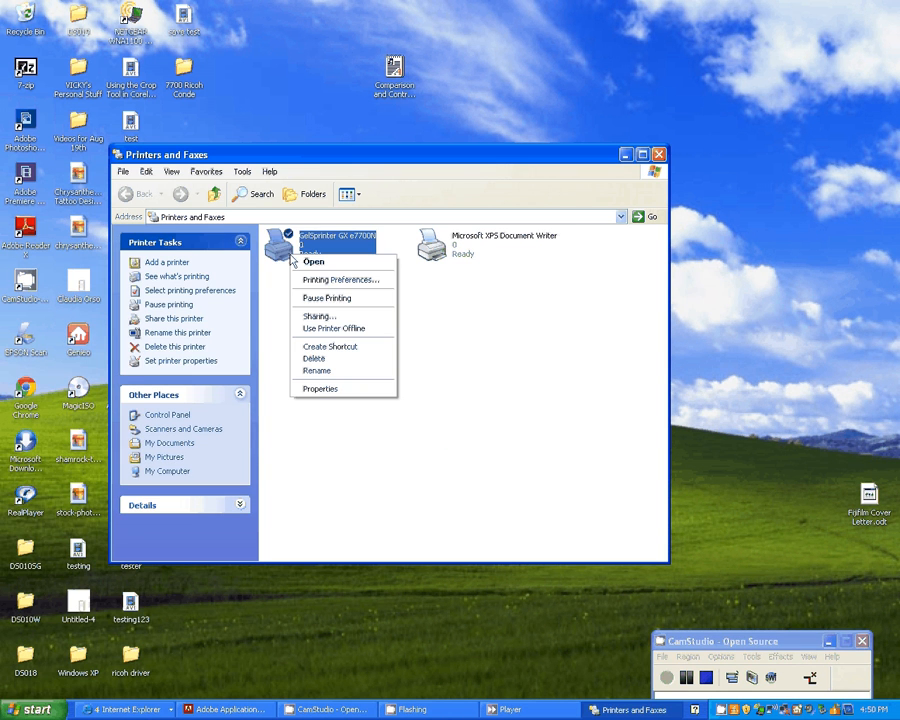
{"action": "mouse_move", "coordinate": [320, 388]}
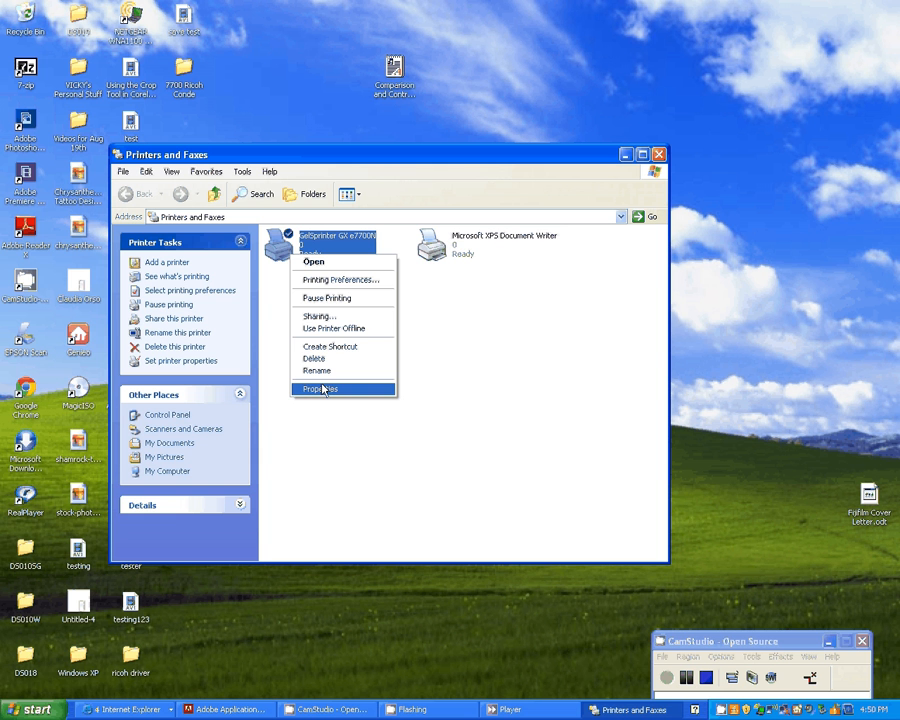
{"action": "mouse_move", "coordinate": [276, 280]}
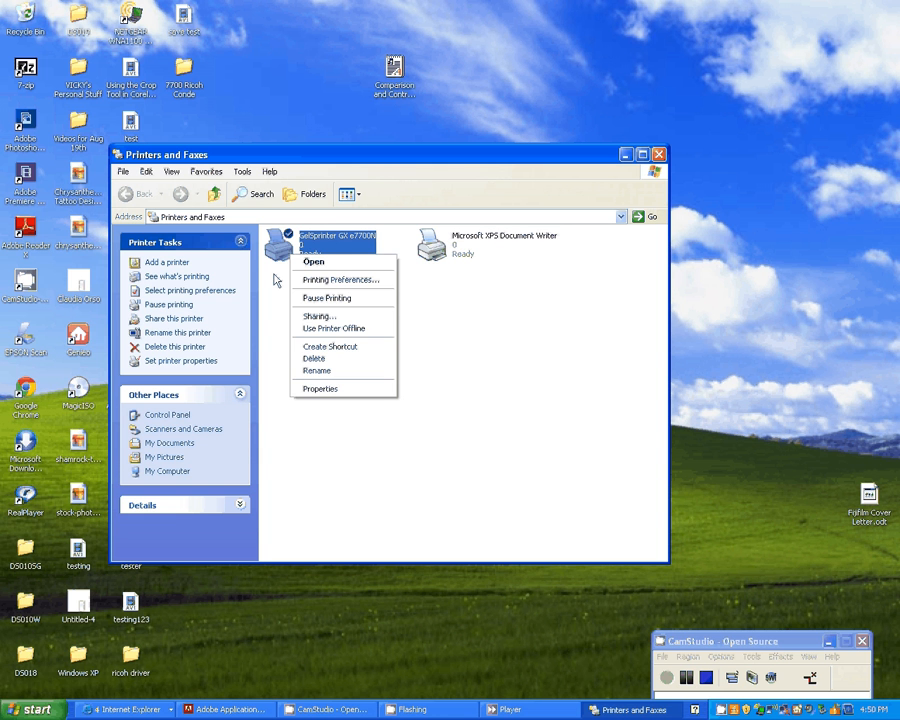
{"action": "mouse_move", "coordinate": [320, 316]}
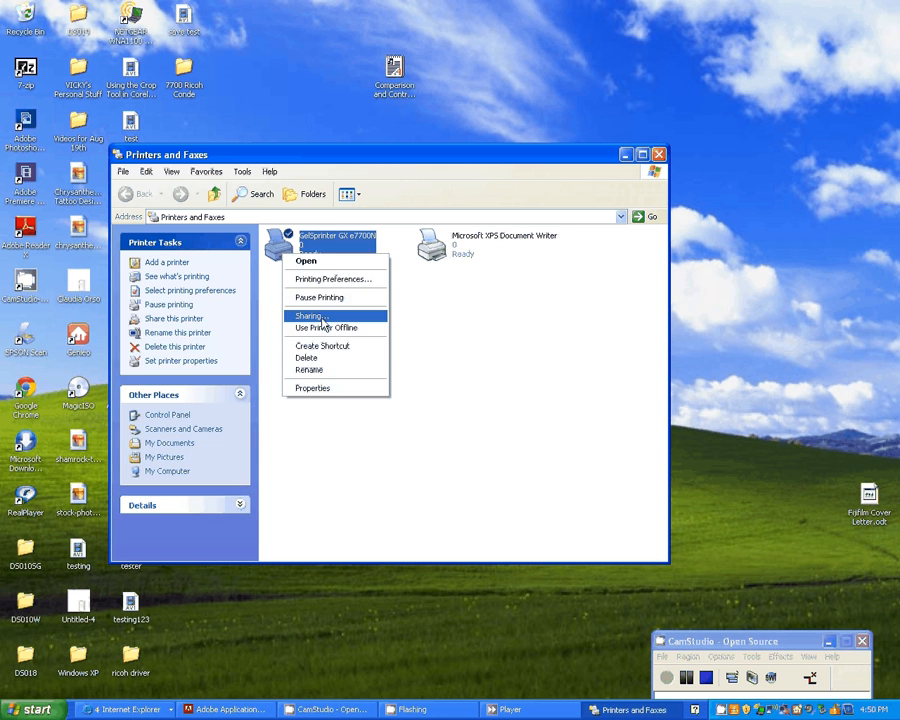
{"action": "mouse_move", "coordinate": [308, 358]}
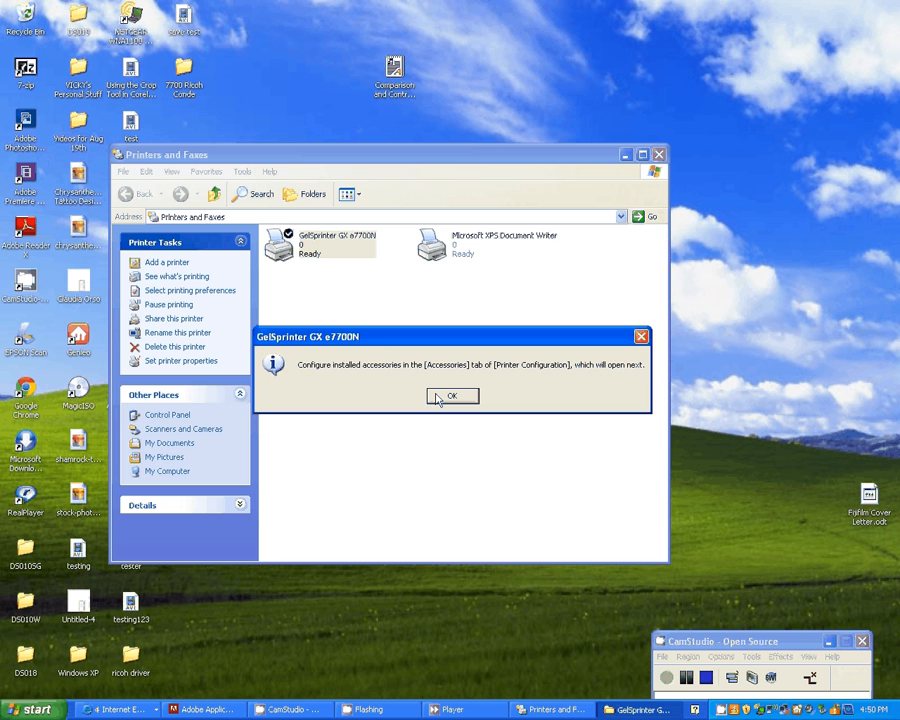
Dismiss the accessories notice and assign the printer to the XPS local port.
{"action": "left_click", "coordinate": [452, 396]}
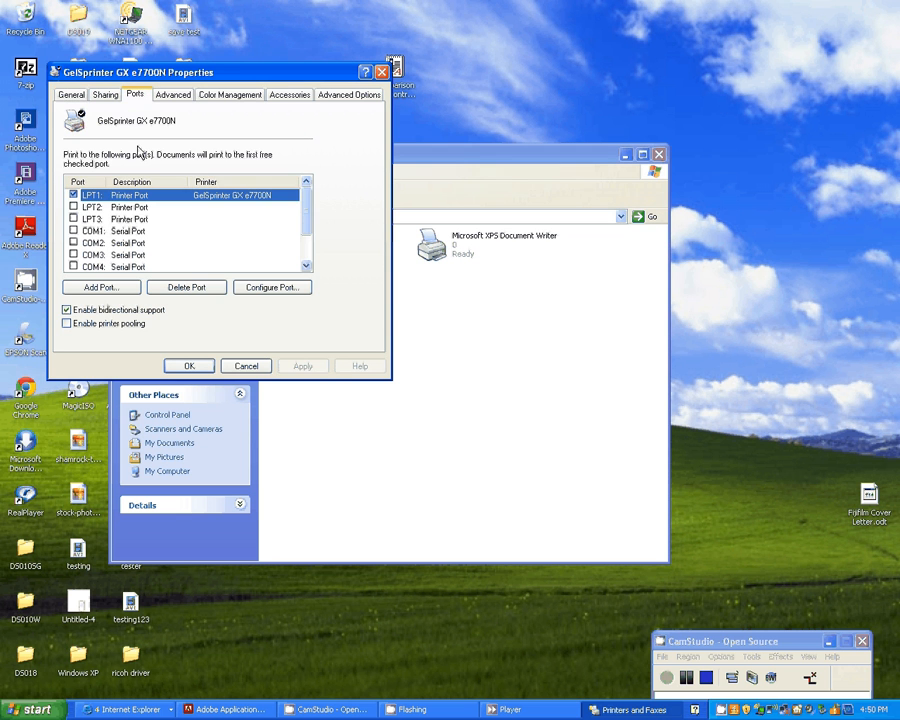
{"action": "mouse_move", "coordinate": [308, 224]}
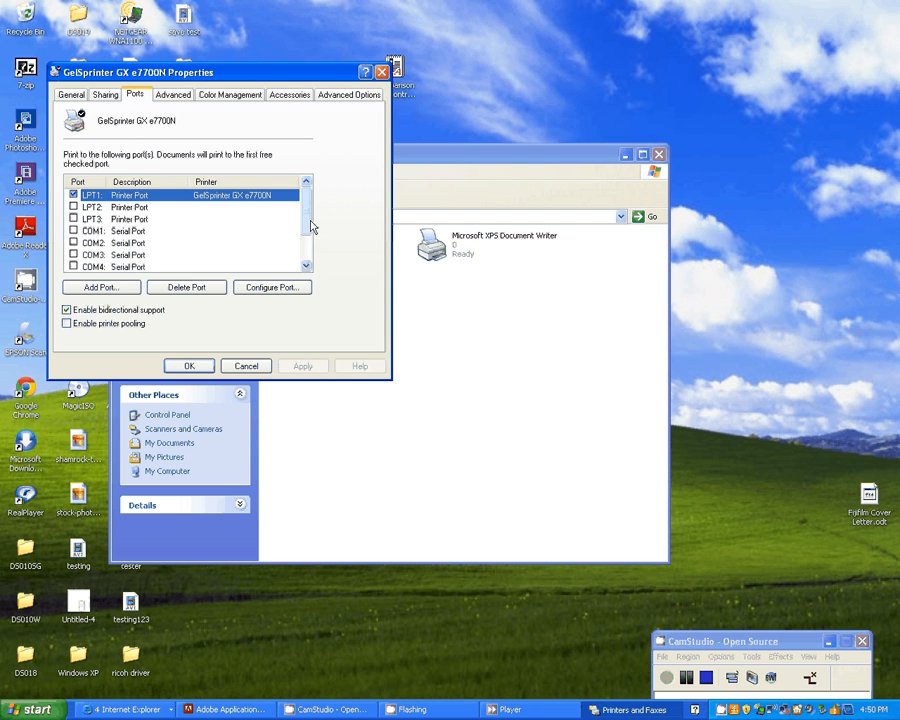
{"action": "scroll", "scroll_direction": "down", "scroll_amount": 3}
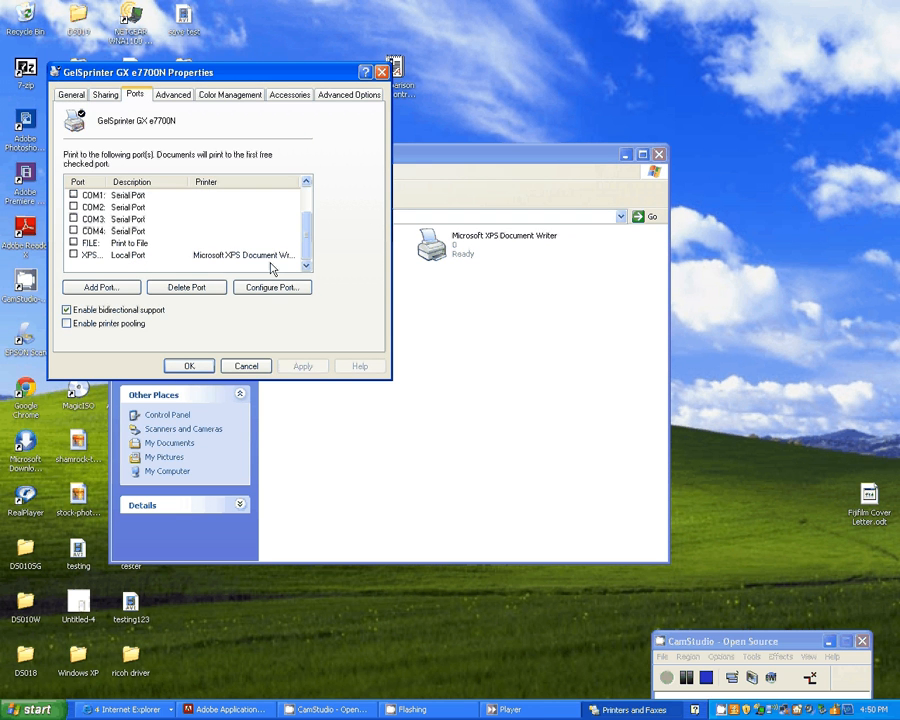
{"action": "scroll", "scroll_direction": "up", "scroll_amount": 3}
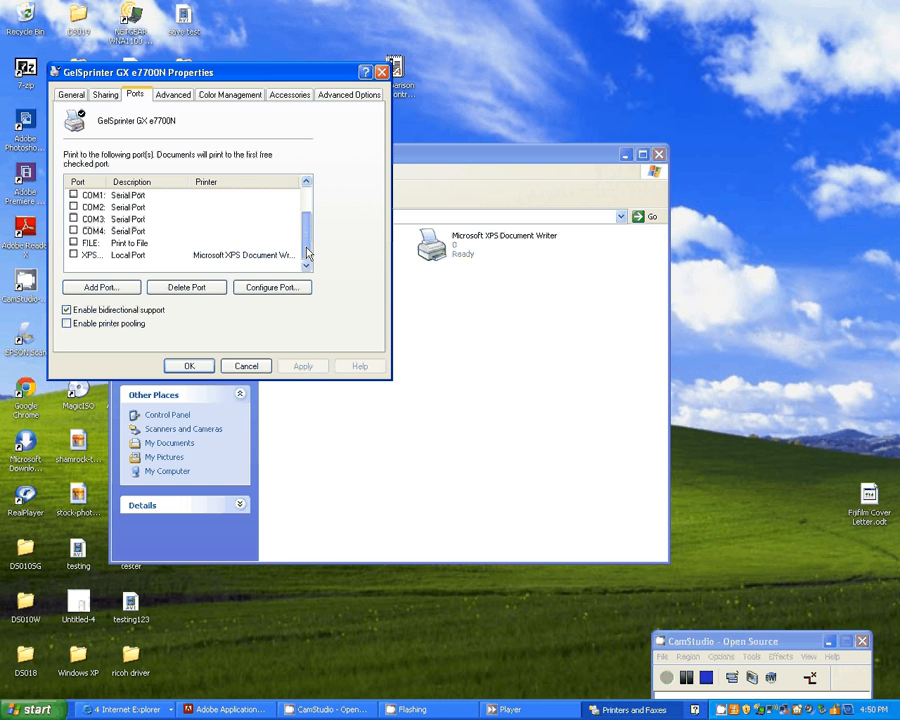
{"action": "scroll", "scroll_direction": "up", "scroll_amount": 3}
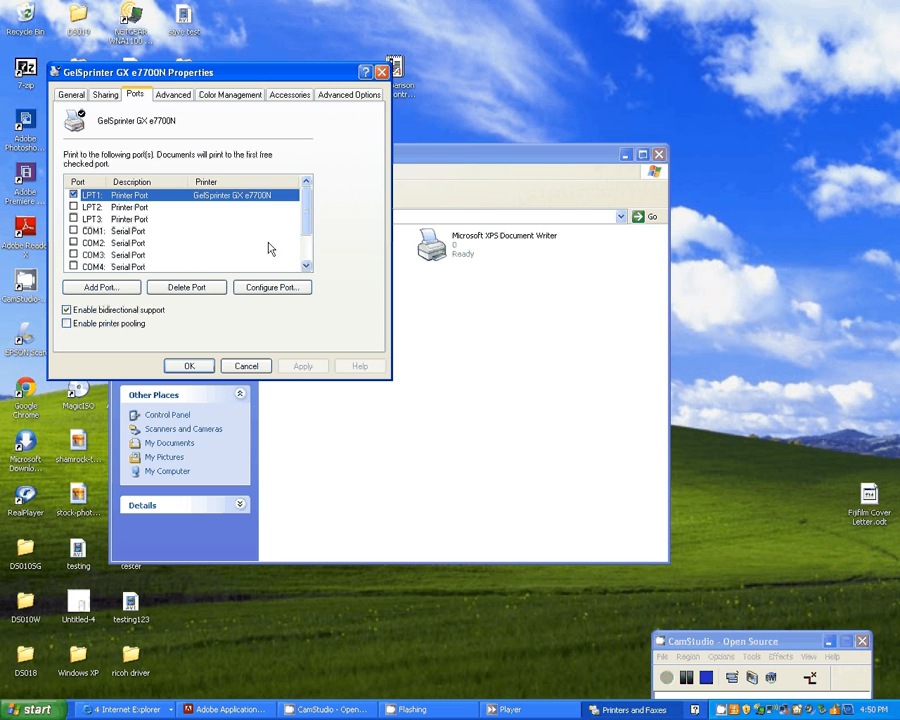
{"action": "scroll", "scroll_direction": "down", "scroll_amount": 3}
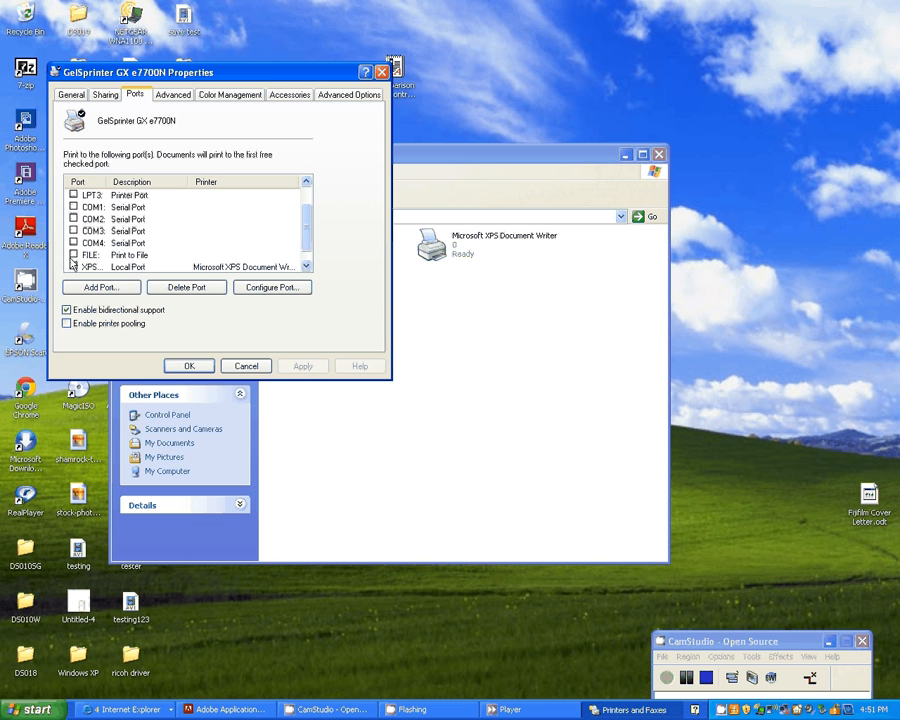
{"action": "left_click", "coordinate": [96, 268]}
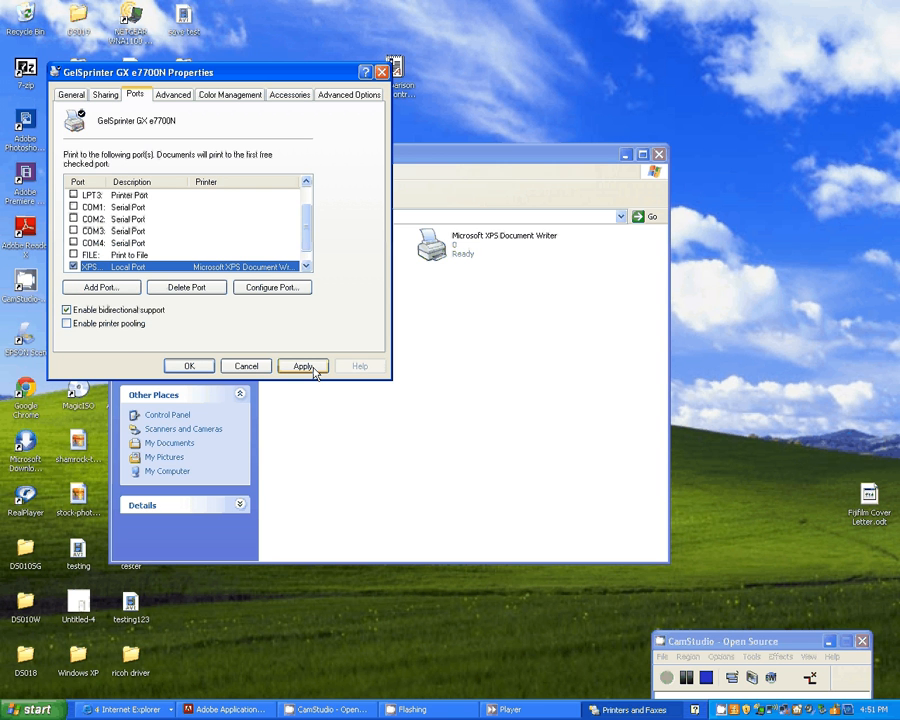
{"action": "left_click", "coordinate": [304, 364]}
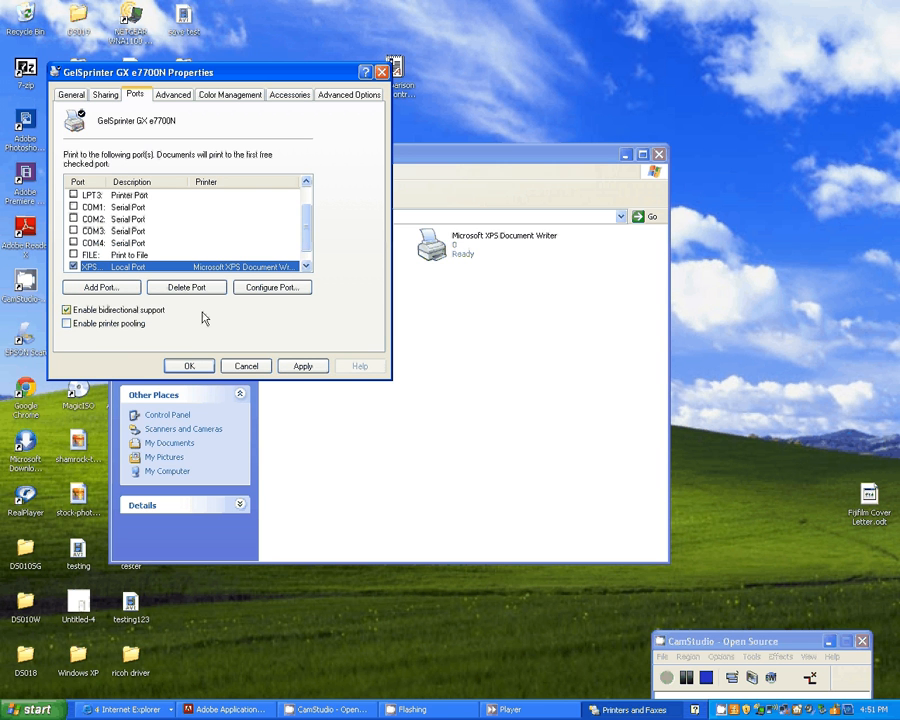
{"action": "left_click", "coordinate": [304, 364]}
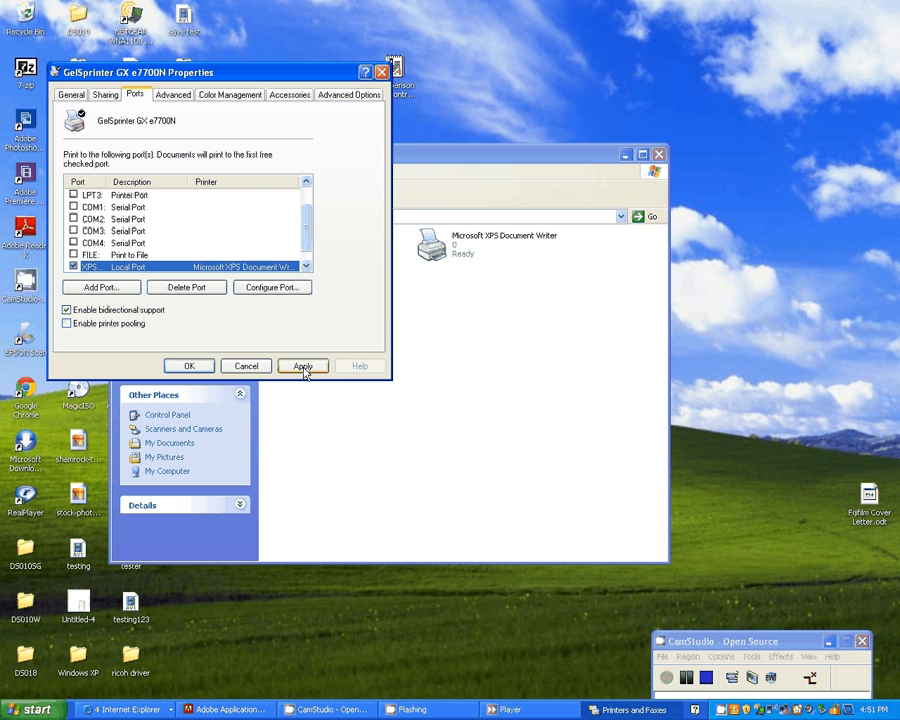
{"action": "left_click", "coordinate": [304, 364]}
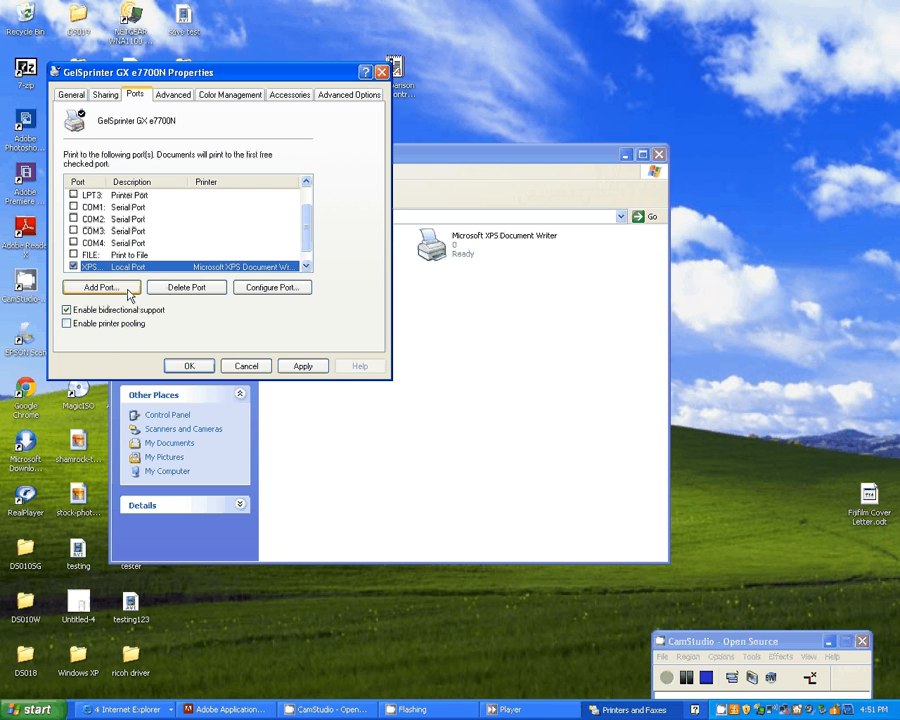
Check Configure Port (nothing to configure), then apply the printer settings.
{"action": "left_click", "coordinate": [272, 288]}
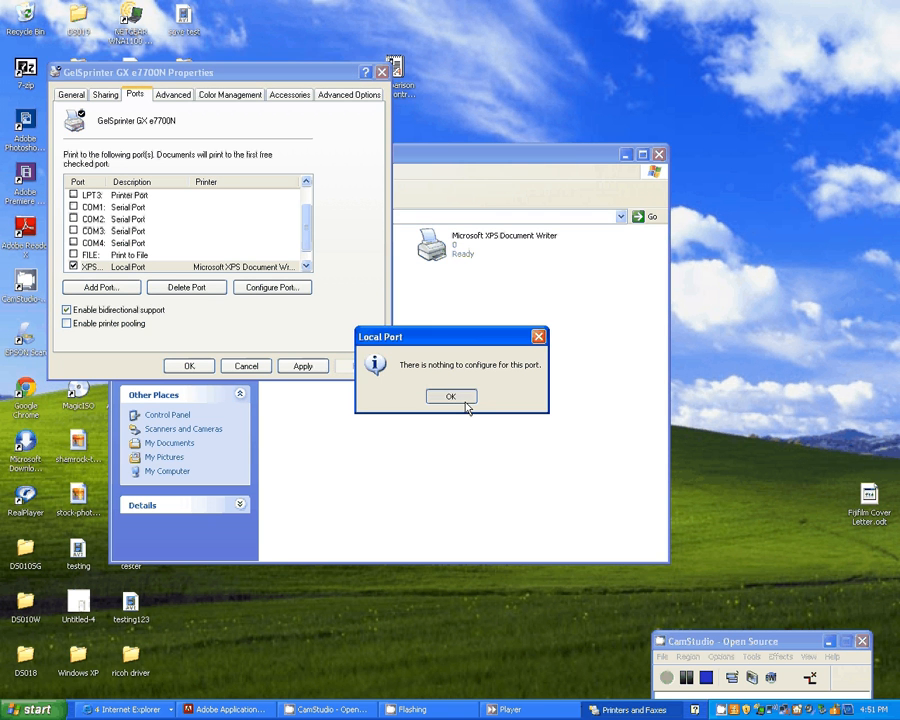
{"action": "left_click", "coordinate": [450, 396]}
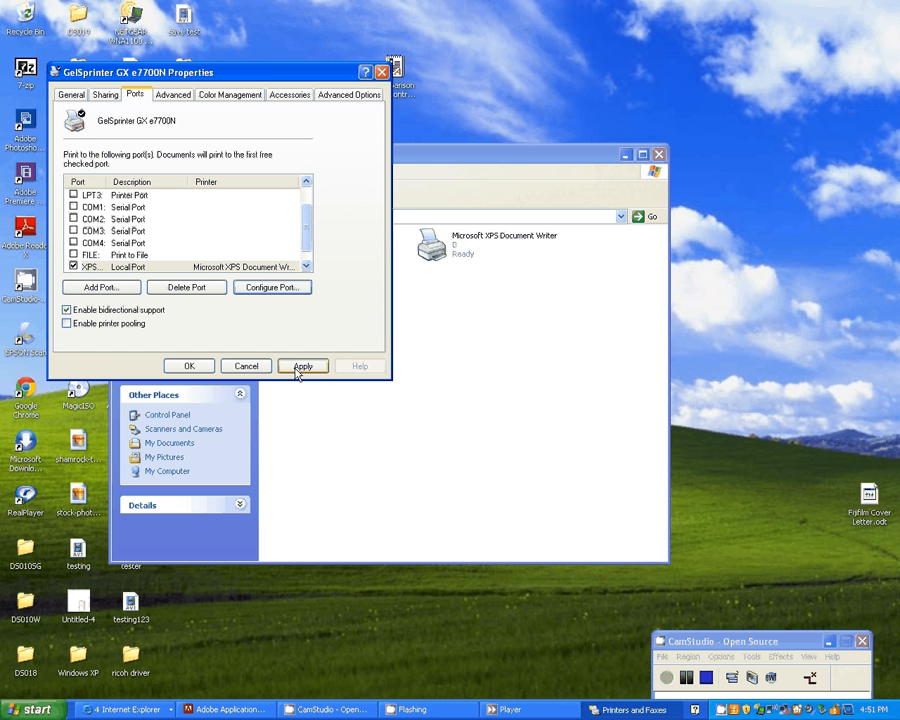
{"action": "left_click", "coordinate": [304, 364]}
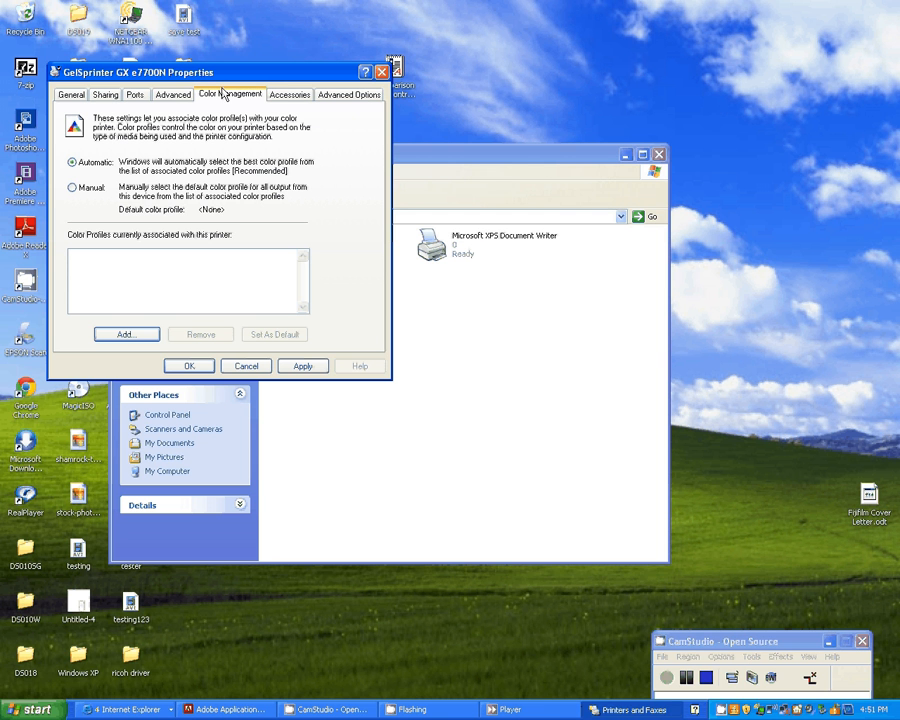
Switch to manual profile selection and attempt to add the DyeTrans HiQuality .icm; Windows rejects it as invalid.
{"action": "left_click", "coordinate": [72, 188]}
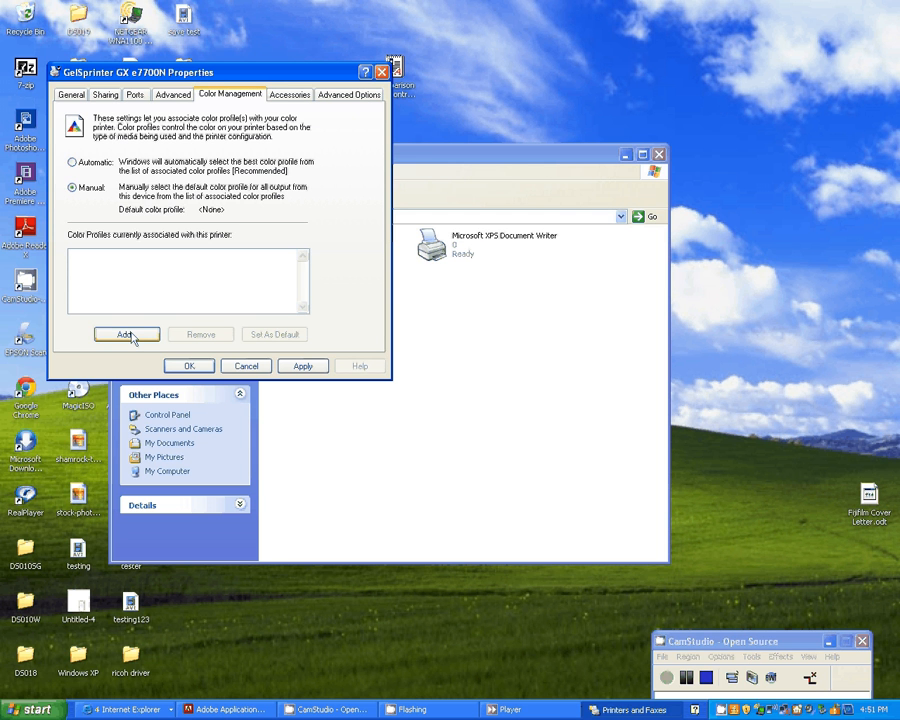
{"action": "left_click", "coordinate": [126, 334]}
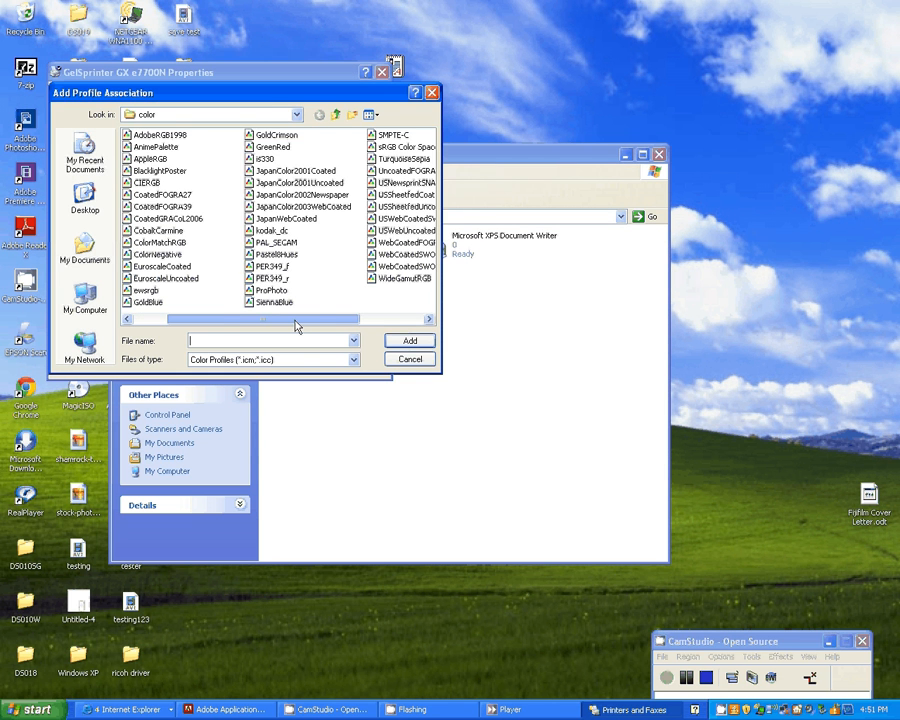
{"action": "scroll", "scroll_direction": "right", "scroll_amount": 3}
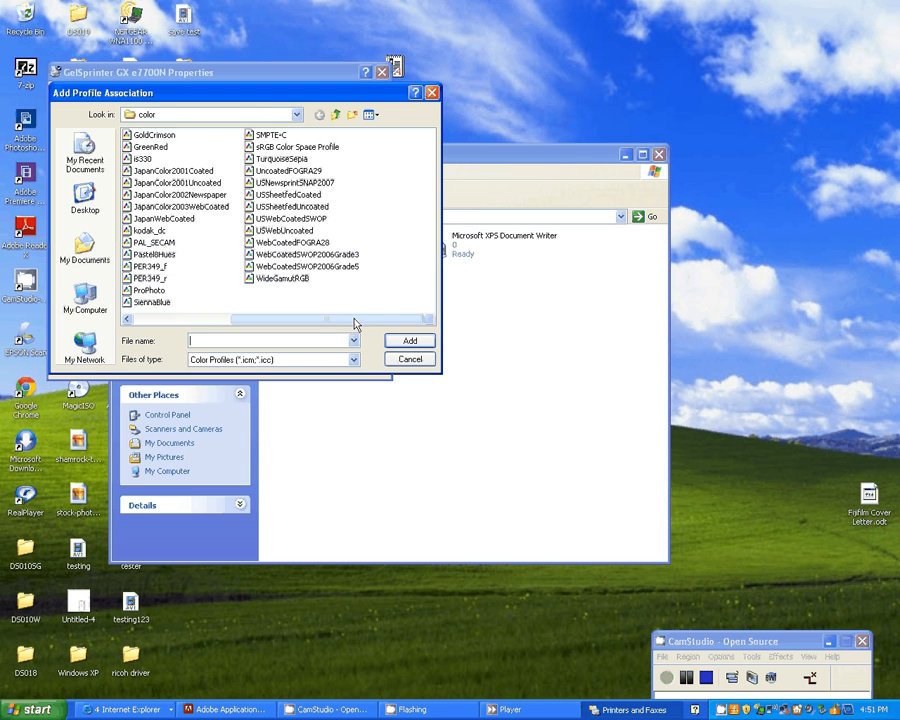
{"action": "scroll", "scroll_direction": "left", "scroll_amount": 3}
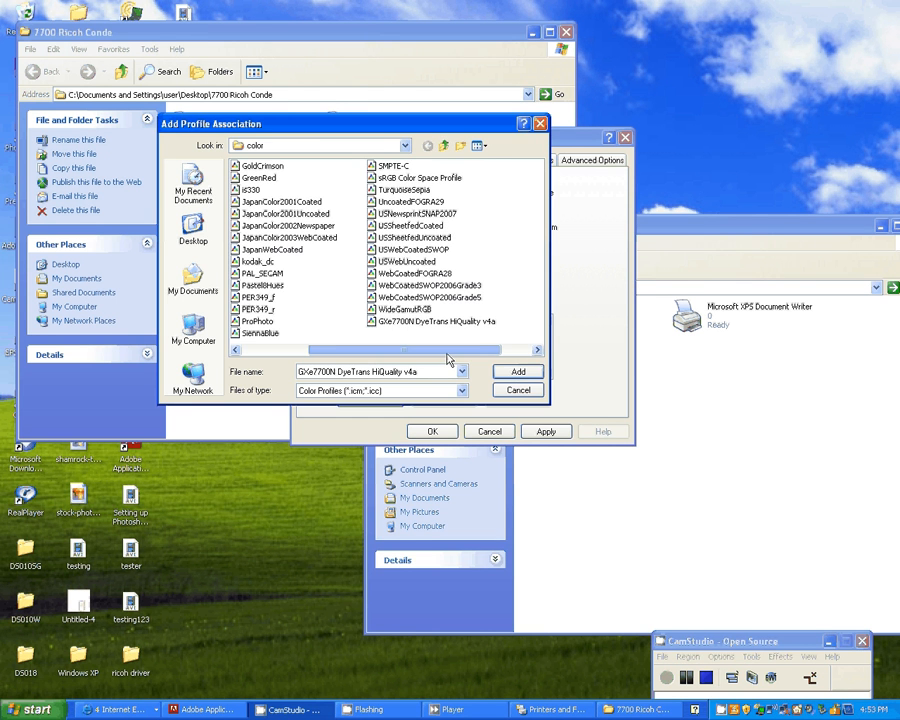
{"action": "left_click", "coordinate": [518, 370]}
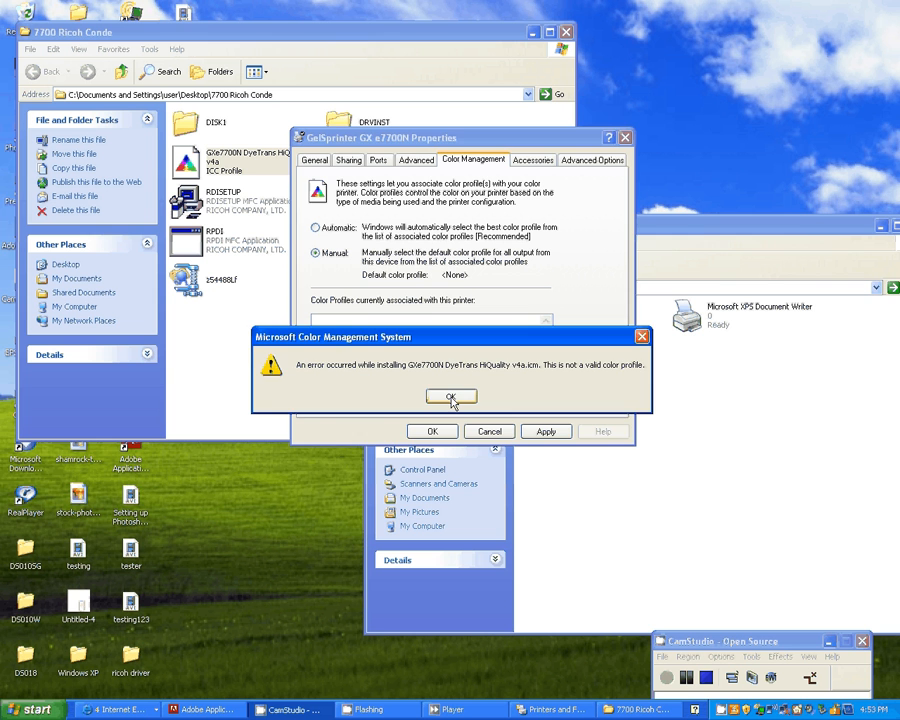
{"action": "left_click", "coordinate": [450, 396]}
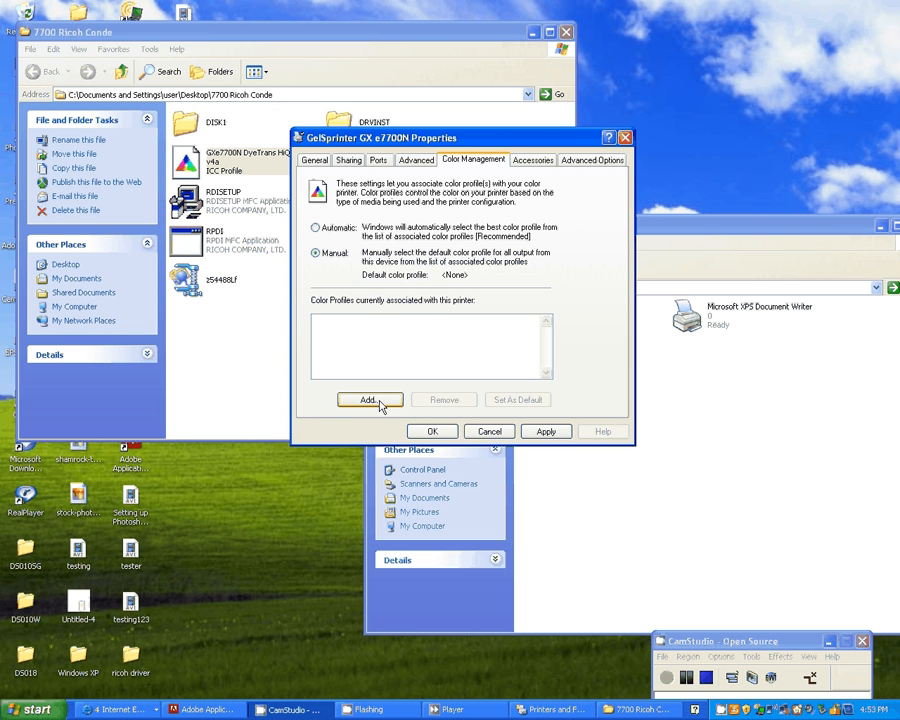
{"action": "mouse_move", "coordinate": [352, 336]}
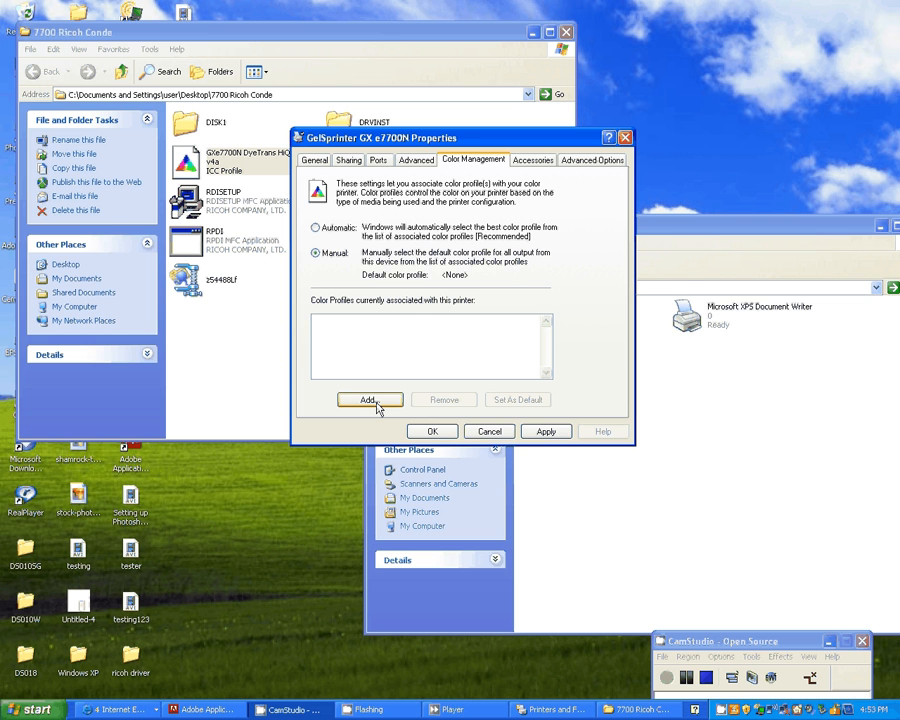
Retry after installing and pasting the profile into the color folder; the profile is rejected again.
{"action": "left_click", "coordinate": [368, 400]}
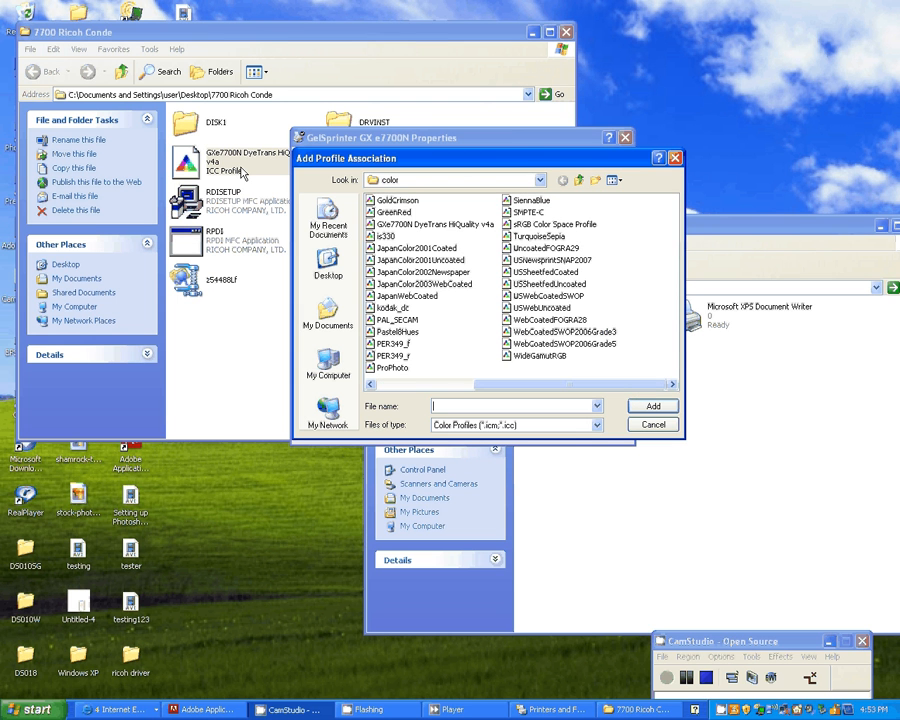
{"action": "right_click", "coordinate": [220, 164]}
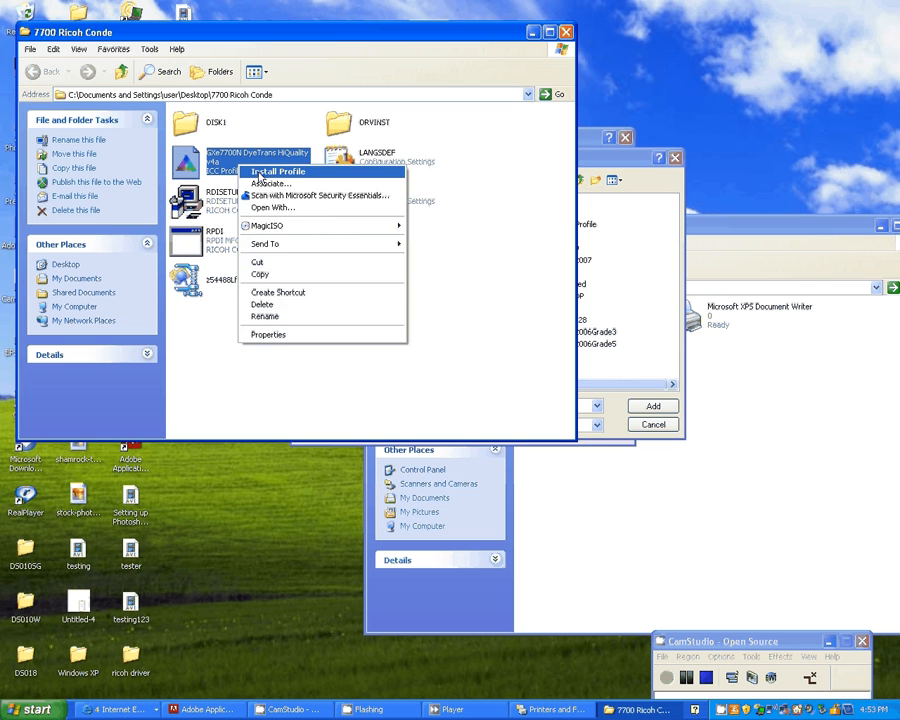
{"action": "left_click", "coordinate": [276, 172]}
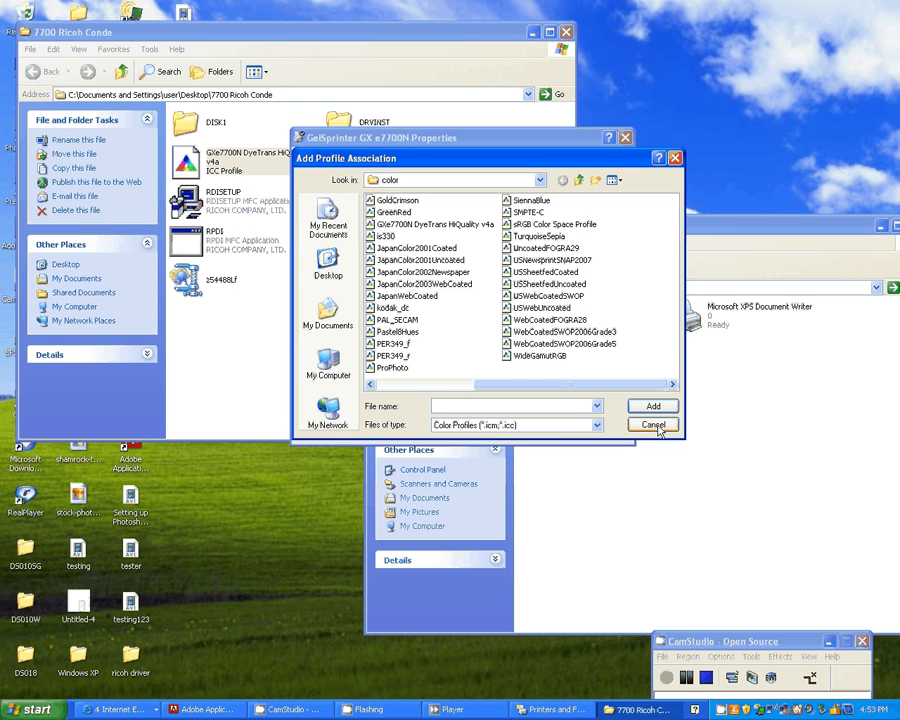
{"action": "left_click", "coordinate": [652, 424]}
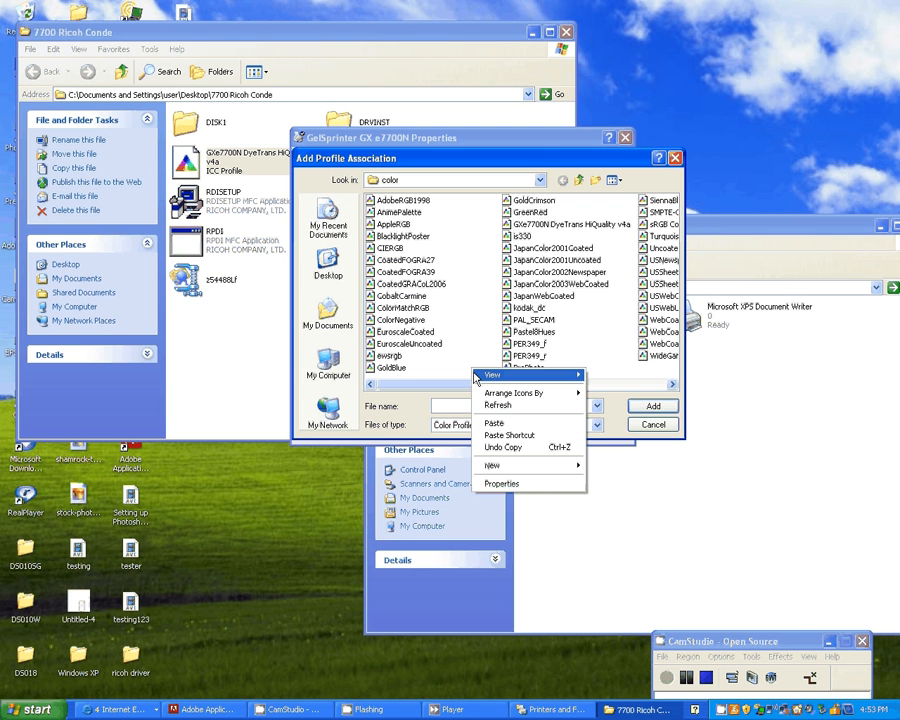
{"action": "mouse_move", "coordinate": [510, 436]}
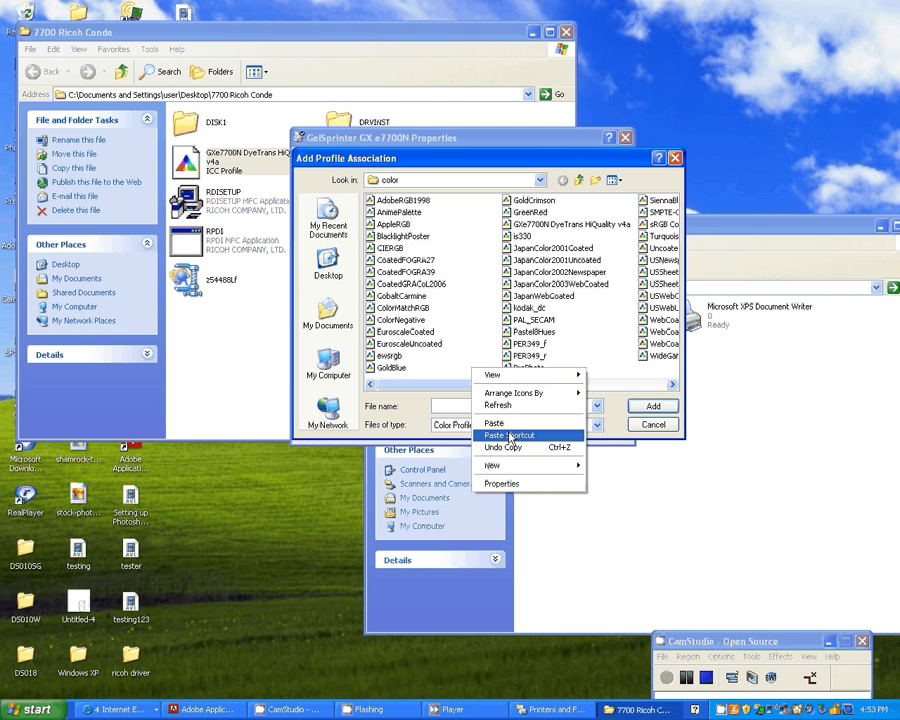
{"action": "left_click", "coordinate": [494, 436]}
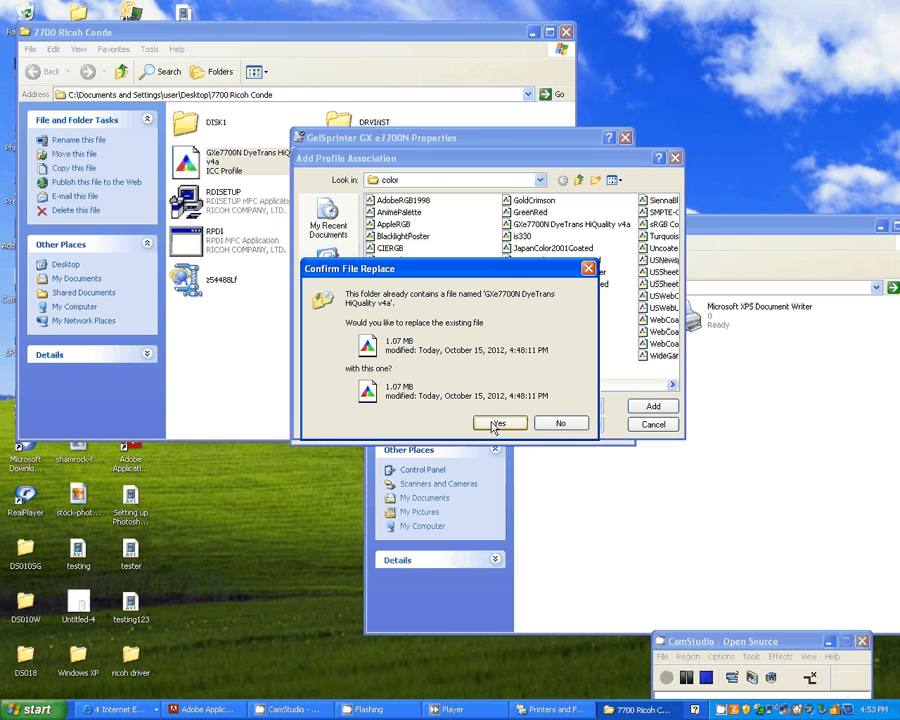
{"action": "left_click", "coordinate": [498, 424]}
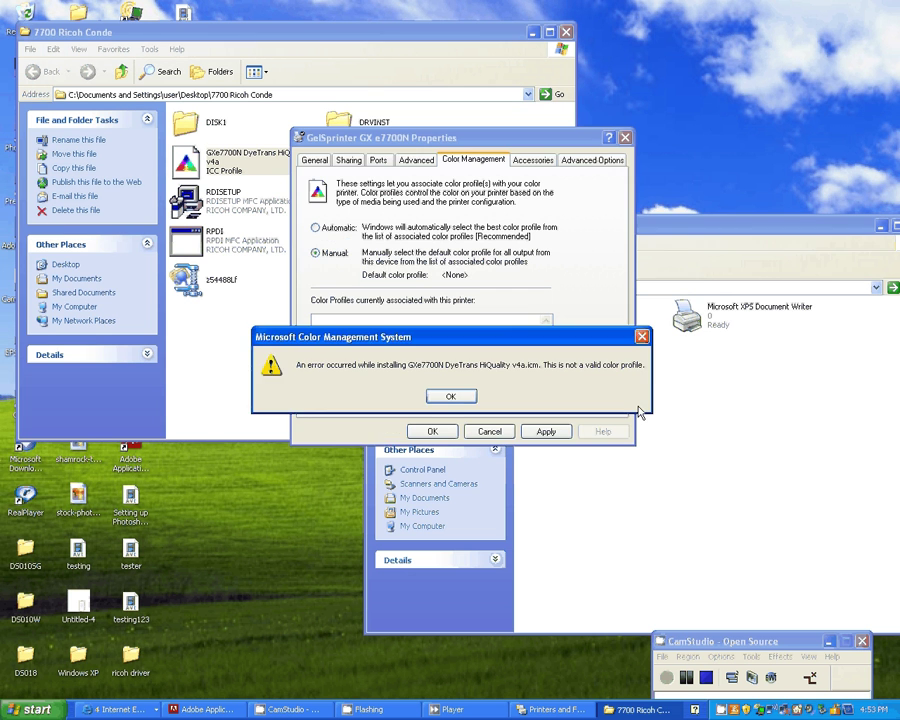
{"action": "left_click", "coordinate": [450, 396]}
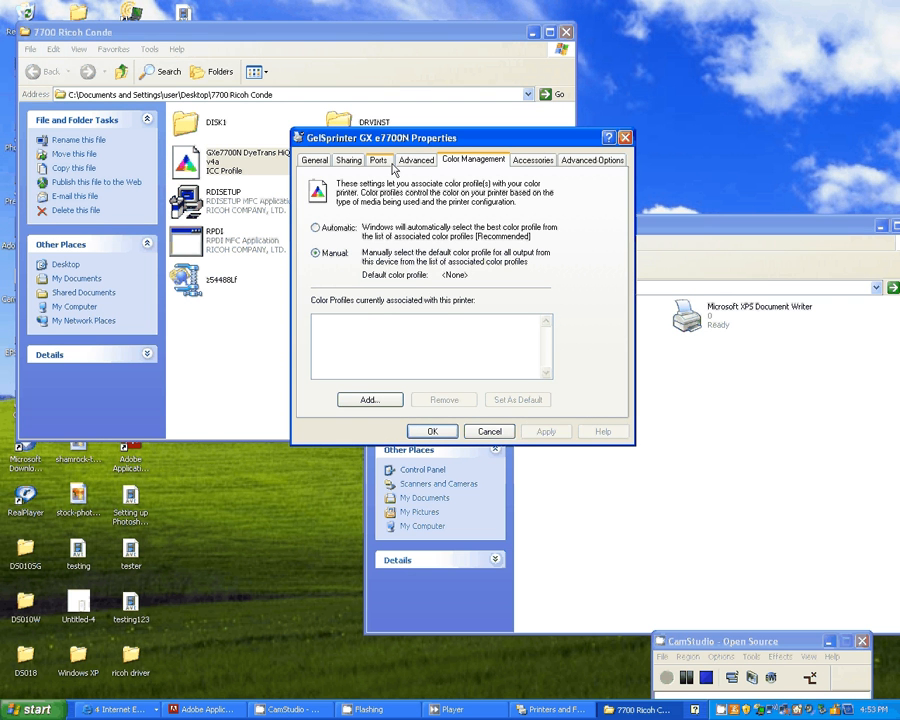
Set spooling to 'Start printing immediately', return to General and close the accessories configuration.
{"action": "left_click", "coordinate": [416, 160]}
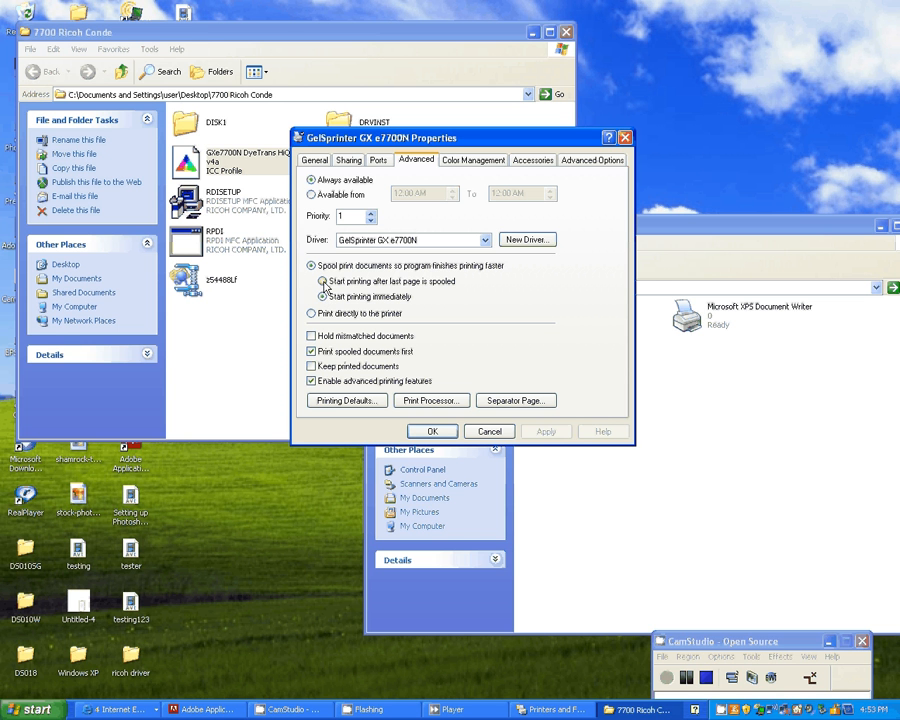
{"action": "left_click", "coordinate": [322, 280]}
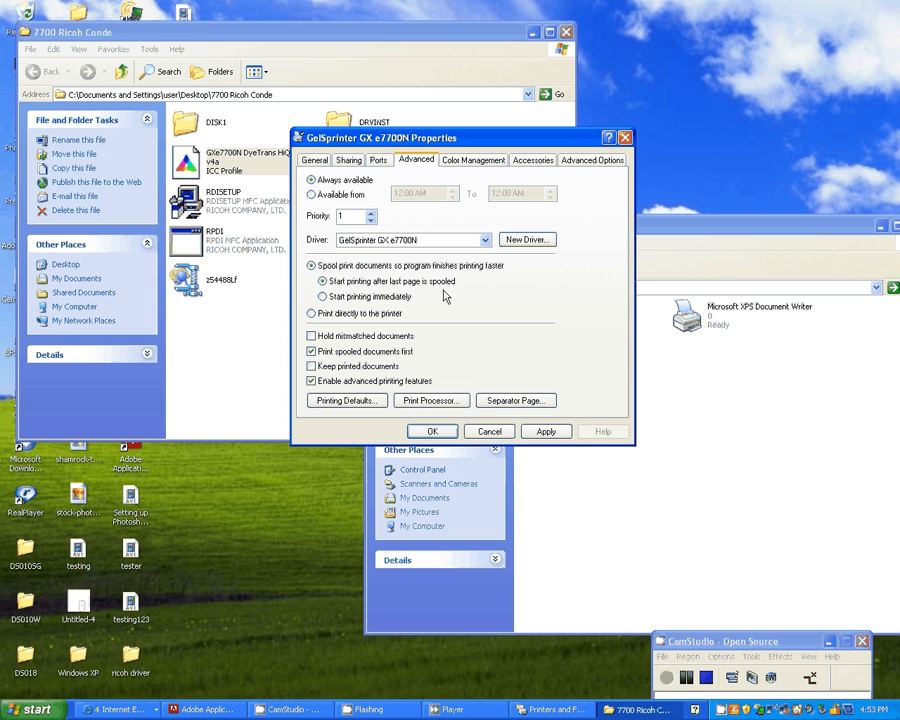
{"action": "mouse_move", "coordinate": [172, 504]}
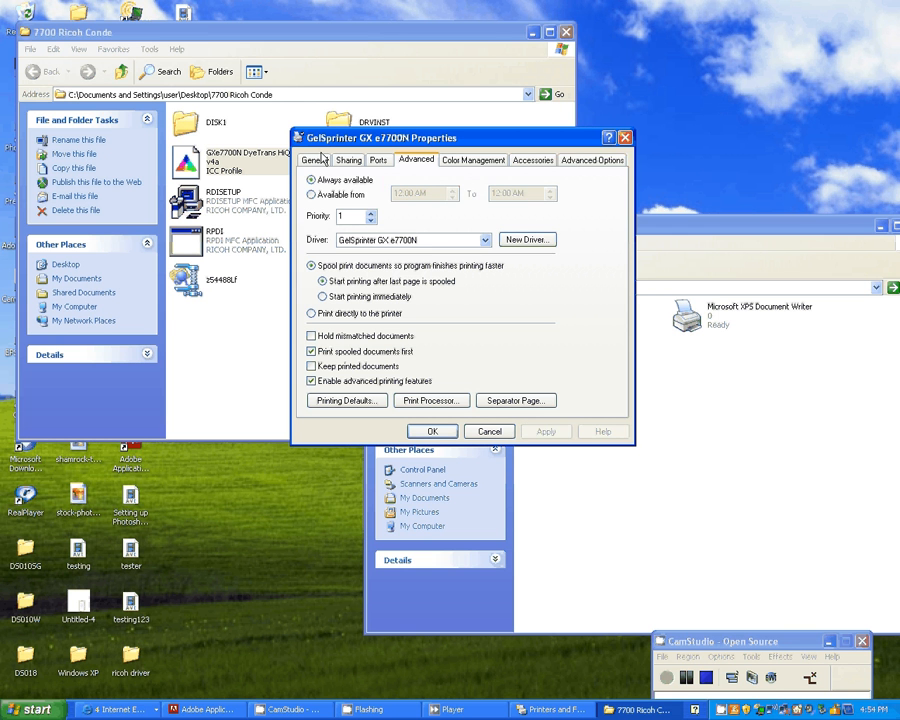
{"action": "left_click", "coordinate": [312, 160]}
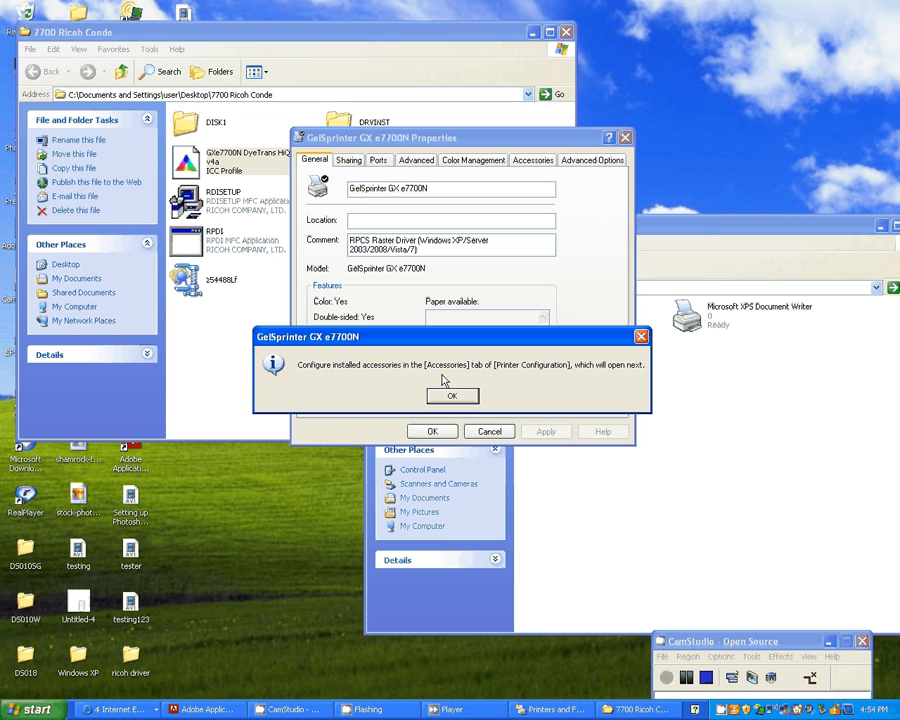
{"action": "left_click", "coordinate": [452, 396]}
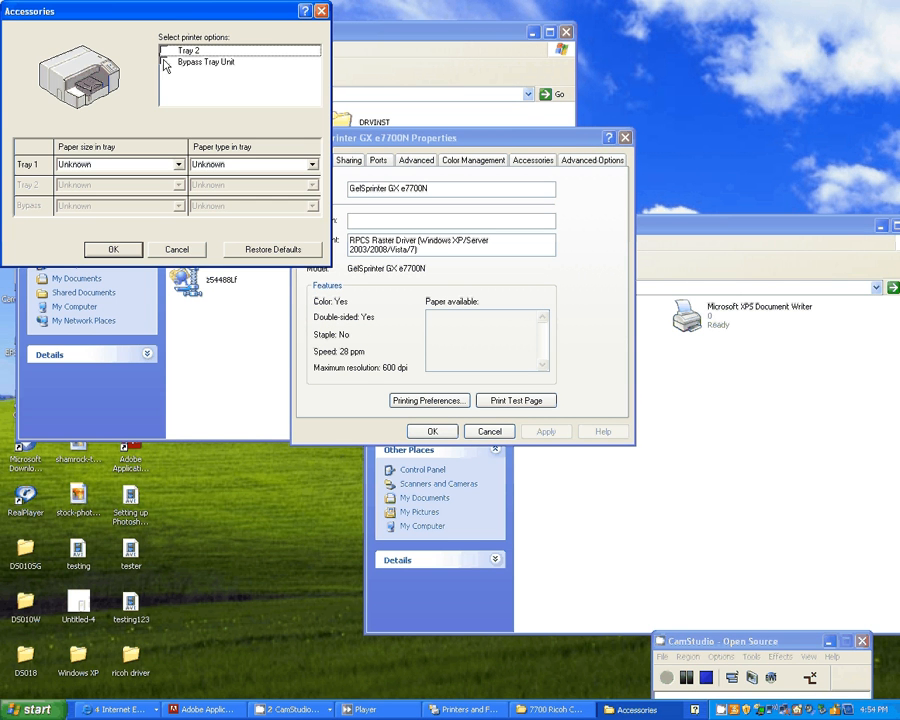
{"action": "left_click", "coordinate": [164, 60]}
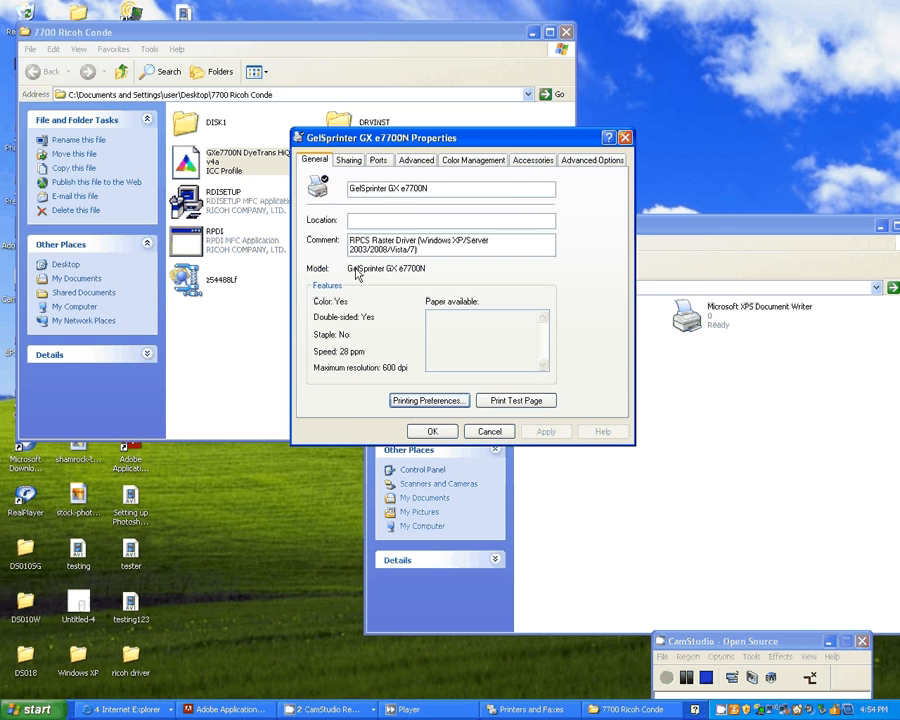
In Printing Preferences keep no saved custom setting and automatic tray selection.
{"action": "left_click", "coordinate": [428, 400]}
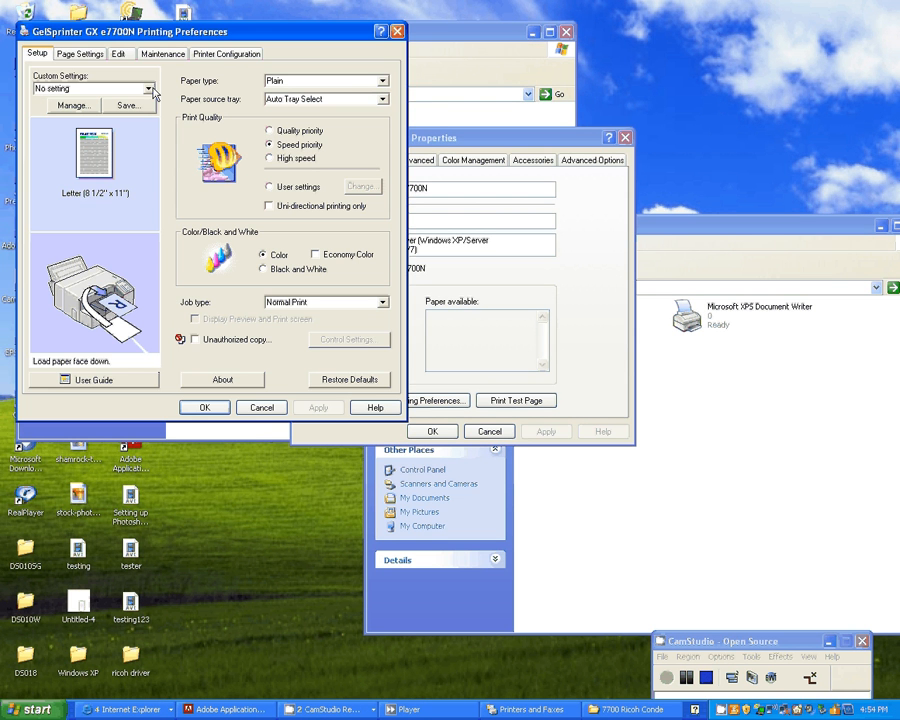
{"action": "left_click", "coordinate": [148, 88]}
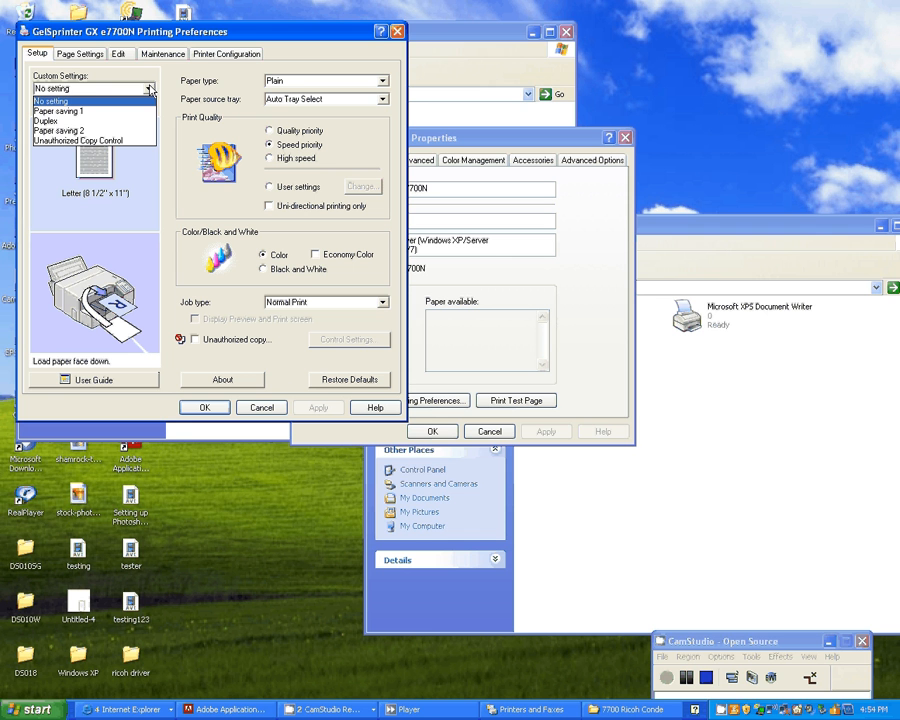
{"action": "left_click", "coordinate": [50, 100]}
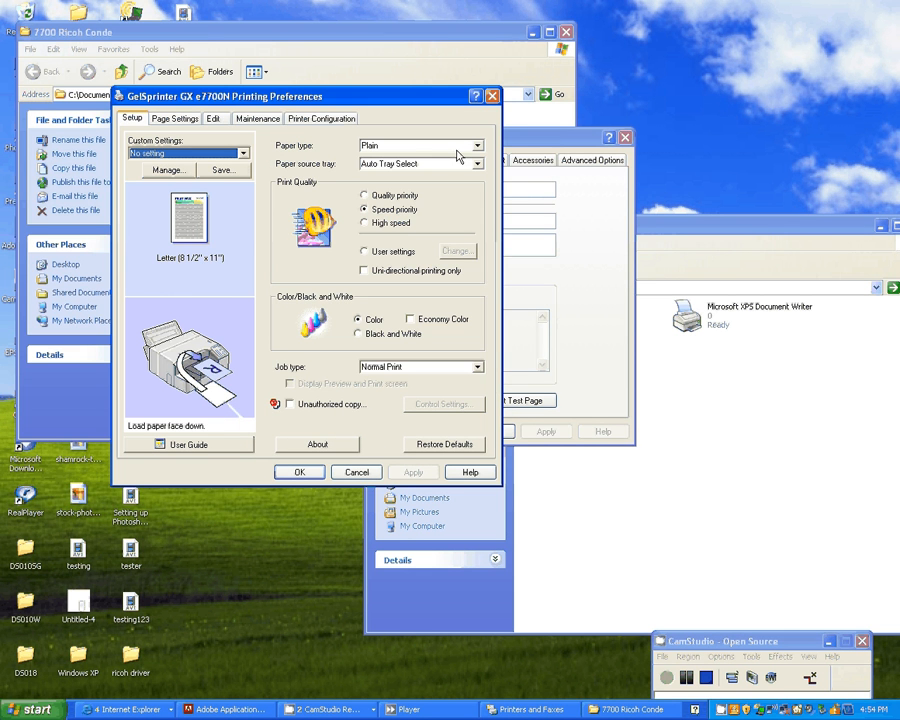
{"action": "mouse_move", "coordinate": [388, 146]}
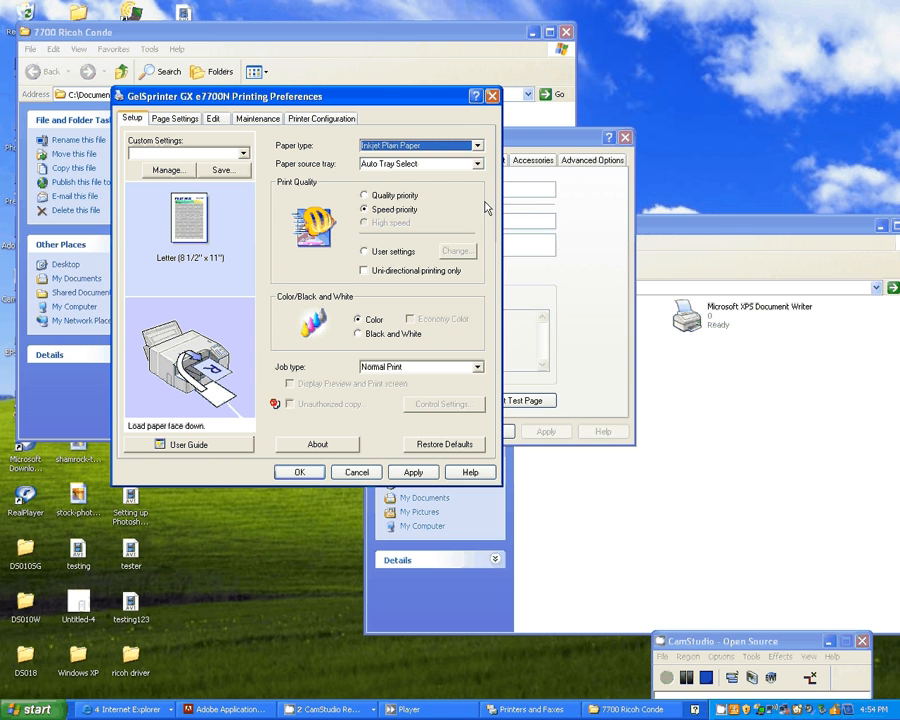
{"action": "left_click", "coordinate": [476, 164]}
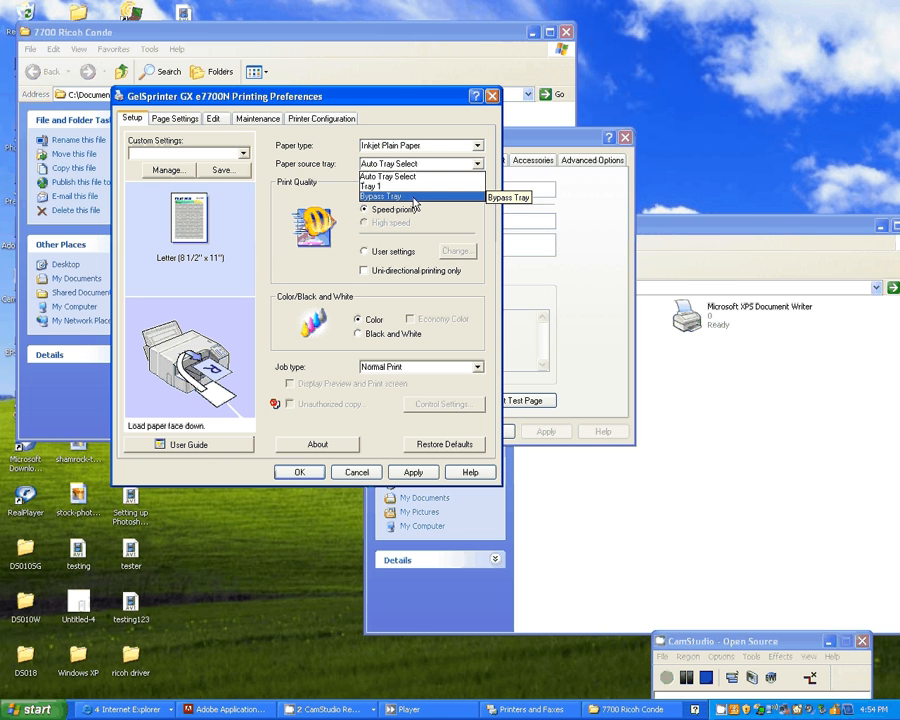
{"action": "left_click", "coordinate": [388, 176]}
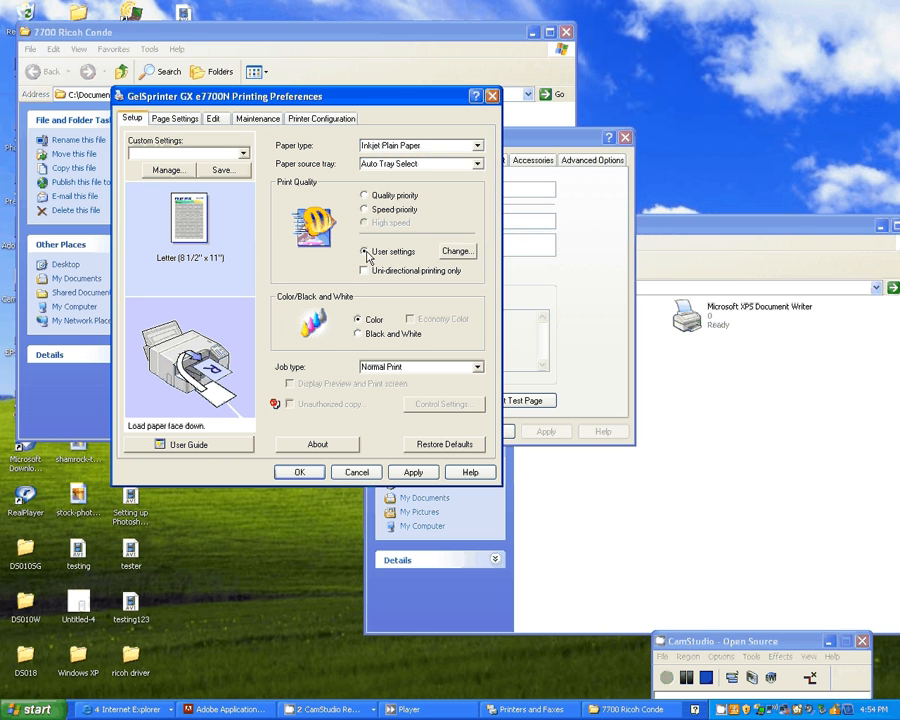
In user image settings enable error diffusion, change the colour profile and turn on Print as bitmap.
{"action": "left_click", "coordinate": [456, 252]}
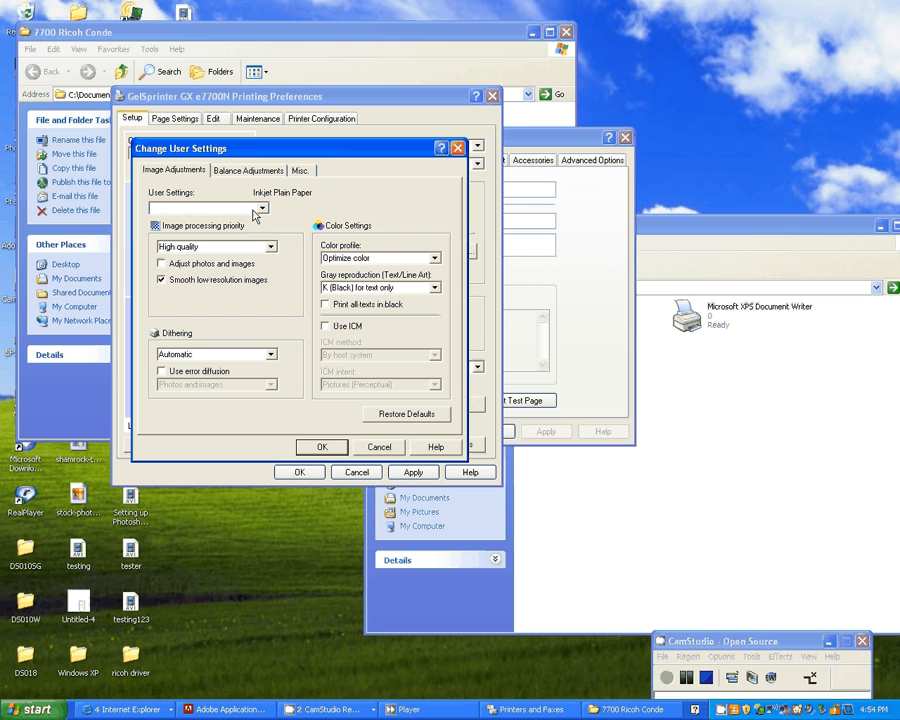
{"action": "left_click", "coordinate": [160, 370]}
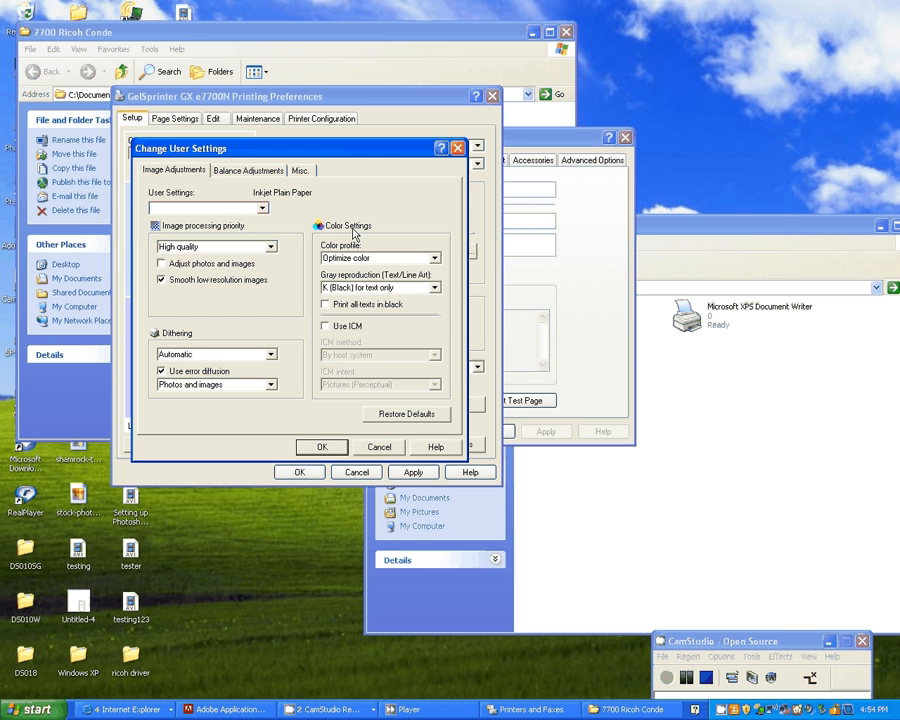
{"action": "left_click", "coordinate": [378, 258]}
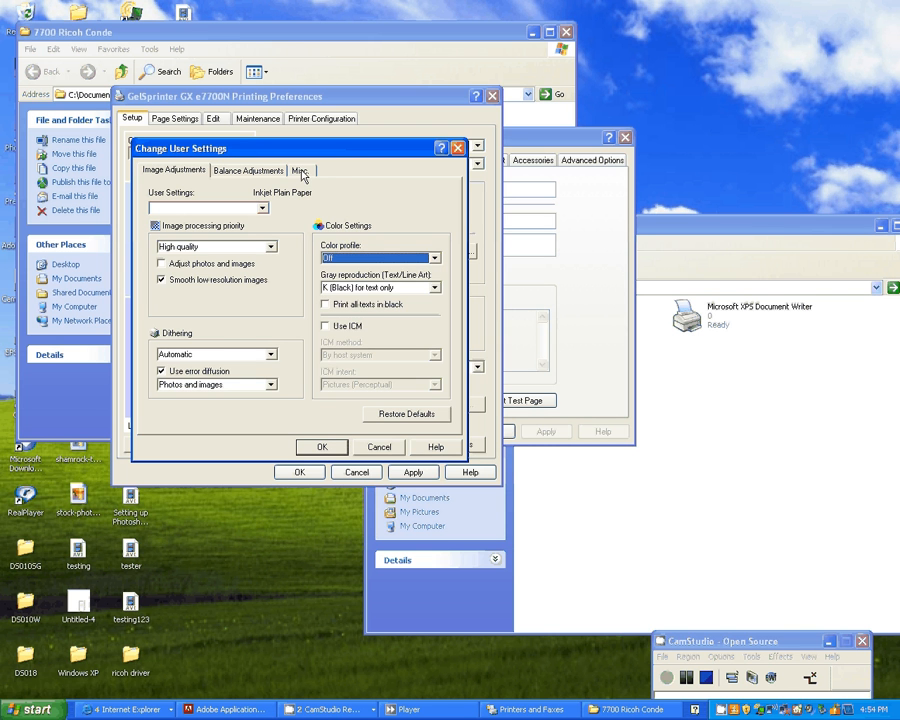
{"action": "left_click", "coordinate": [300, 170]}
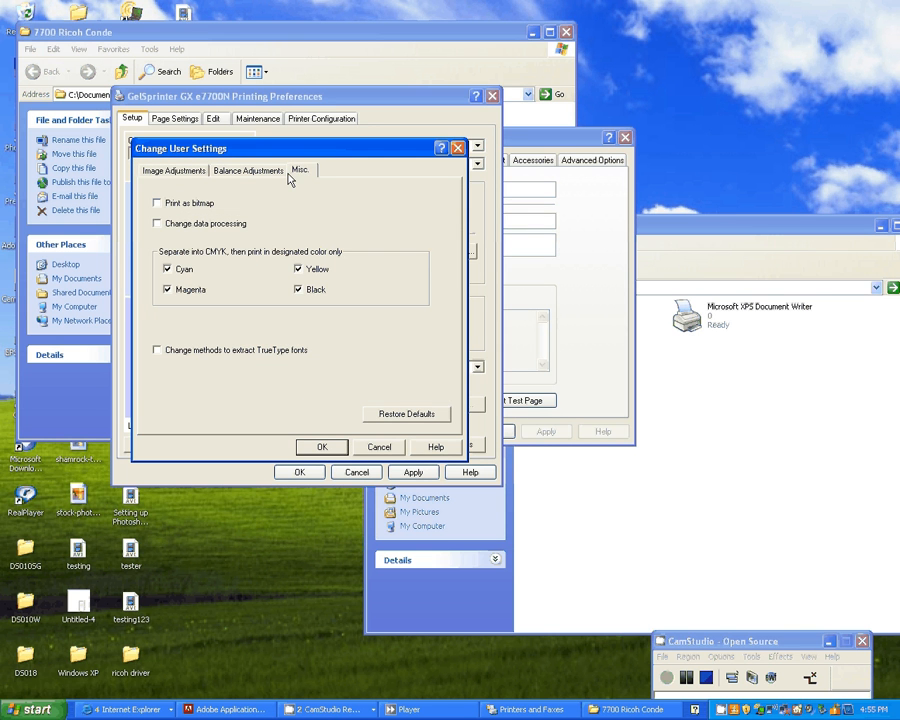
{"action": "left_click", "coordinate": [156, 204]}
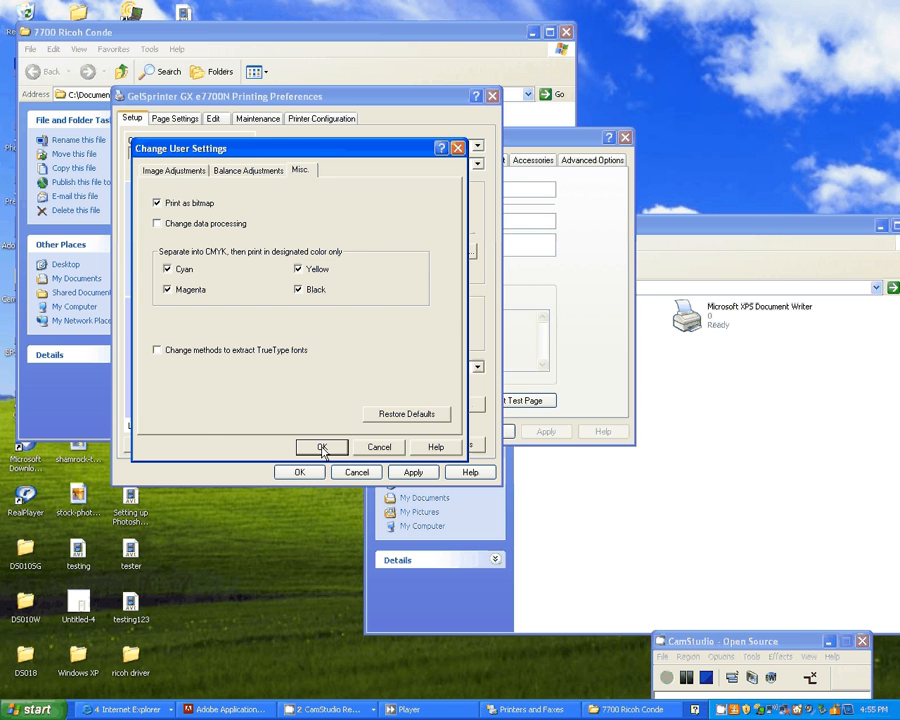
{"action": "left_click", "coordinate": [322, 448]}
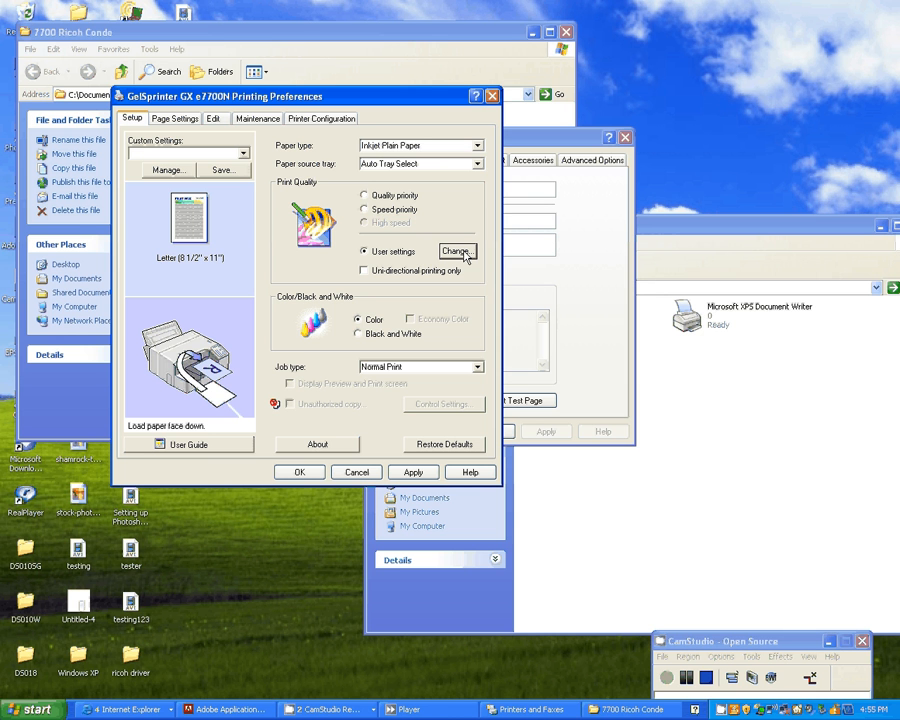
On Printer Configuration turn off Reduce automatically and choose a different spool format.
{"action": "left_click", "coordinate": [320, 118]}
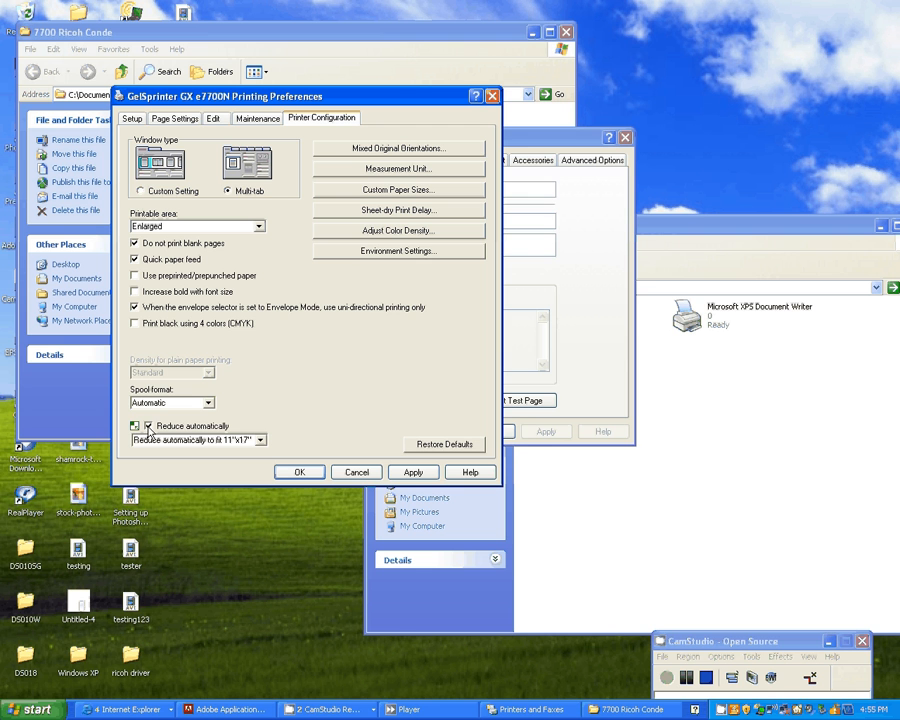
{"action": "left_click", "coordinate": [136, 426]}
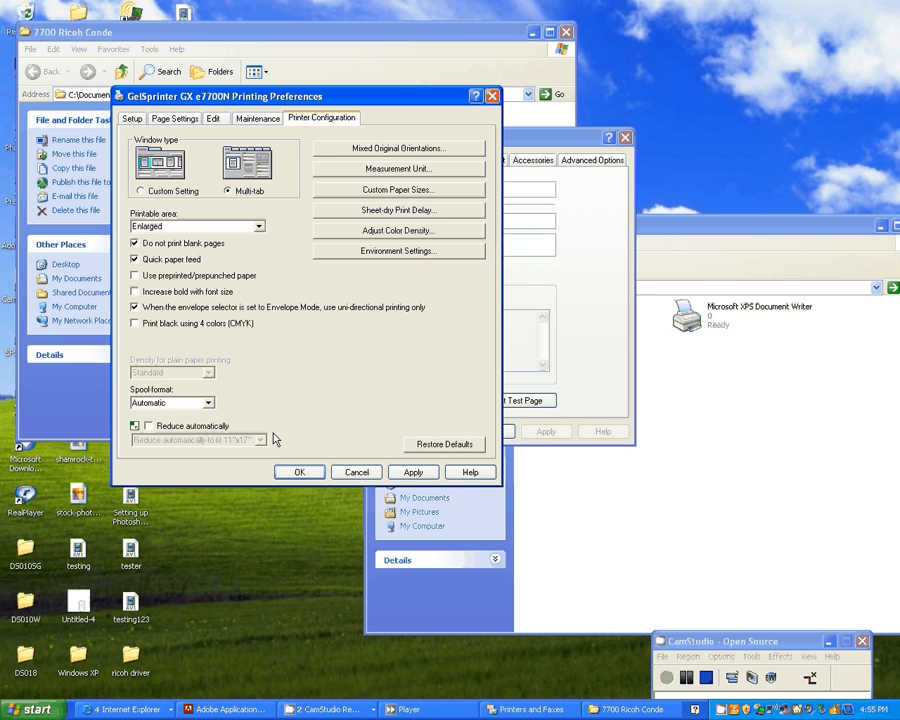
{"action": "left_click", "coordinate": [208, 402]}
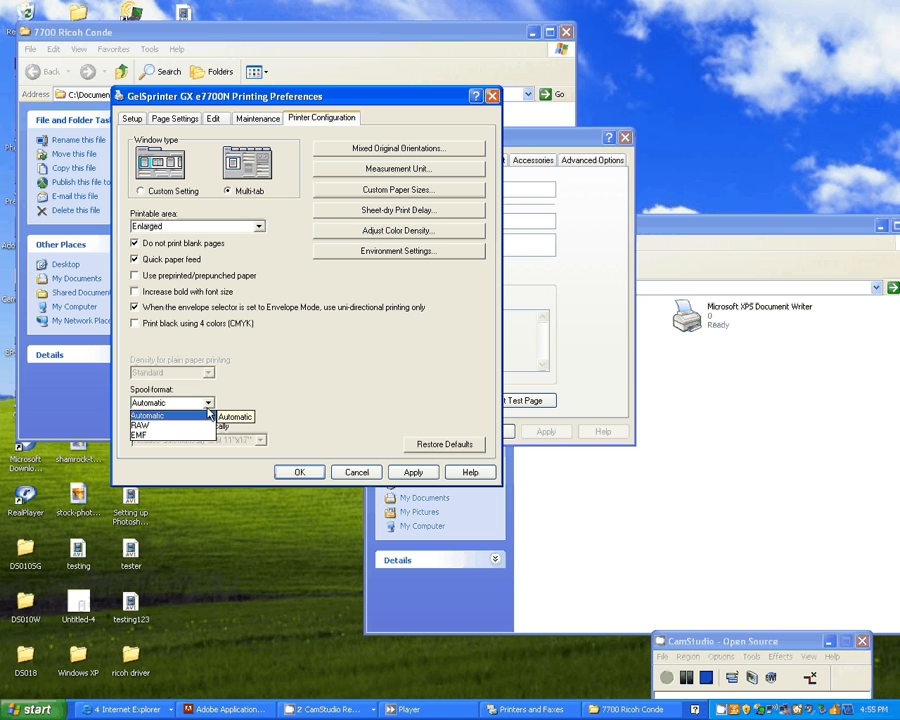
{"action": "mouse_move", "coordinate": [156, 426]}
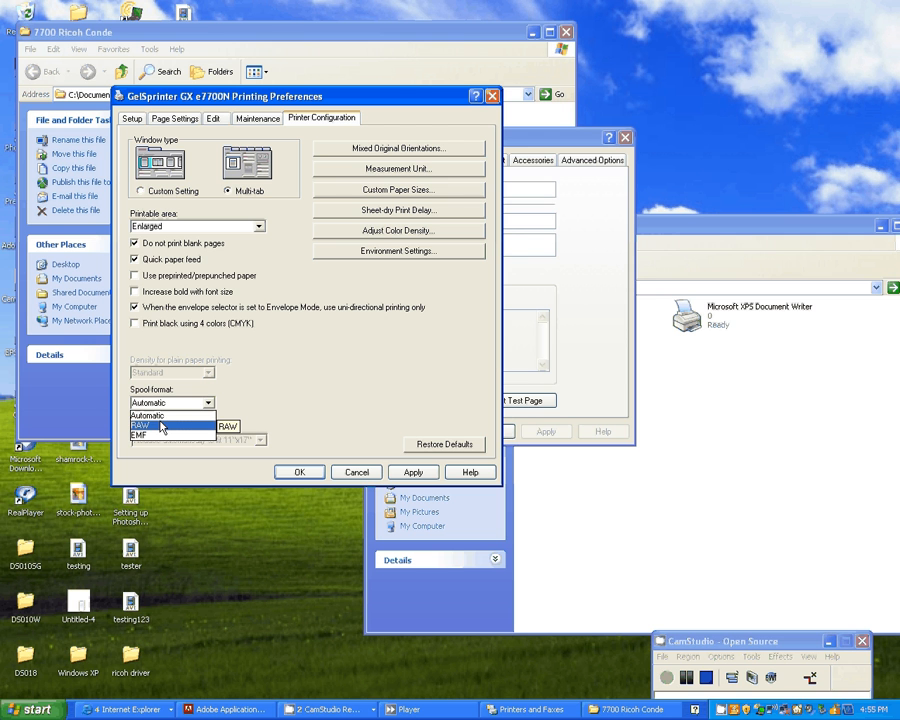
{"action": "left_click", "coordinate": [140, 426]}
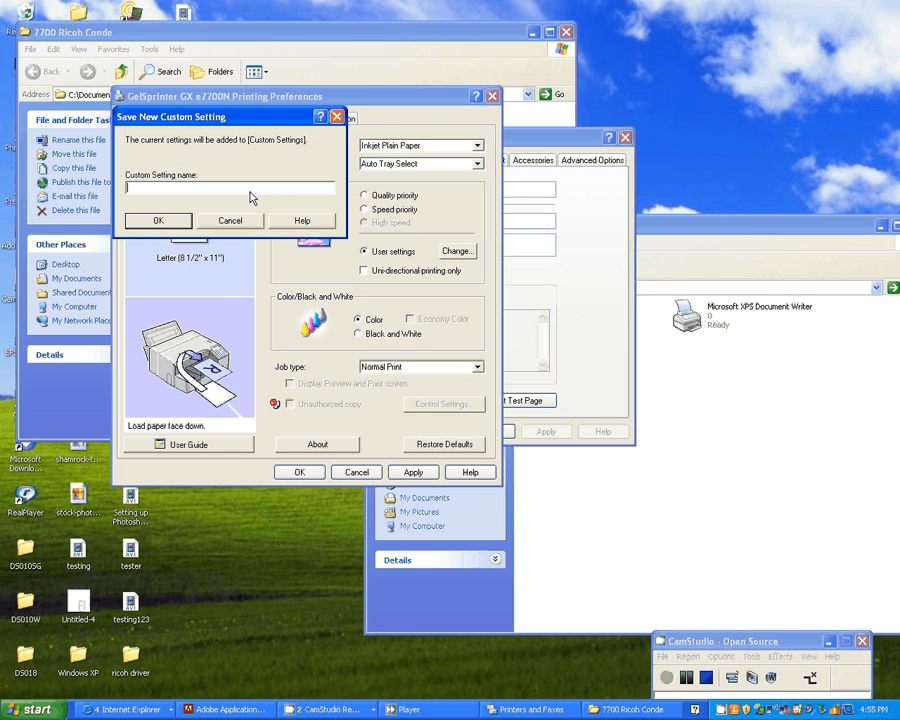
{"action": "mouse_move", "coordinate": [284, 224]}
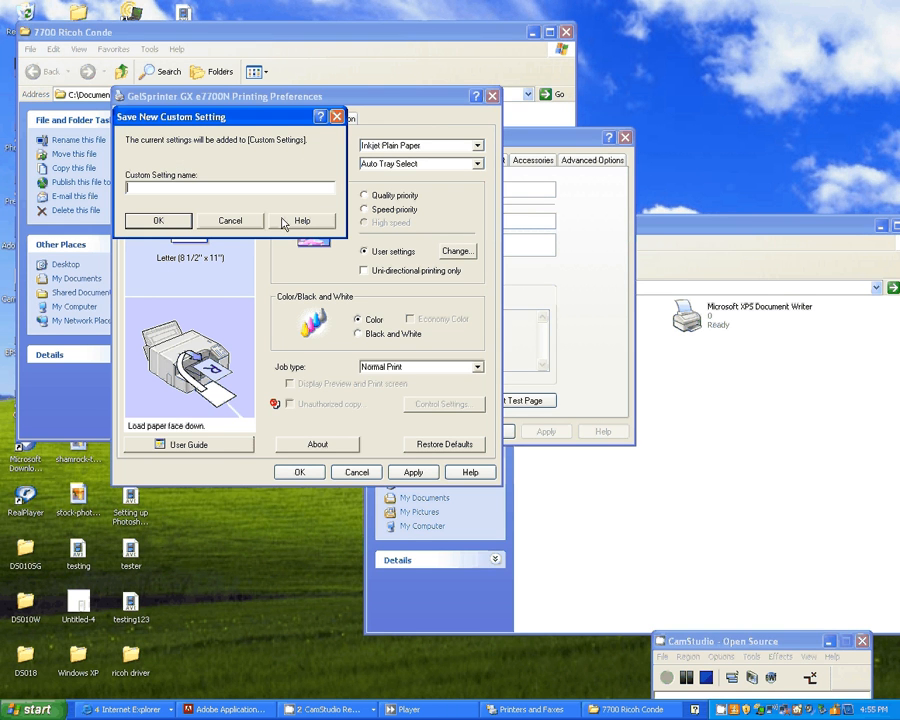
Save the custom setting as 'Conde ICC' and close the preferences and properties dialogs.
{"action": "type", "text": "Conde IC"}
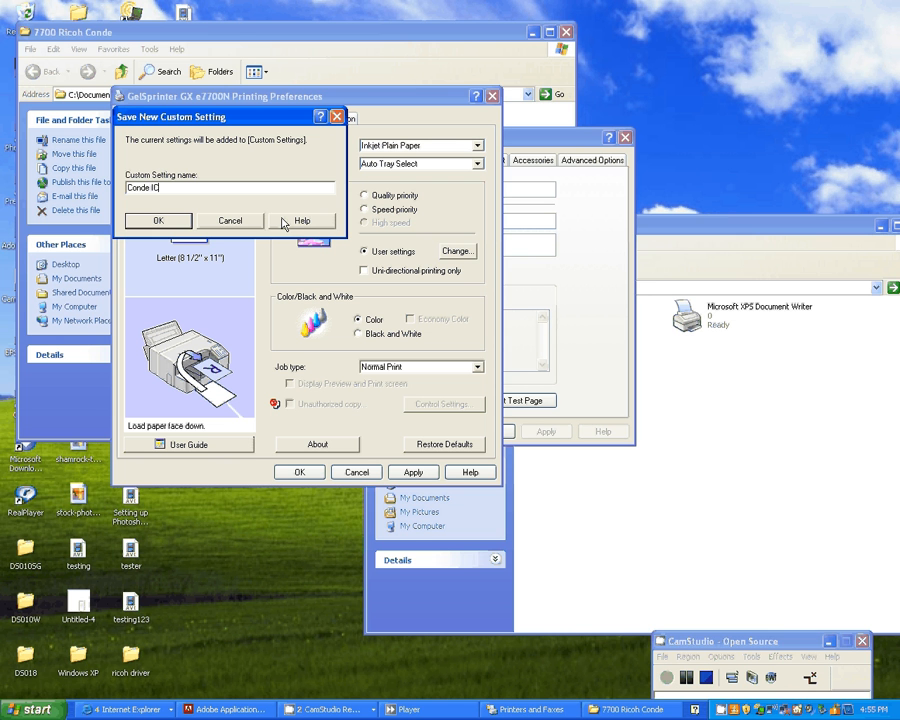
{"action": "type", "text": "C"}
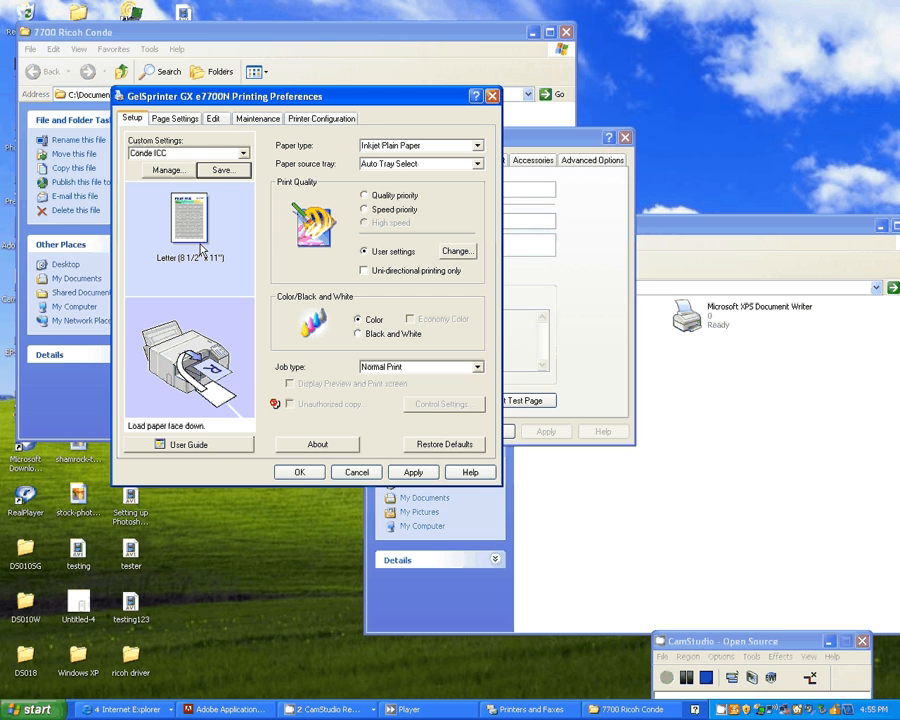
{"action": "left_click", "coordinate": [356, 472]}
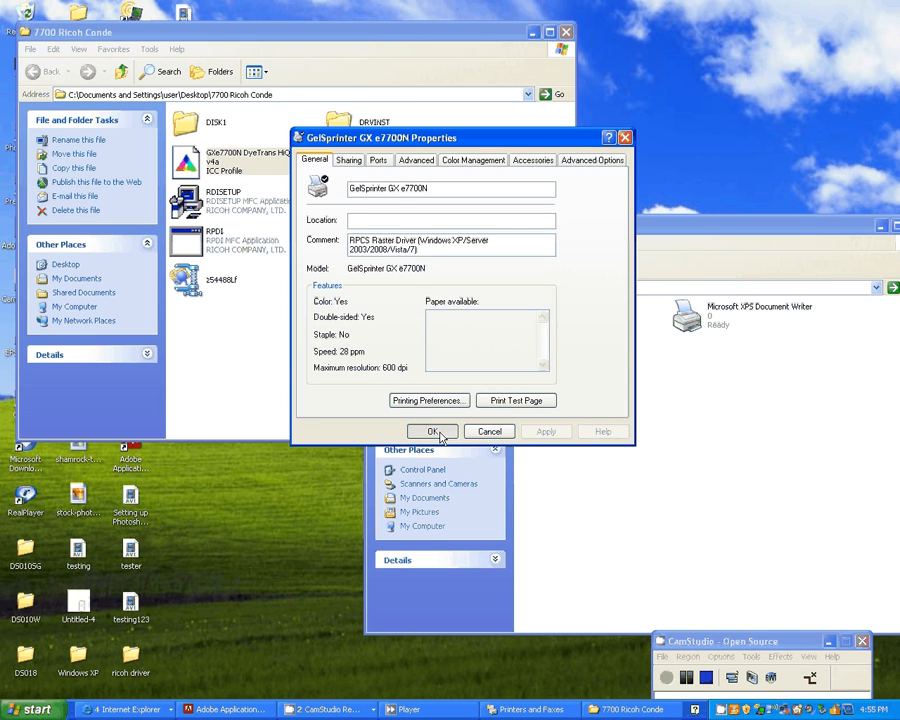
{"action": "left_click", "coordinate": [432, 432]}
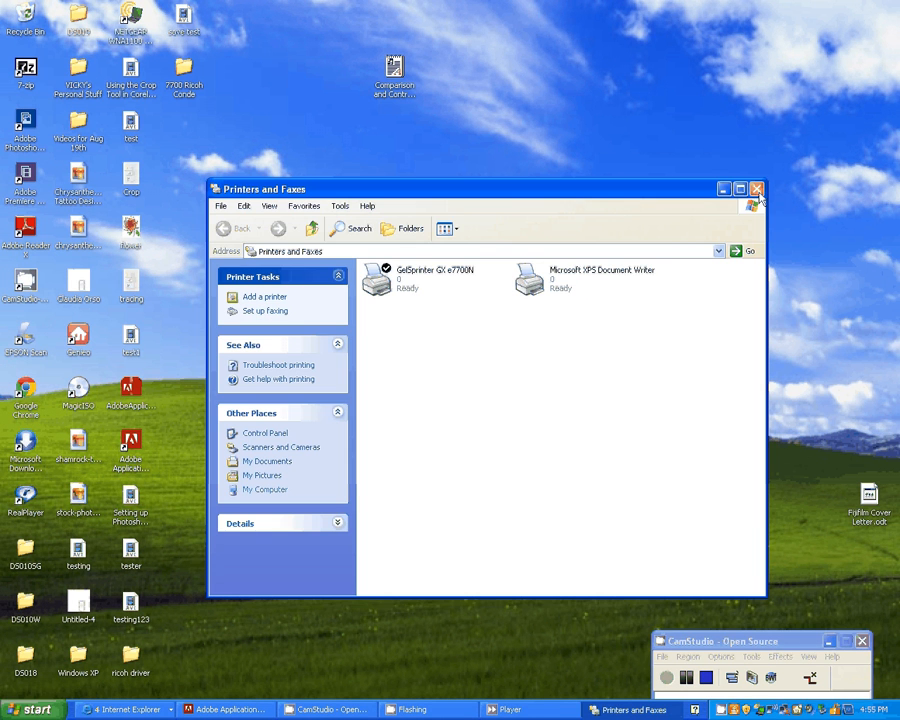
Minimize and restore Printers and Faxes, then reopen the GelSprinter's Printing Preferences.
{"action": "left_click", "coordinate": [756, 188]}
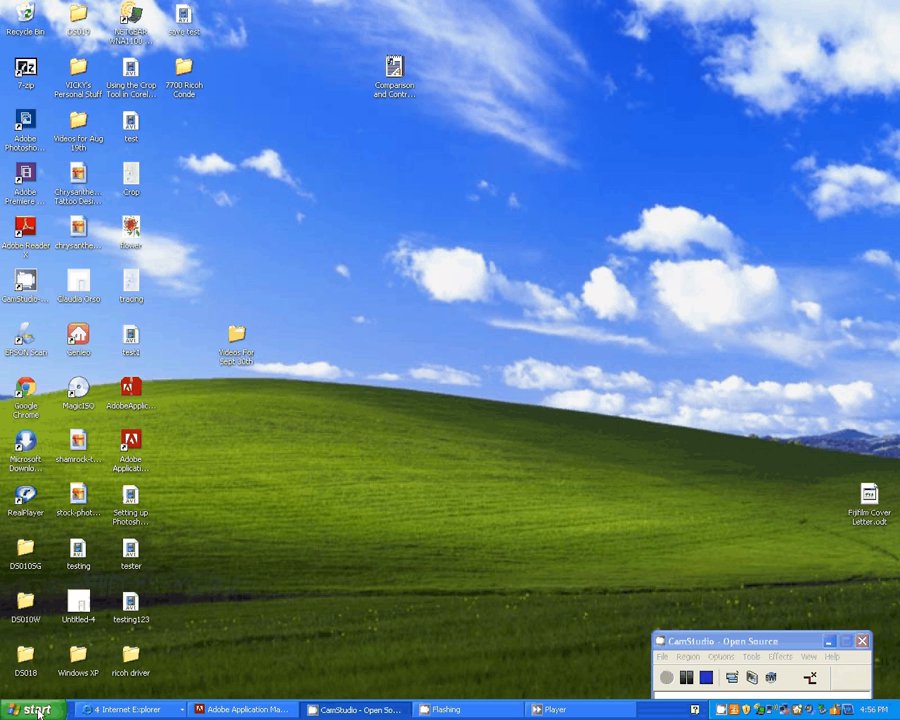
{"action": "left_click", "coordinate": [30, 708]}
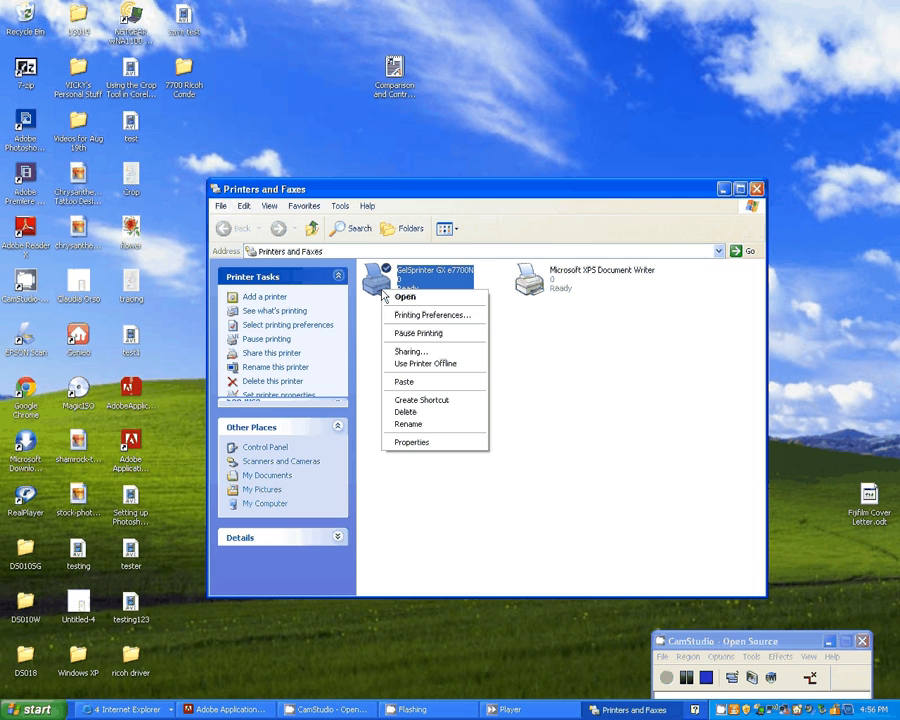
{"action": "mouse_move", "coordinate": [432, 316]}
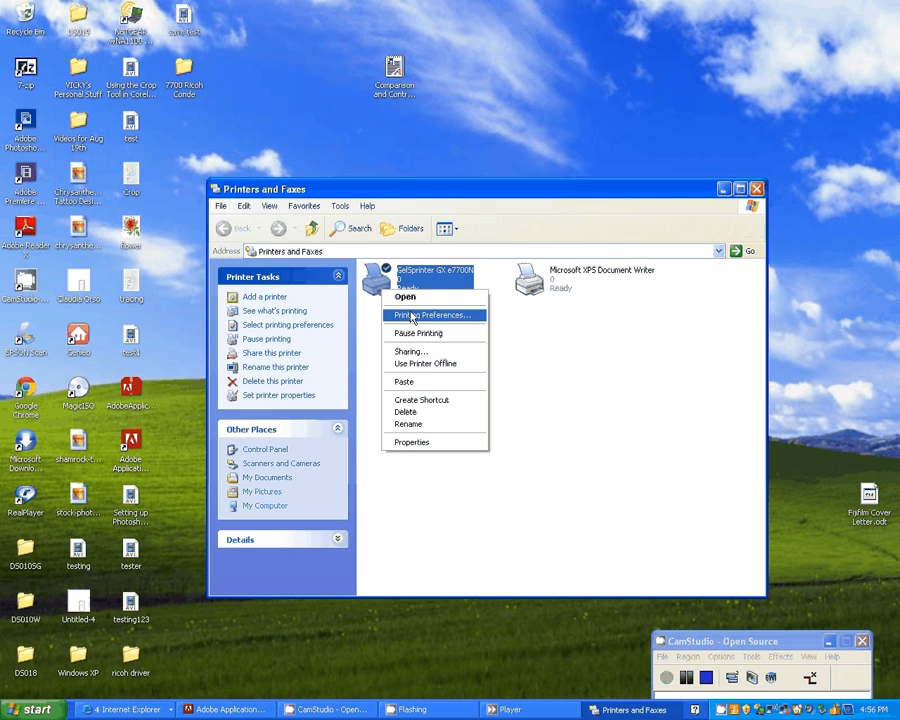
{"action": "left_click", "coordinate": [432, 314]}
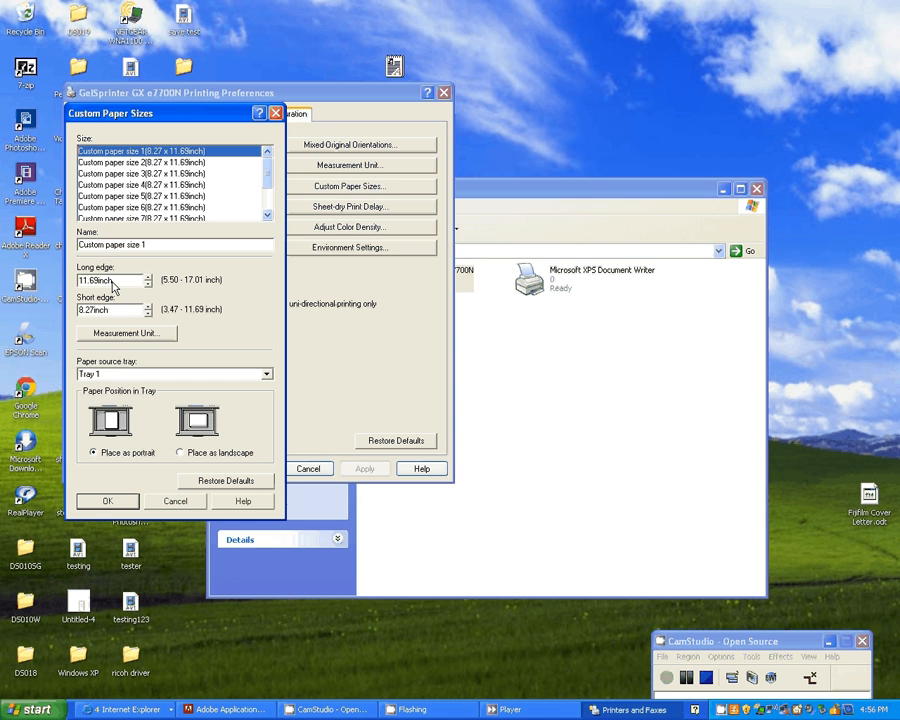
{"action": "mouse_move", "coordinate": [280, 404]}
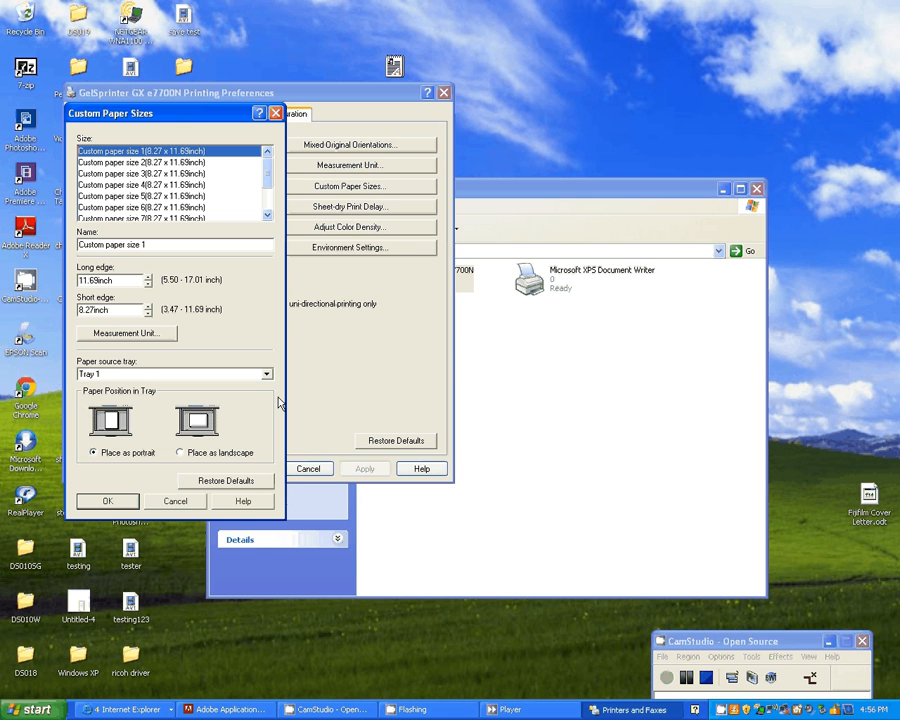
Define a custom paper size named 13 x 19 with long edge 19.00 and short edge 13.00 inches from the bypass tray.
{"action": "left_click", "coordinate": [176, 374]}
{"action": "type", "text": "13"}
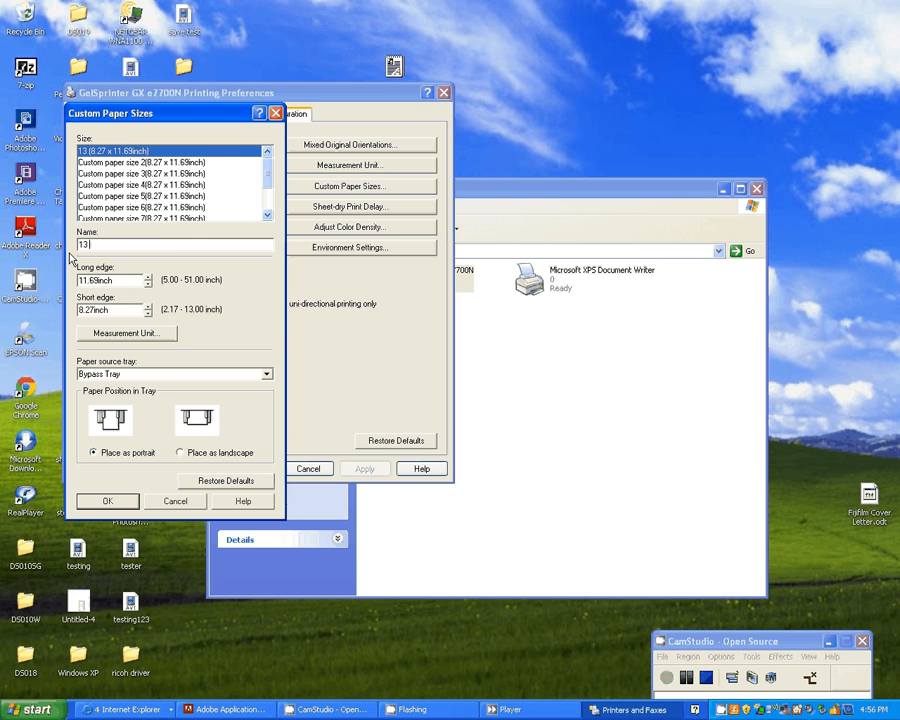
{"action": "type", "text": "x"}
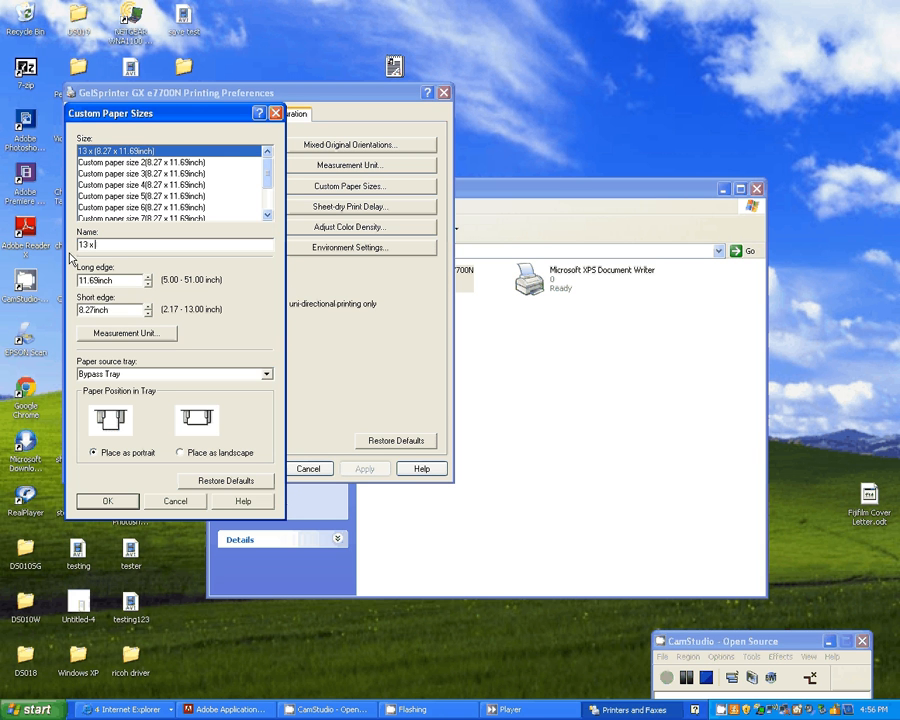
{"action": "type", "text": "19"}
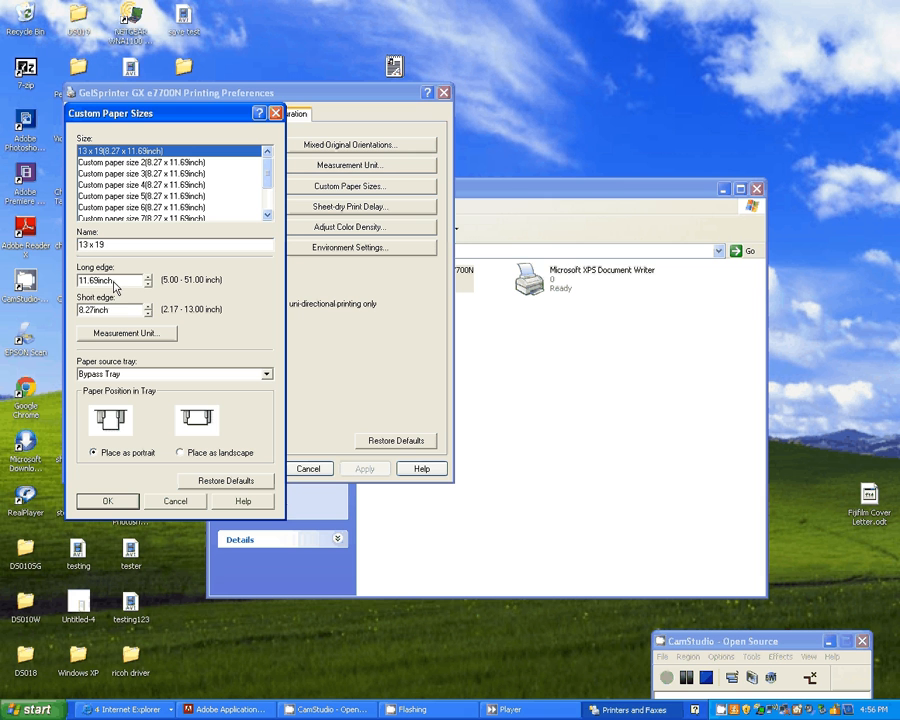
{"action": "triple_click", "coordinate": [108, 280]}
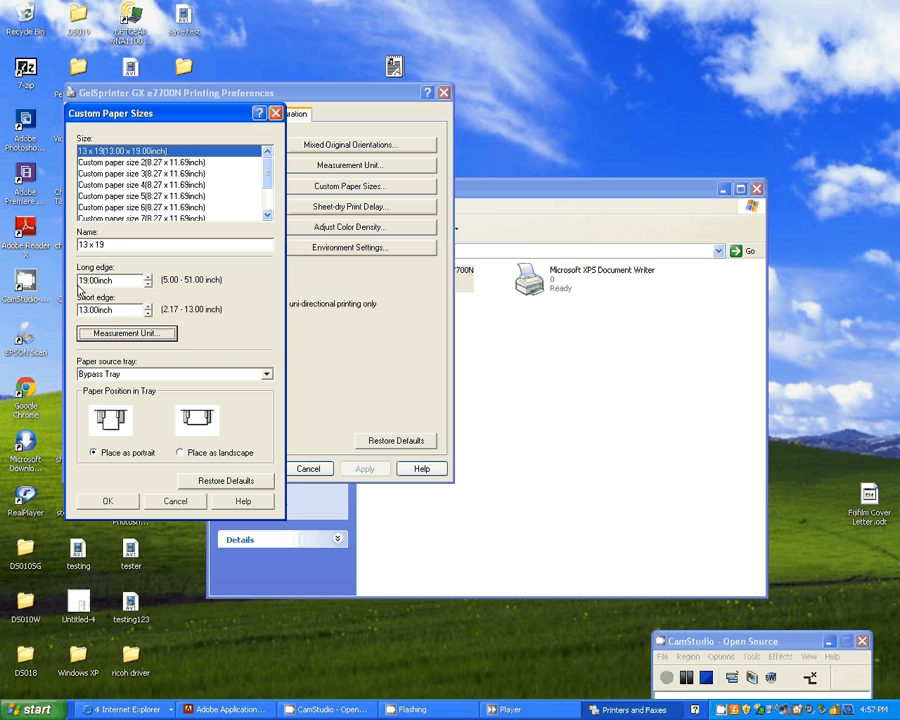
{"action": "mouse_move", "coordinate": [122, 296]}
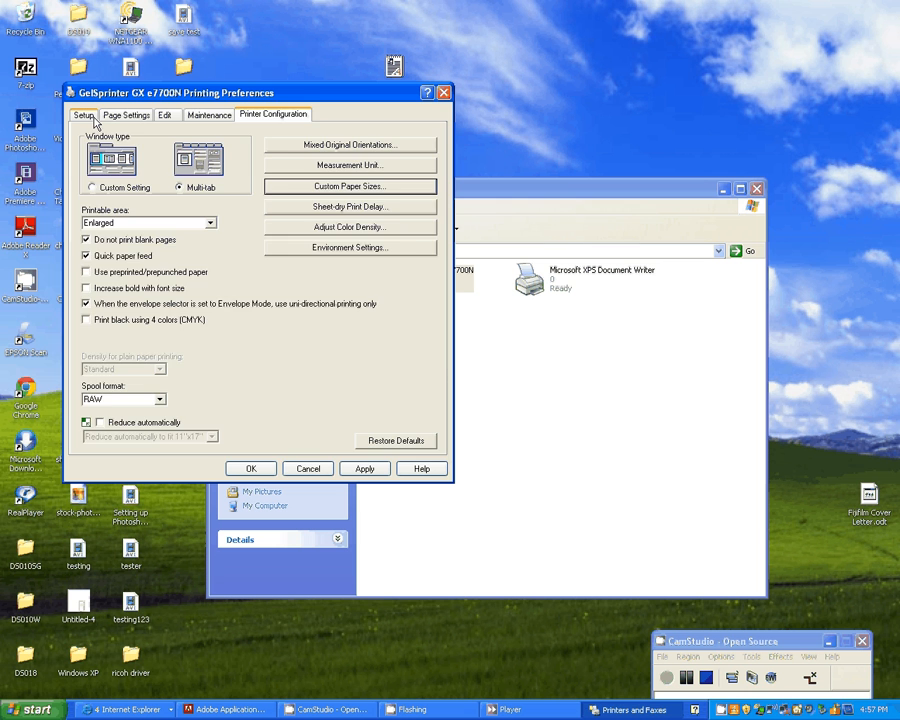
On Page Settings set the original size to the 13 x 19 (13.00 x 19.00 inch) custom size.
{"action": "left_click", "coordinate": [126, 114]}
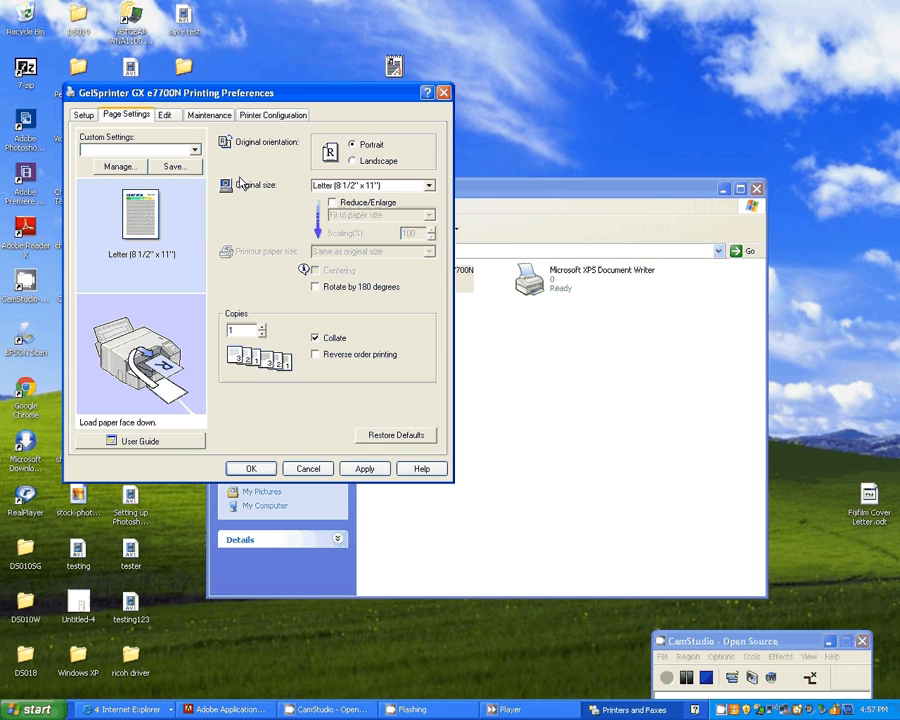
{"action": "left_click", "coordinate": [428, 184]}
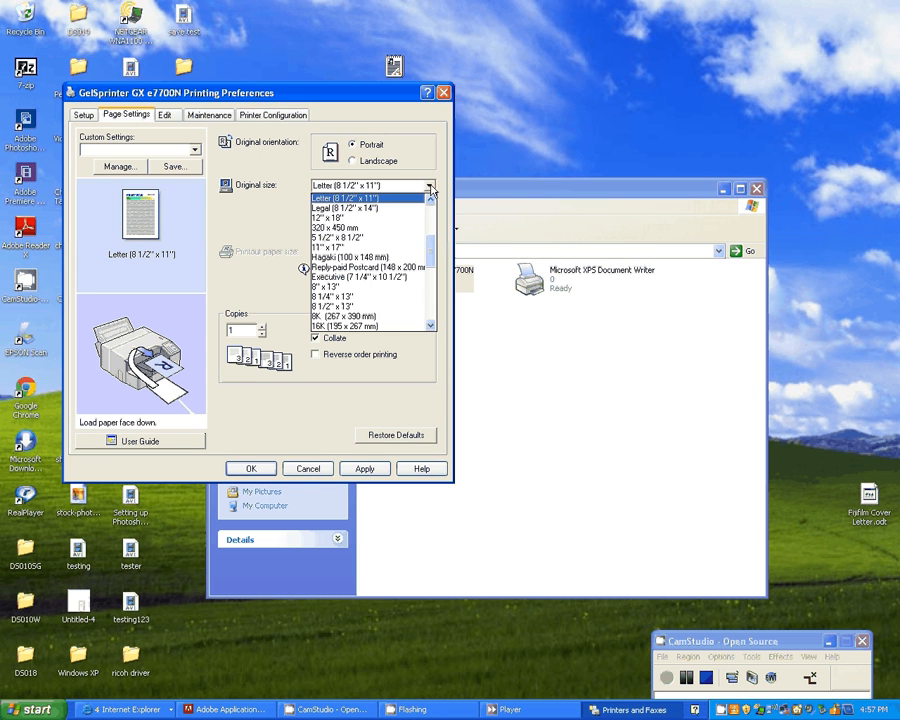
{"action": "scroll", "scroll_direction": "down", "scroll_amount": 3}
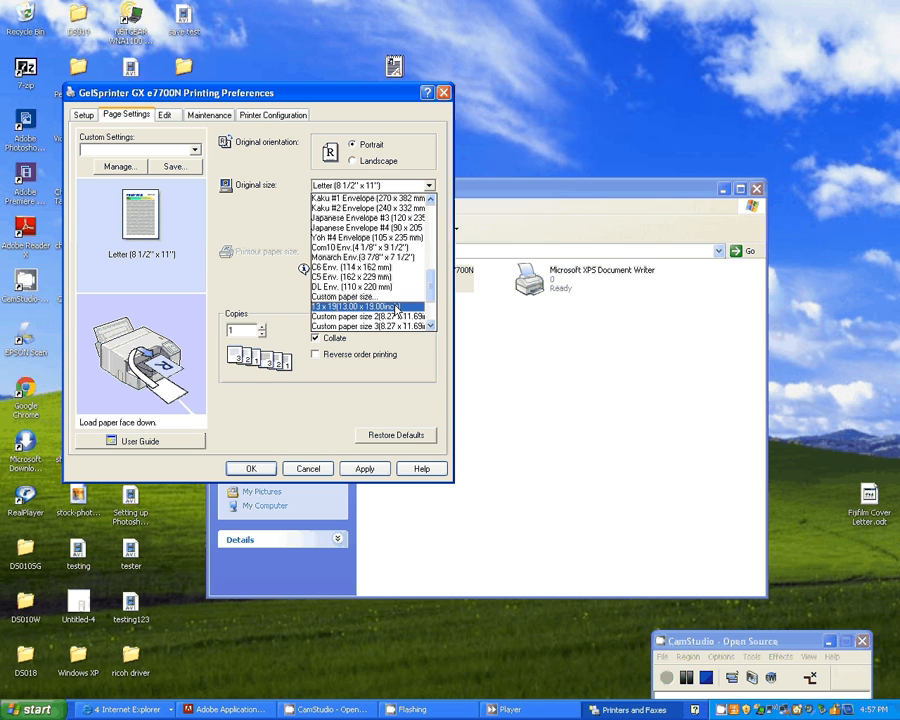
{"action": "left_click", "coordinate": [370, 306]}
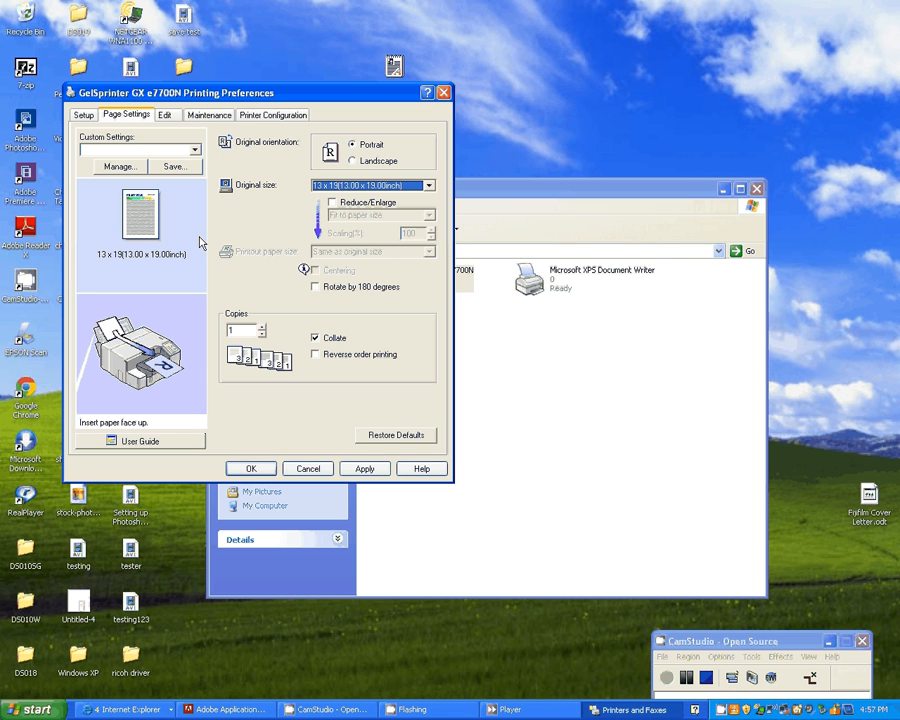
{"action": "left_click", "coordinate": [428, 184]}
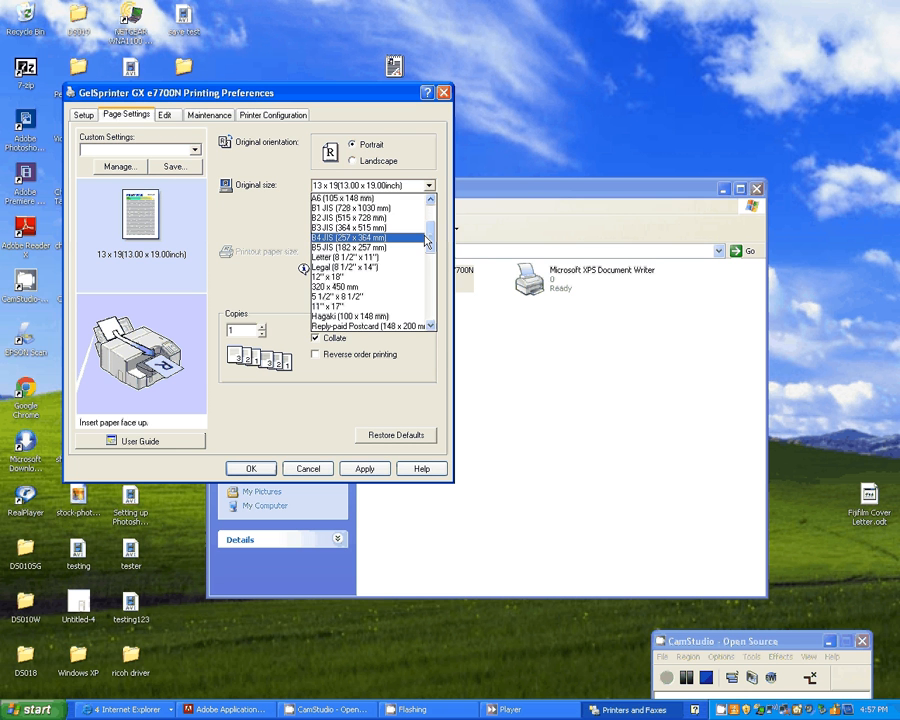
{"action": "left_click", "coordinate": [84, 114]}
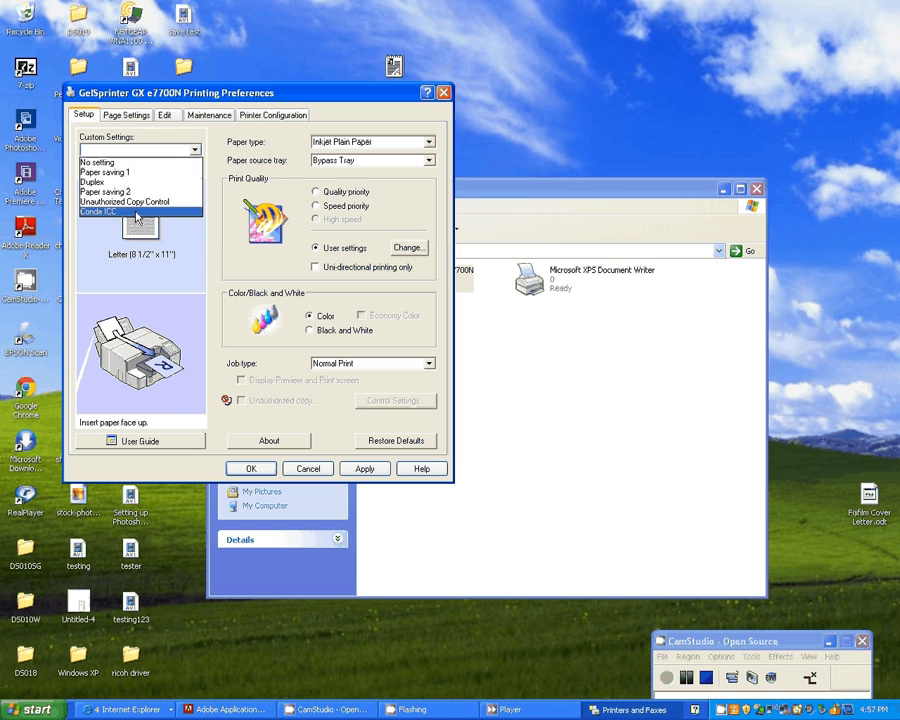
Load the Conde ICC settings and set the paper source to Bypass Tray.
{"action": "left_click", "coordinate": [98, 212]}
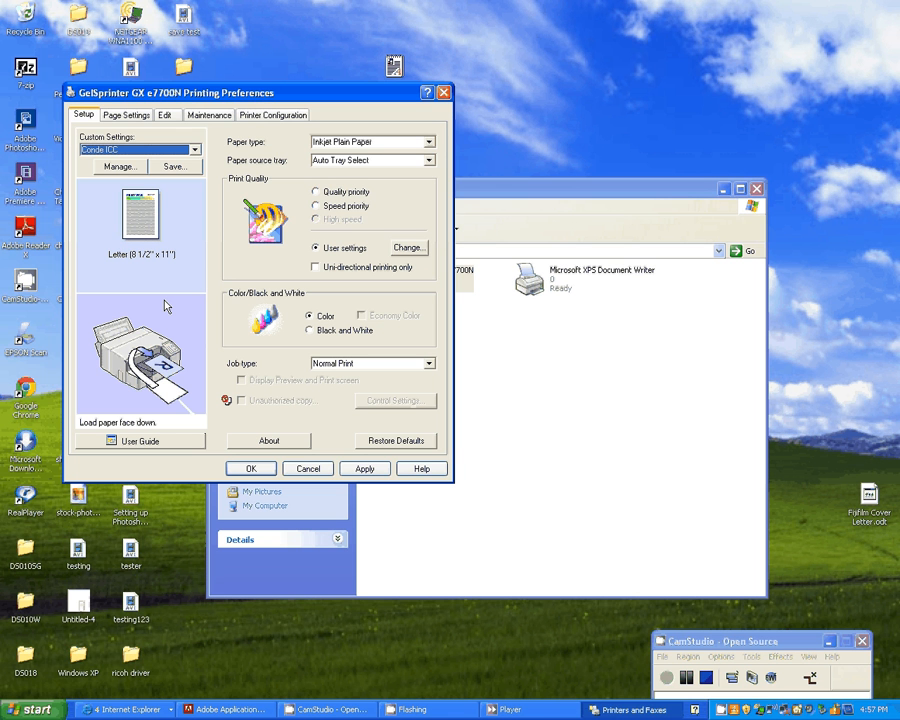
{"action": "mouse_move", "coordinate": [376, 212]}
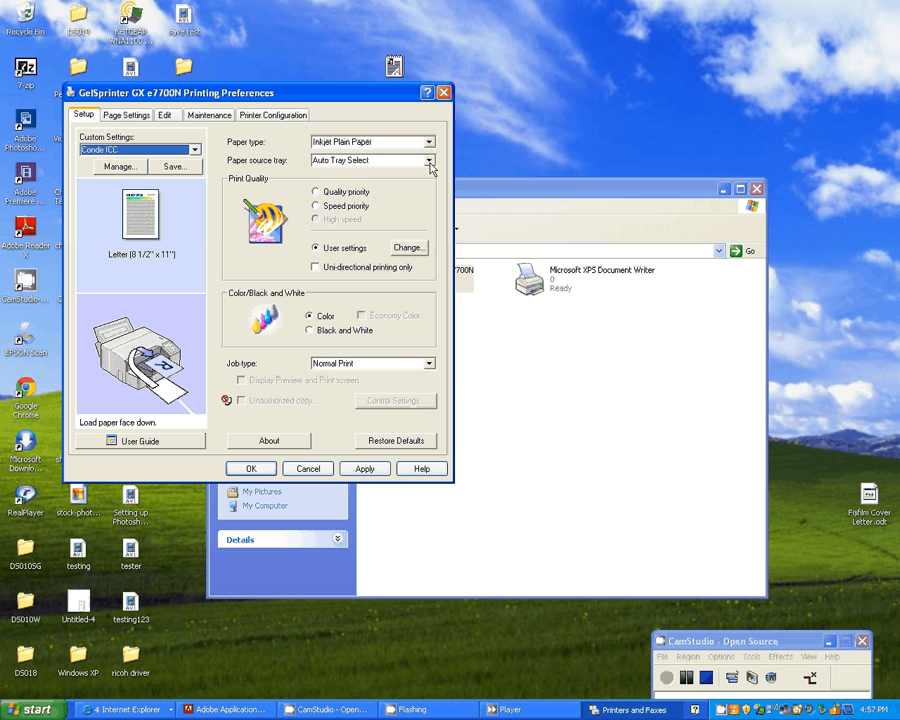
{"action": "left_click", "coordinate": [428, 160]}
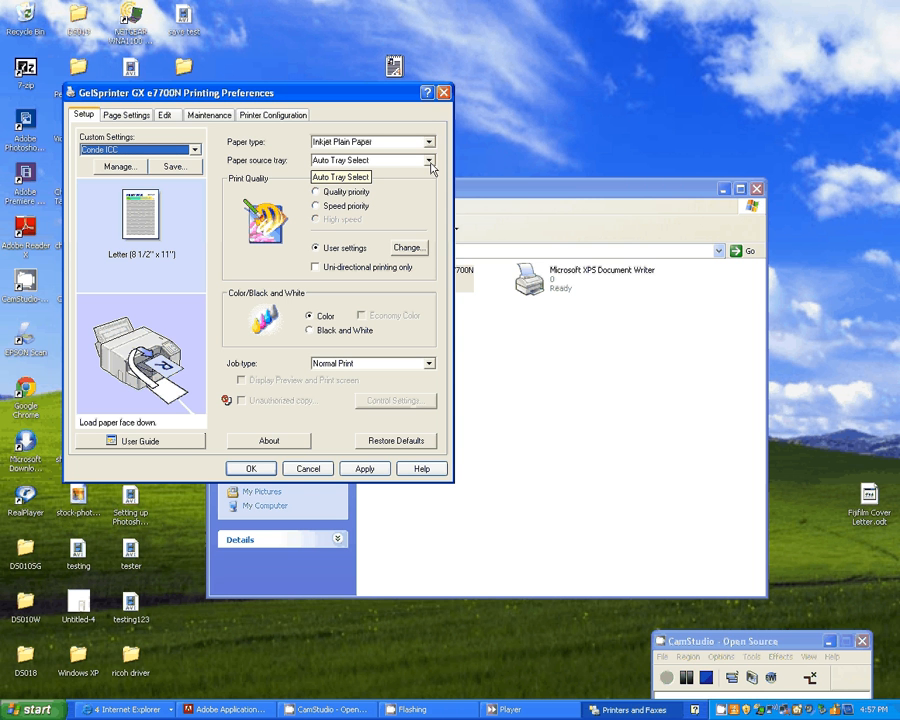
{"action": "left_click", "coordinate": [428, 160]}
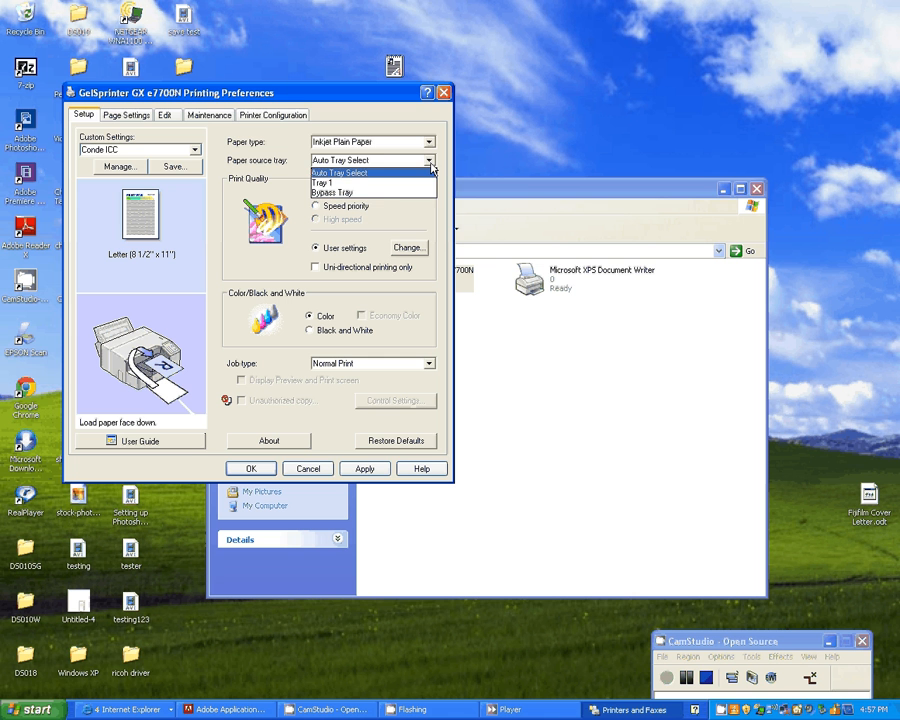
{"action": "left_click", "coordinate": [340, 192]}
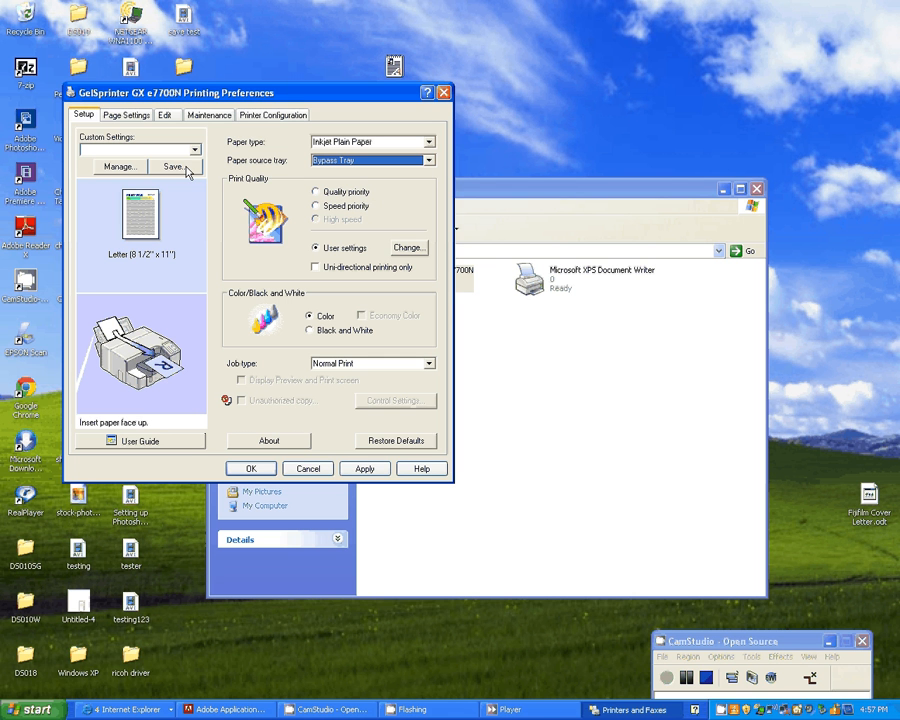
Save the current settings as a new preset named 'Conde ICC By-Pass'.
{"action": "left_click", "coordinate": [172, 166]}
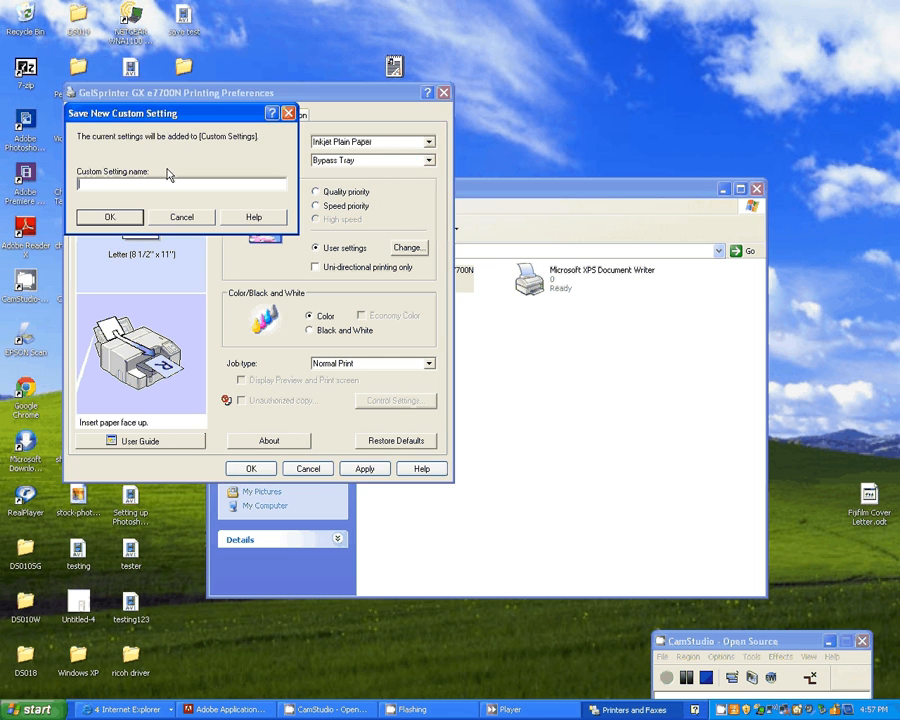
{"action": "mouse_move", "coordinate": [228, 210]}
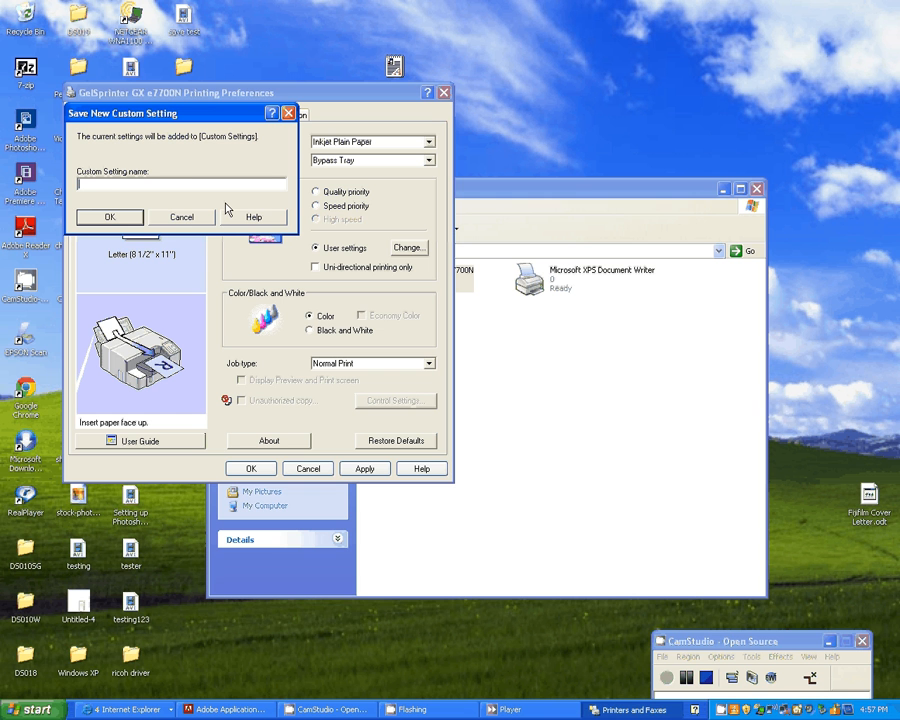
{"action": "type", "text": "Conde IG"}
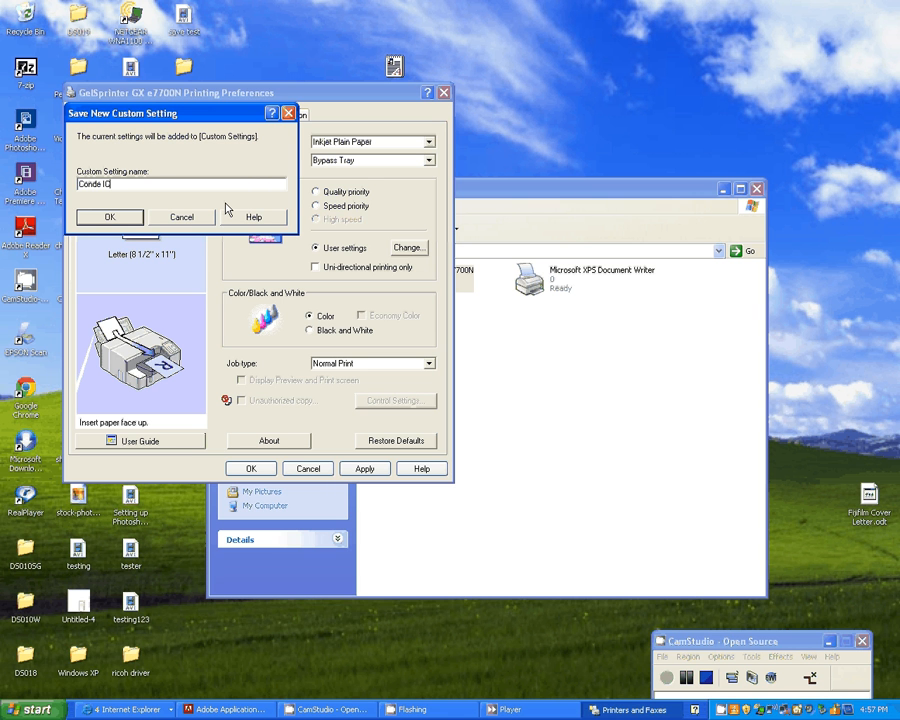
{"action": "type", "text": "CC B"}
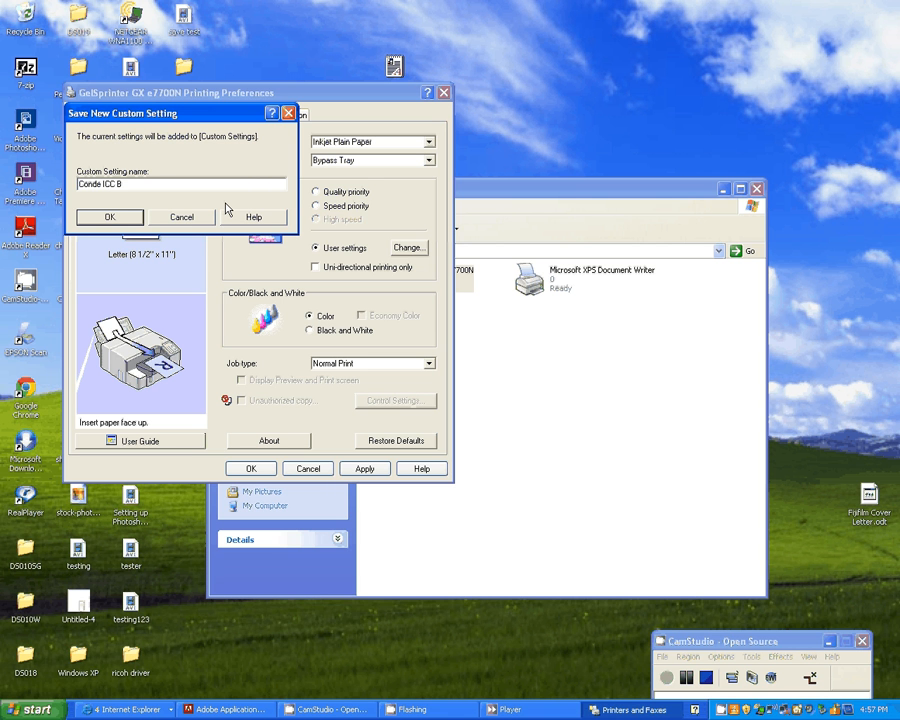
{"action": "type", "text": "y-P"}
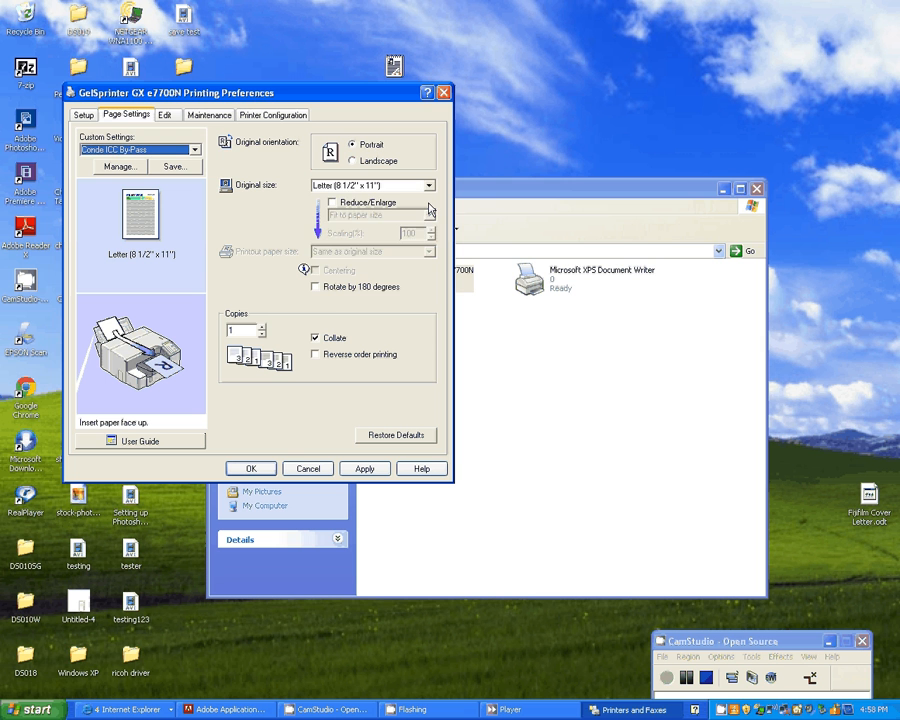
Choose the 13 x 19 custom paper size and the Conde ICC By-Pass custom setting.
{"action": "left_click", "coordinate": [428, 184]}
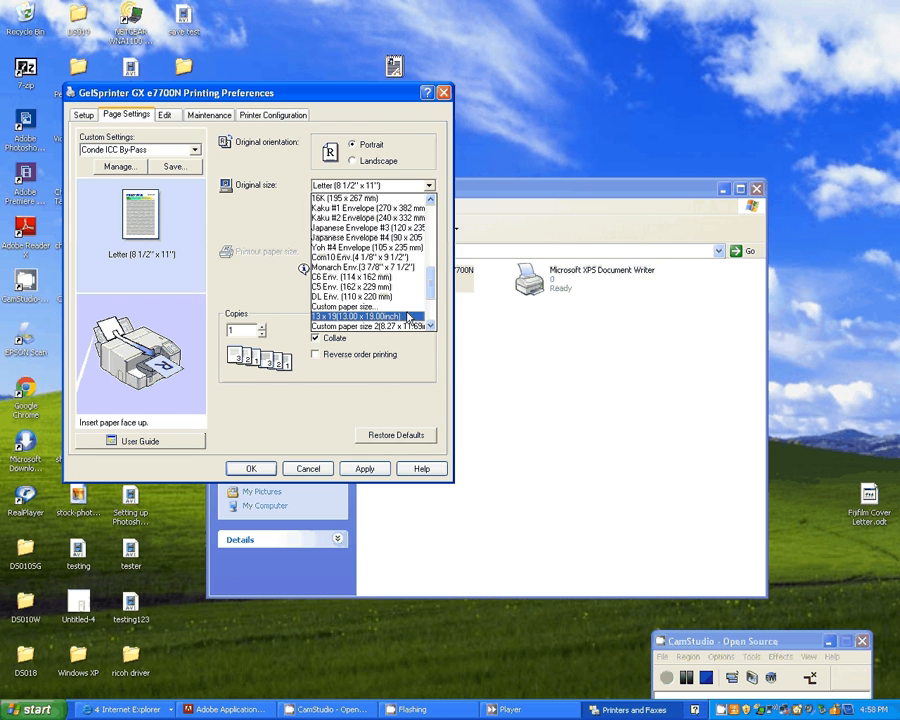
{"action": "left_click", "coordinate": [84, 114]}
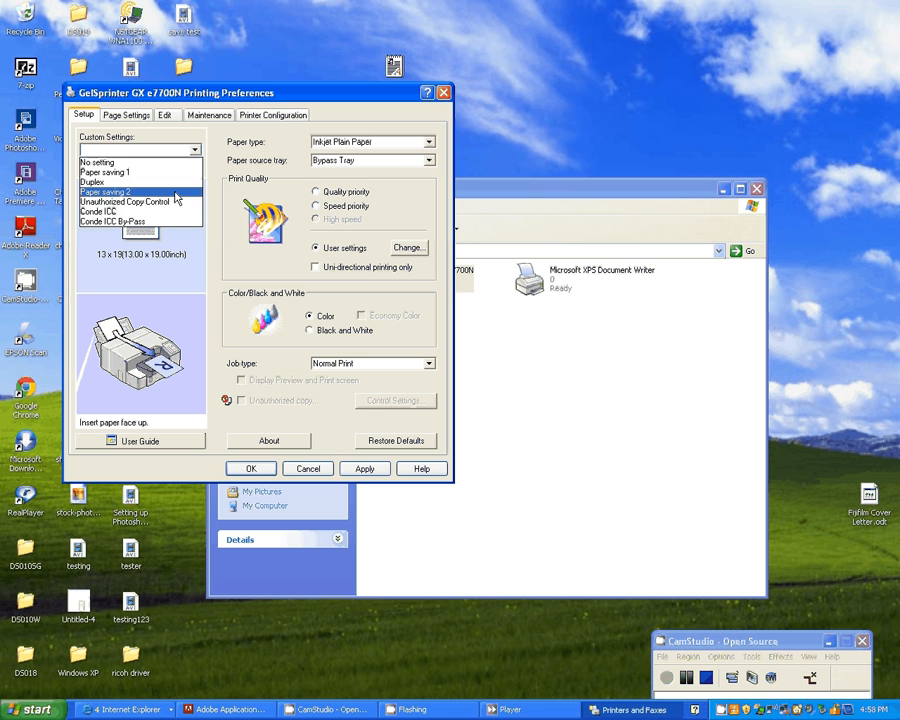
{"action": "left_click", "coordinate": [112, 220]}
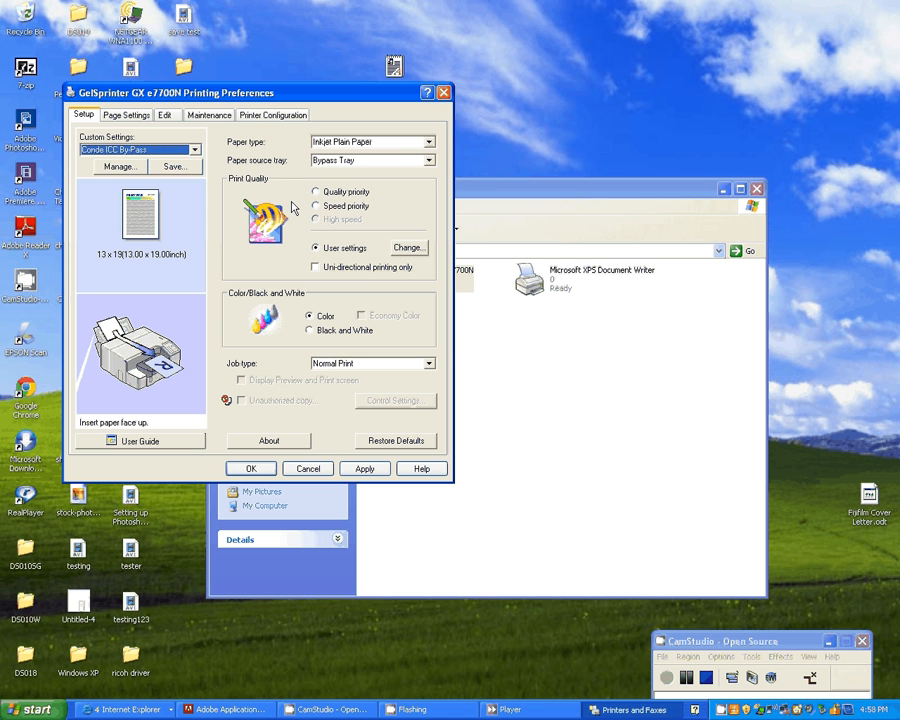
{"action": "mouse_move", "coordinate": [164, 264]}
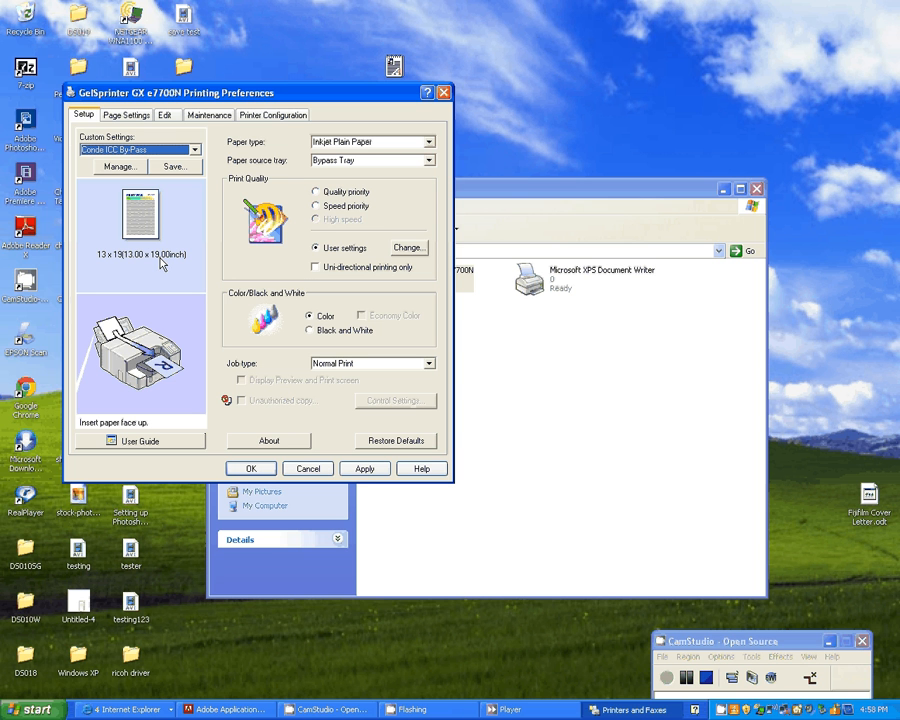
{"action": "mouse_move", "coordinate": [300, 270]}
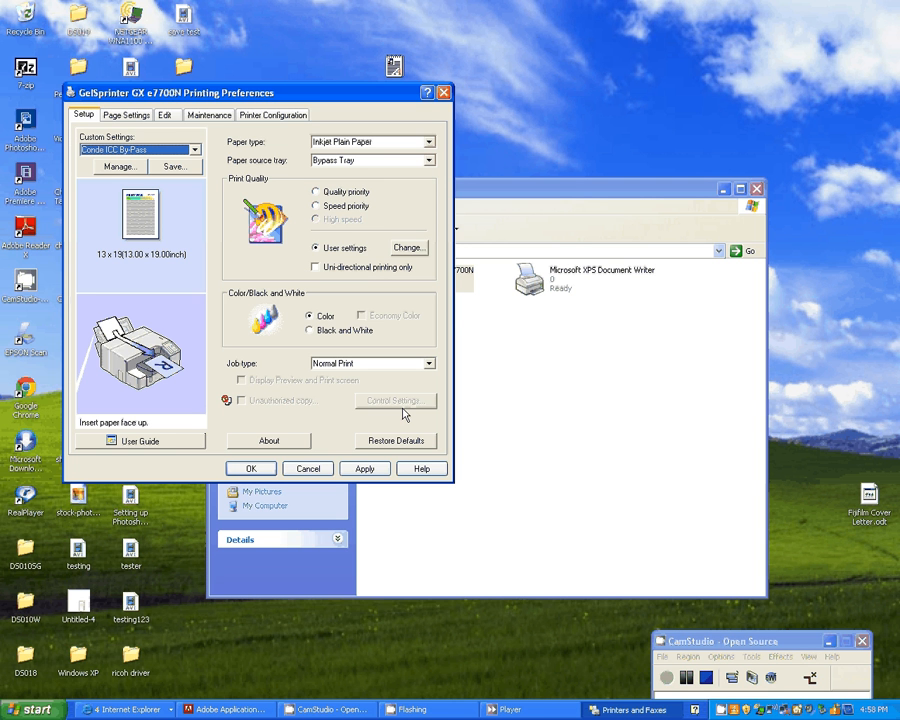
{"action": "mouse_move", "coordinate": [390, 390]}
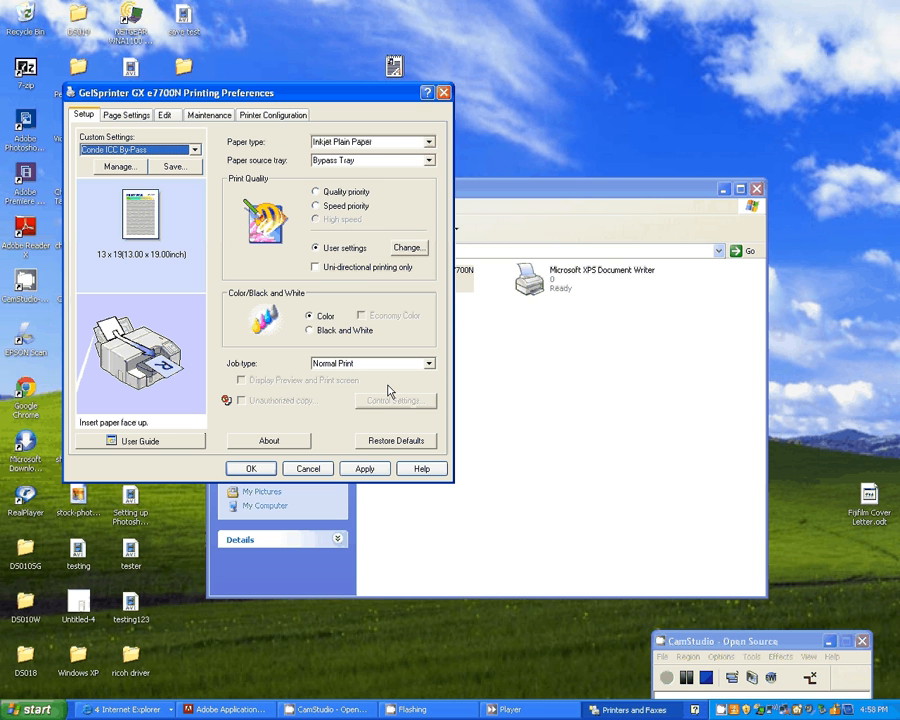